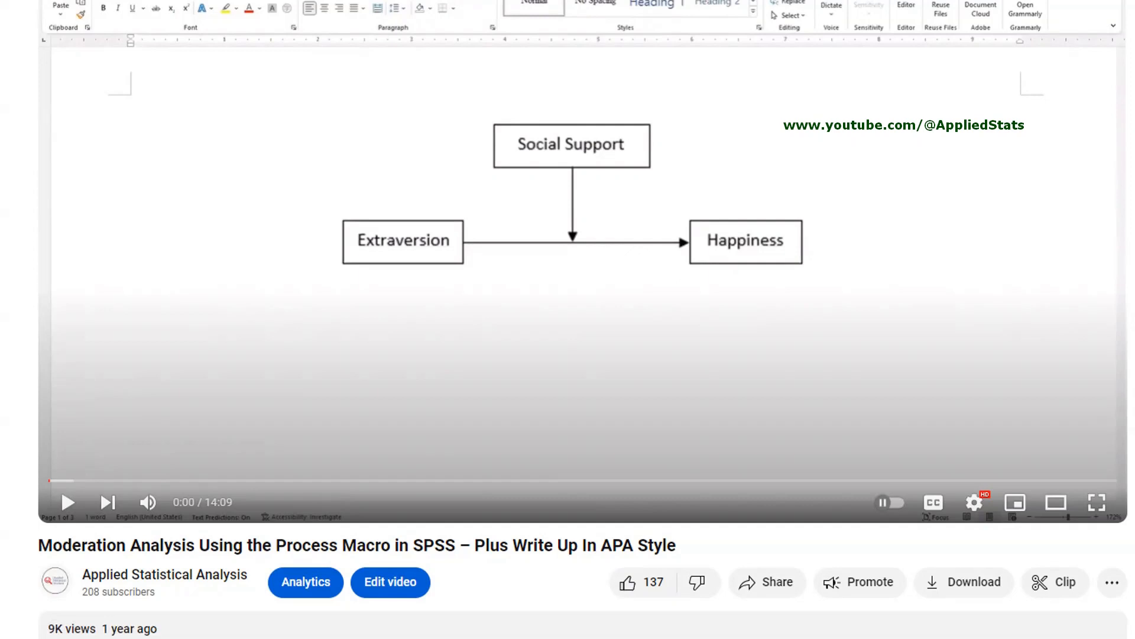
pyautogui.moveTo(620, 293)
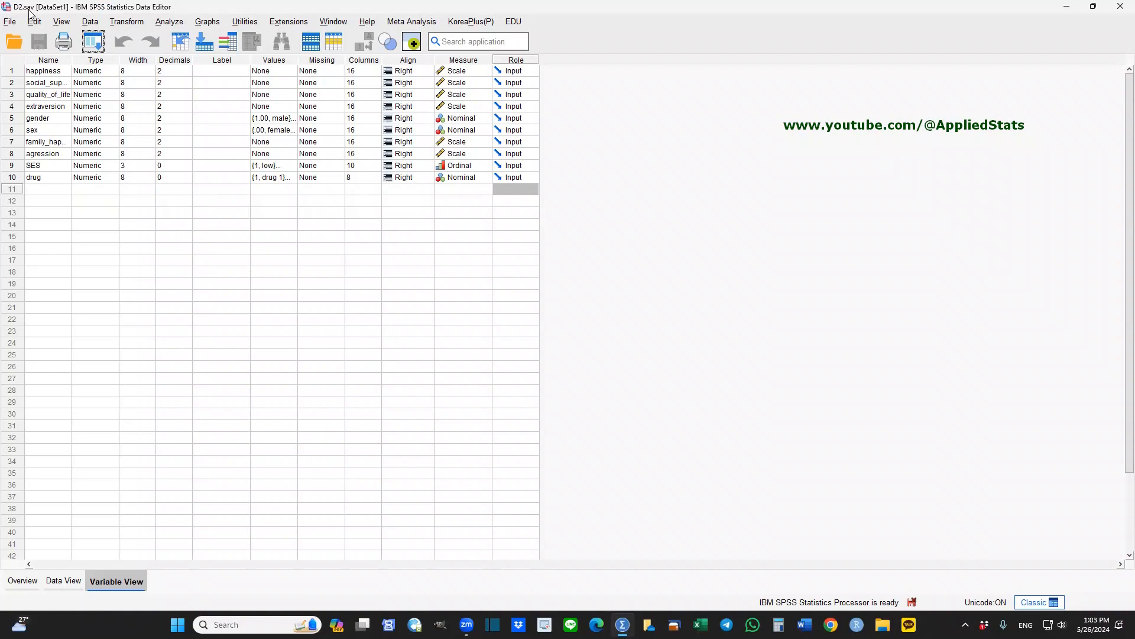
pyautogui.moveTo(28, 15)
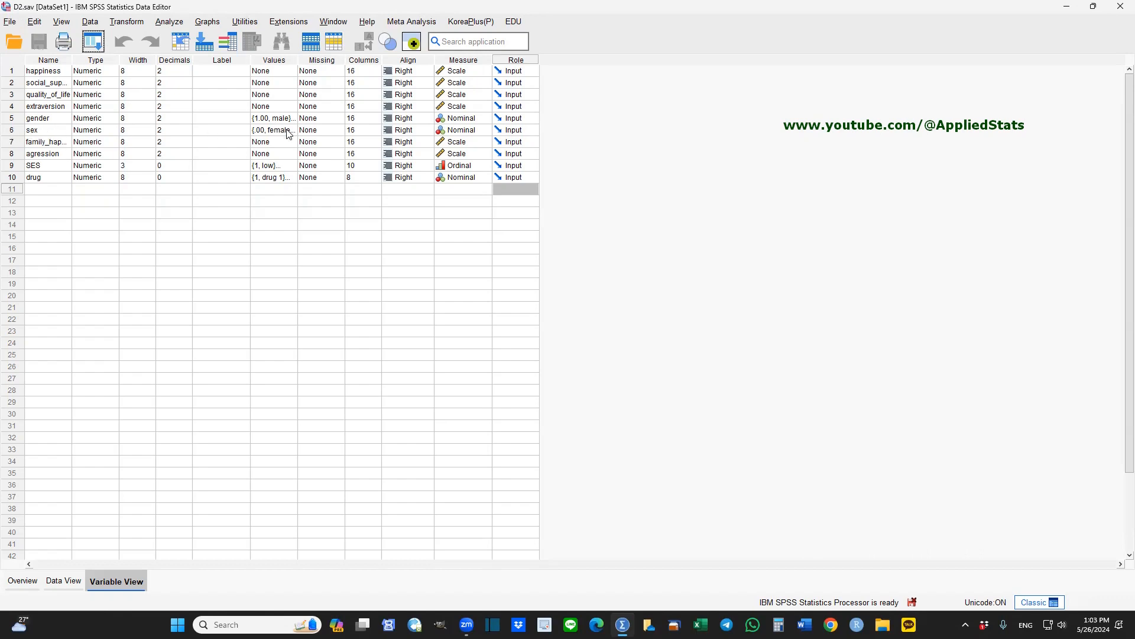
# Step: Inspect the value labels of the sex variable without changing them
pyautogui.click(46, 130)
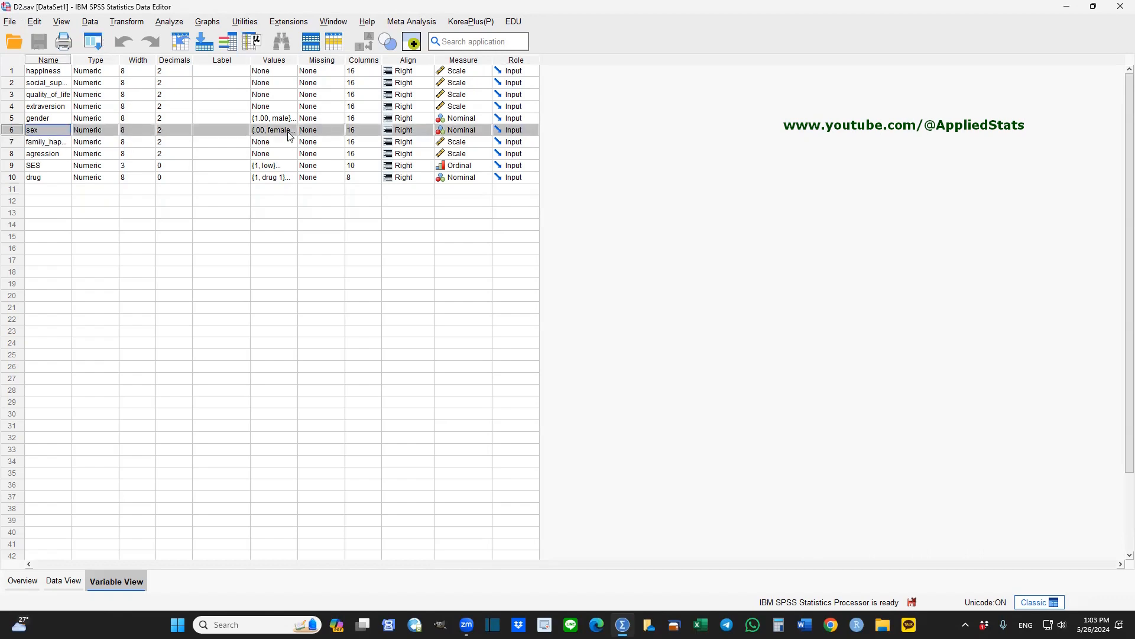
pyautogui.click(294, 131)
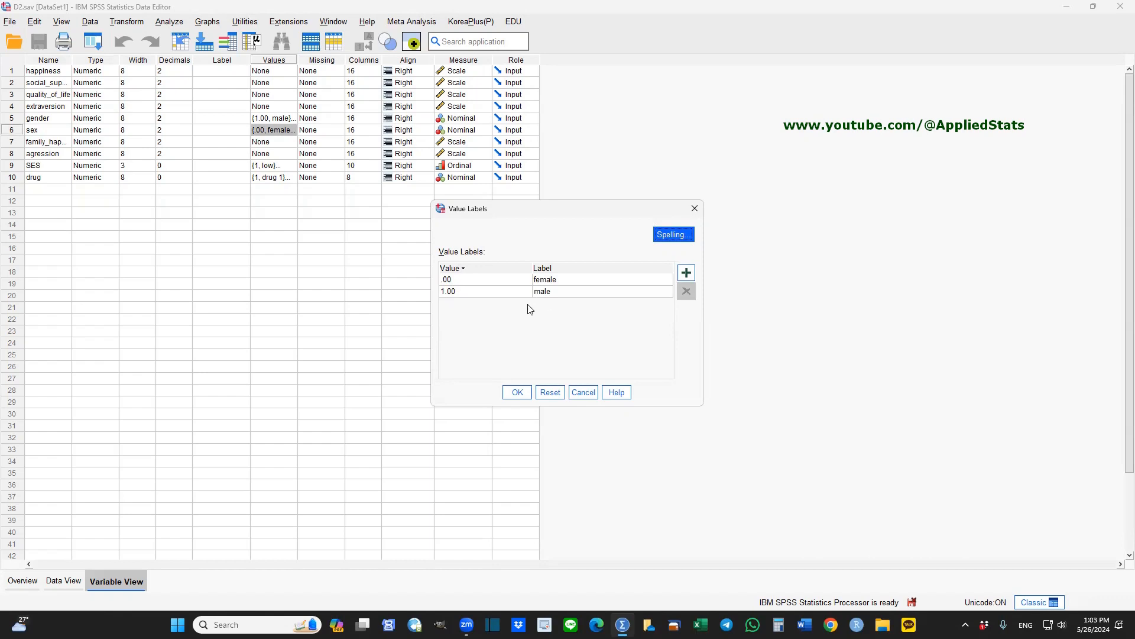
pyautogui.moveTo(507, 282)
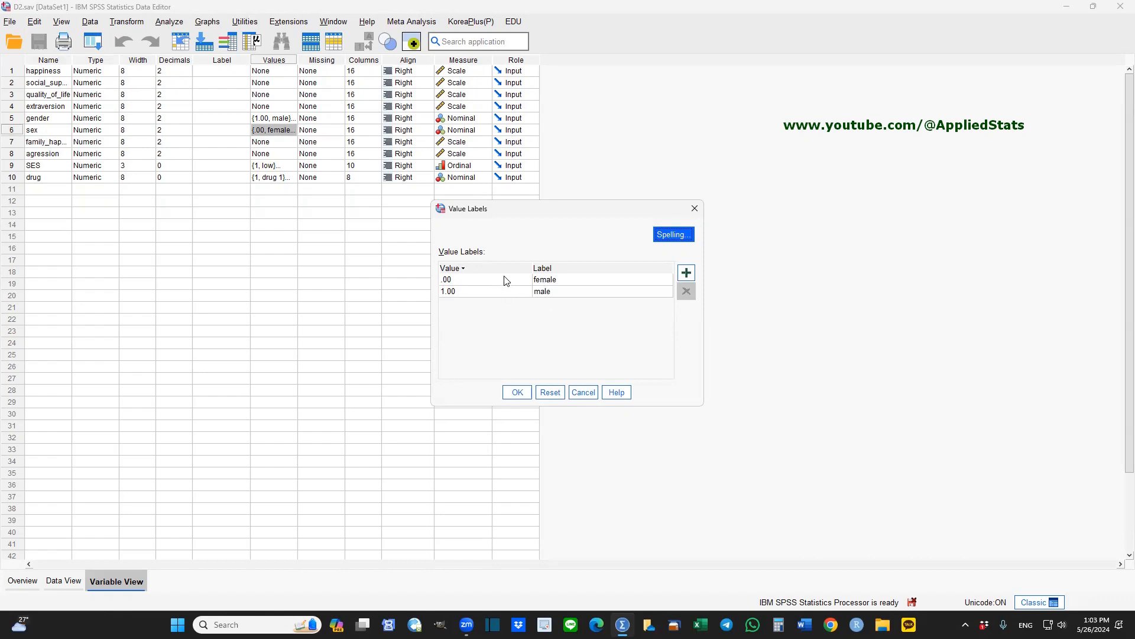
pyautogui.moveTo(558, 304)
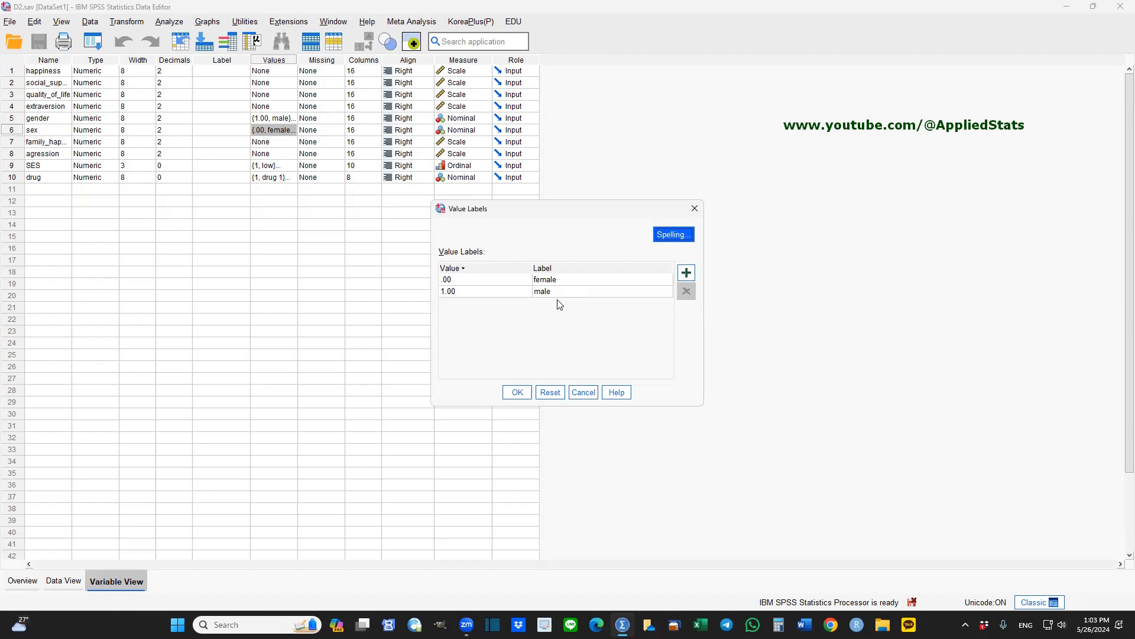
pyautogui.click(517, 392)
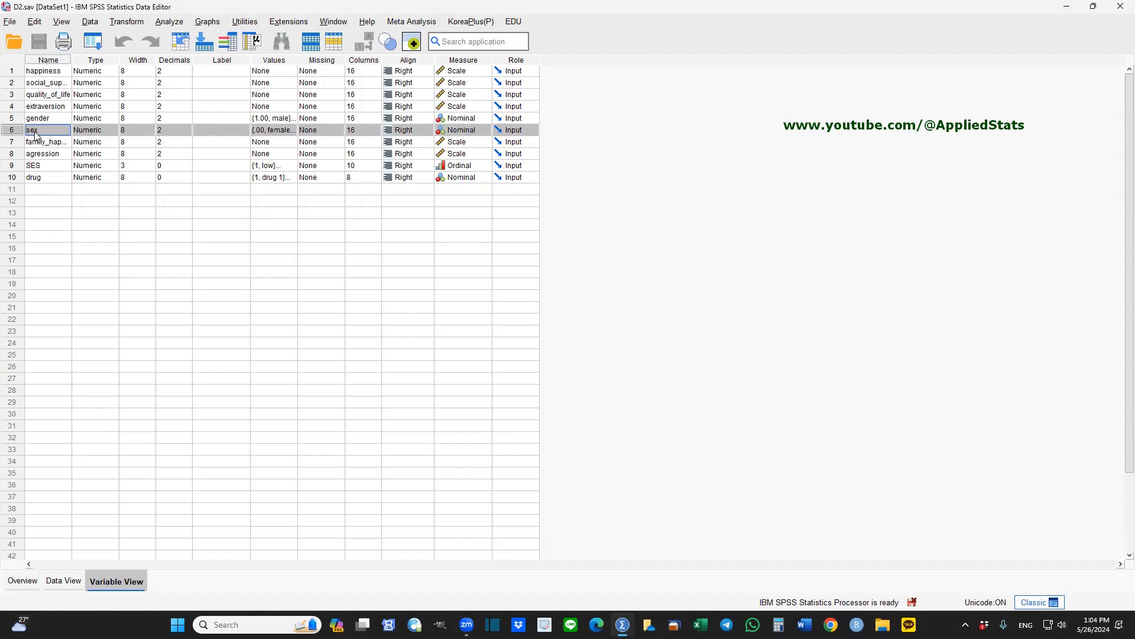
pyautogui.moveTo(159, 37)
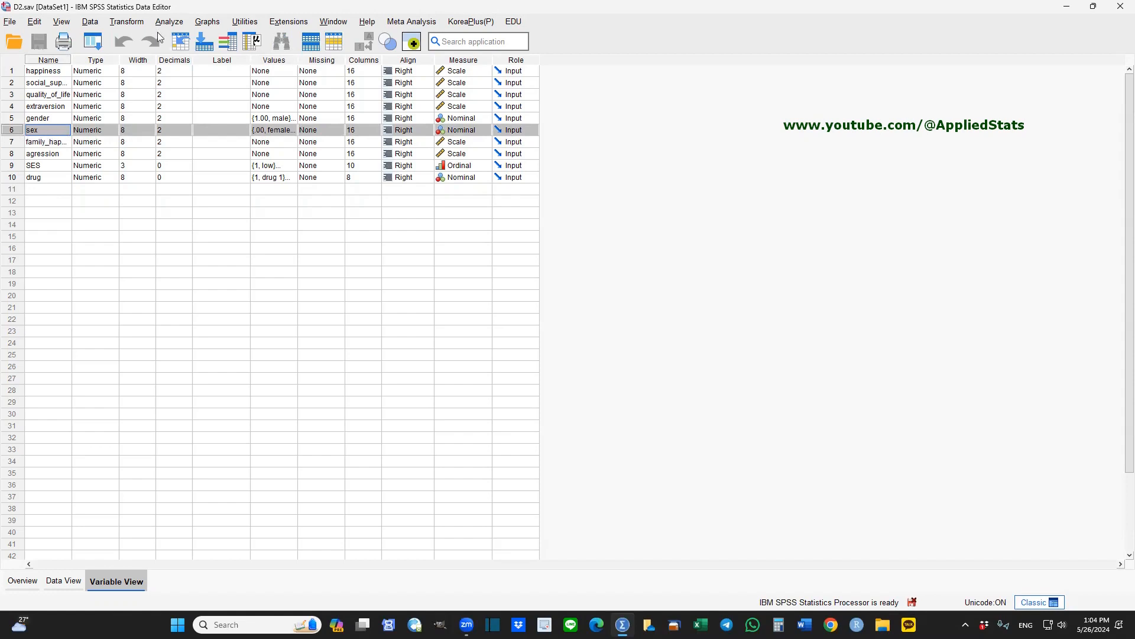
# Step: Run Frequencies on sex (98 female, 30 male) and close the output window
pyautogui.click(168, 21)
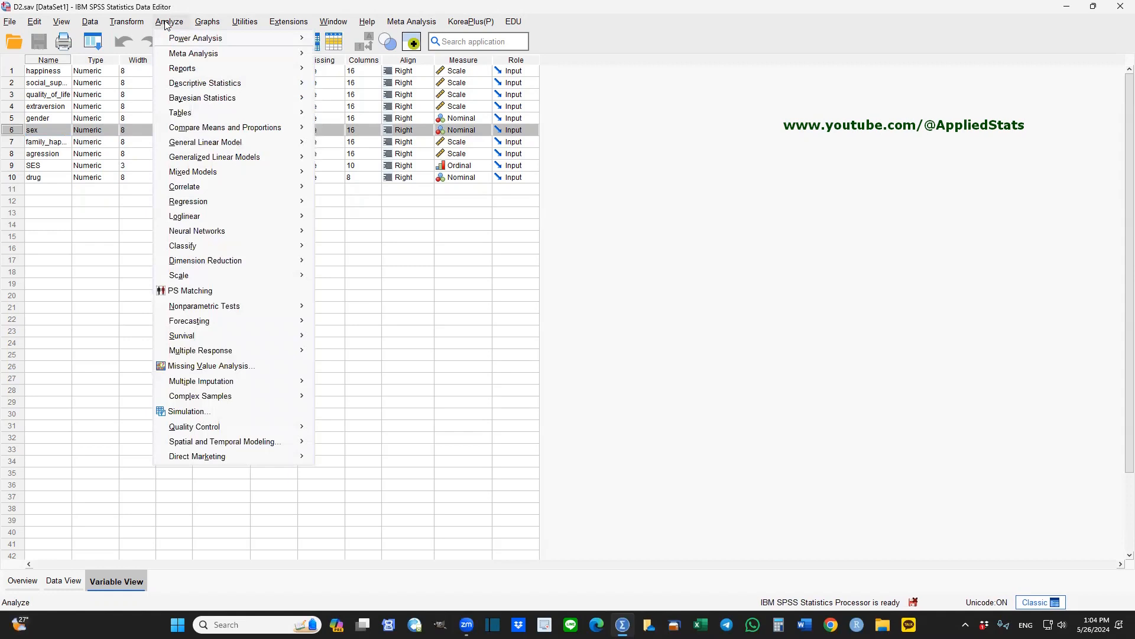
pyautogui.click(205, 83)
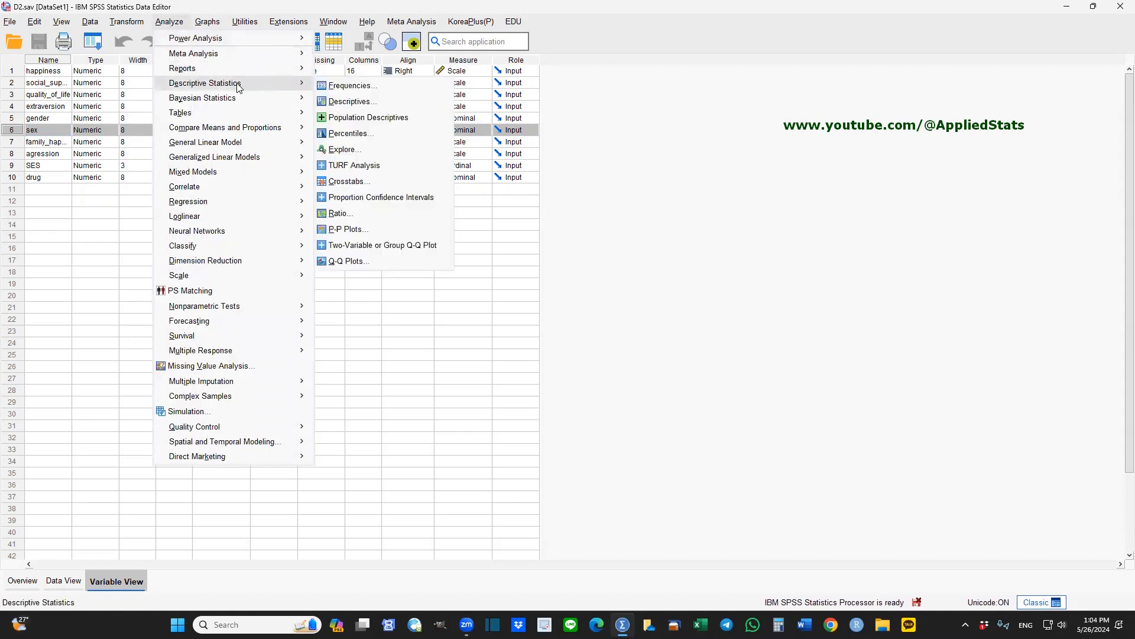
pyautogui.moveTo(352, 85)
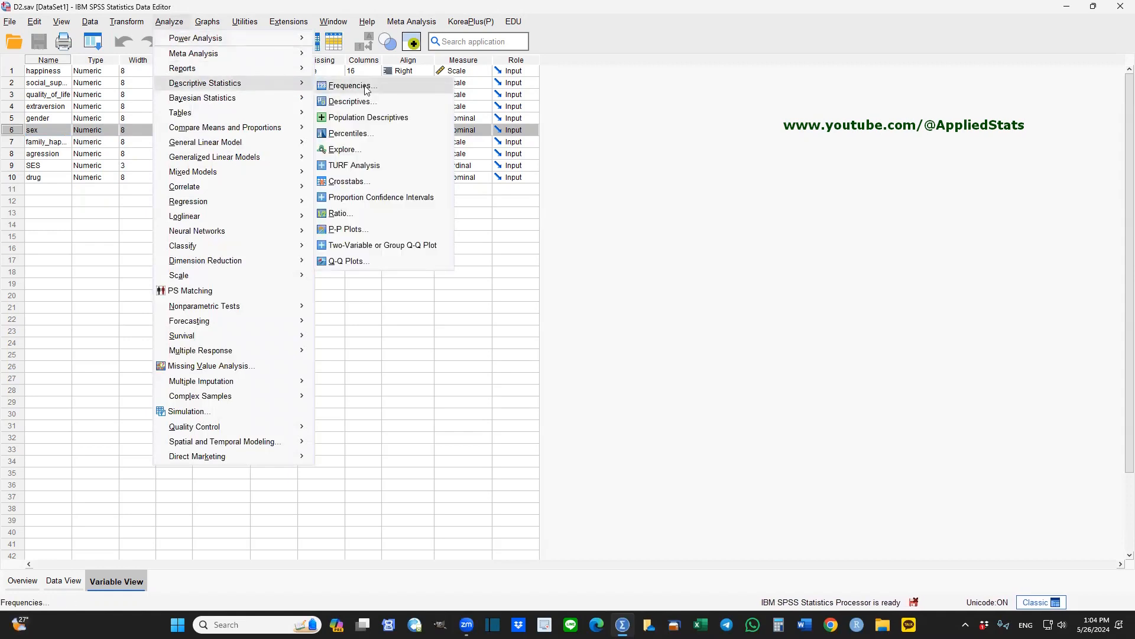
pyautogui.click(351, 85)
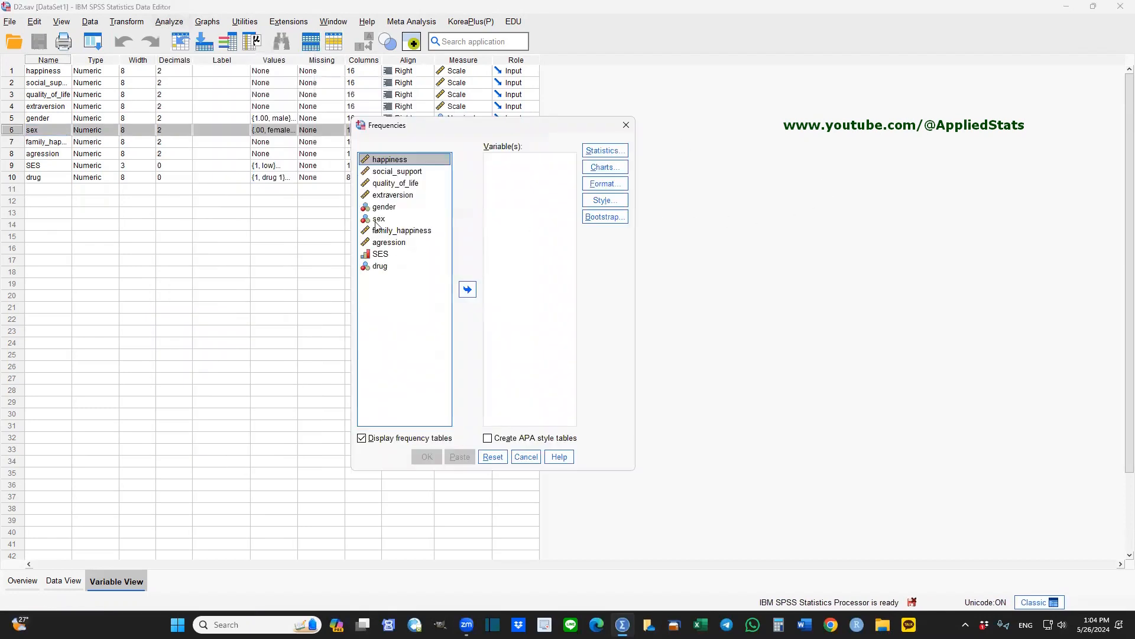
pyautogui.click(379, 219)
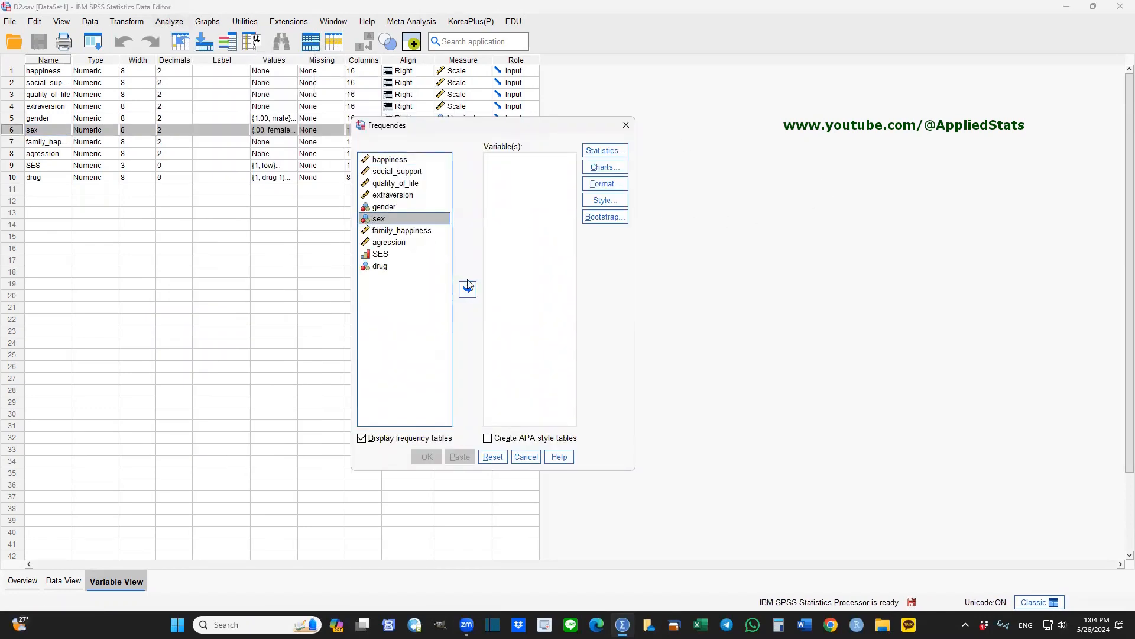
pyautogui.click(468, 288)
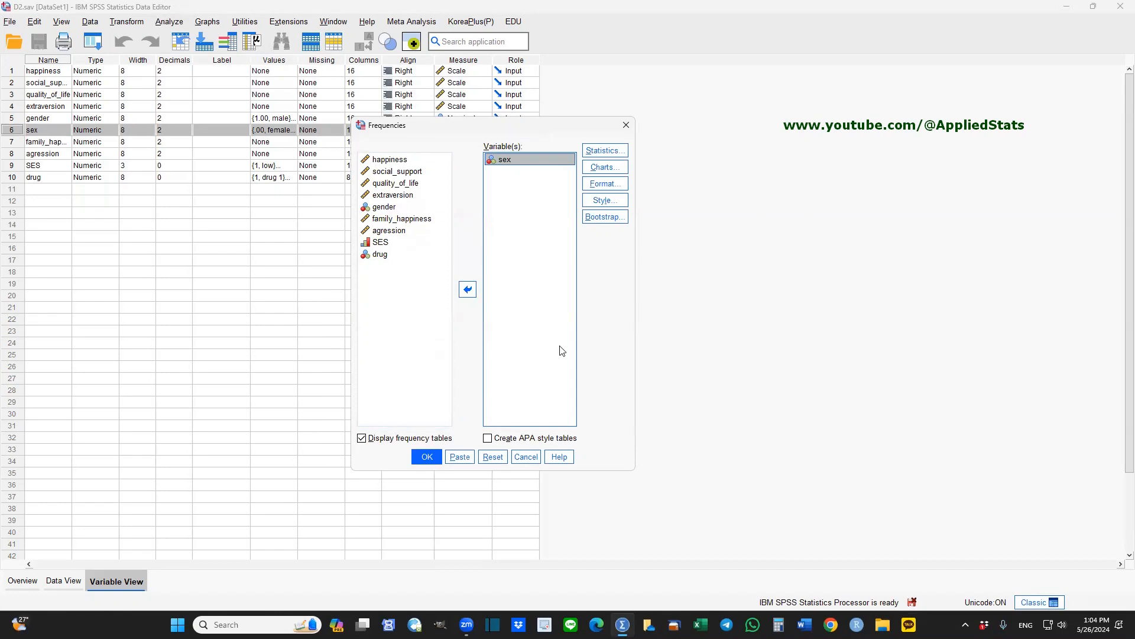
pyautogui.click(427, 456)
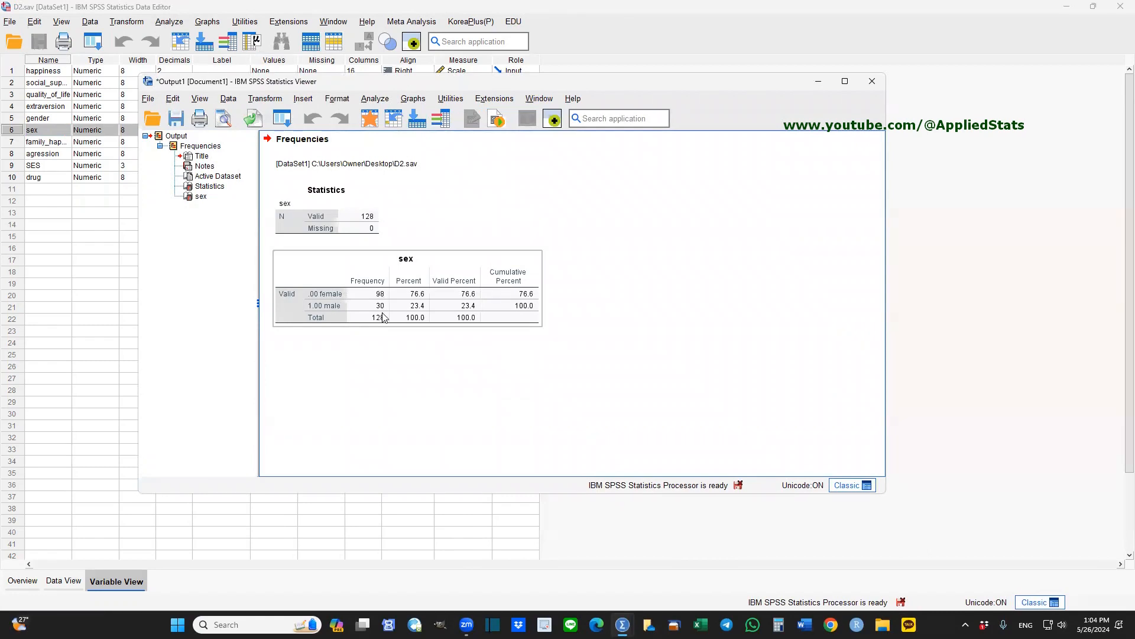
pyautogui.moveTo(384, 318)
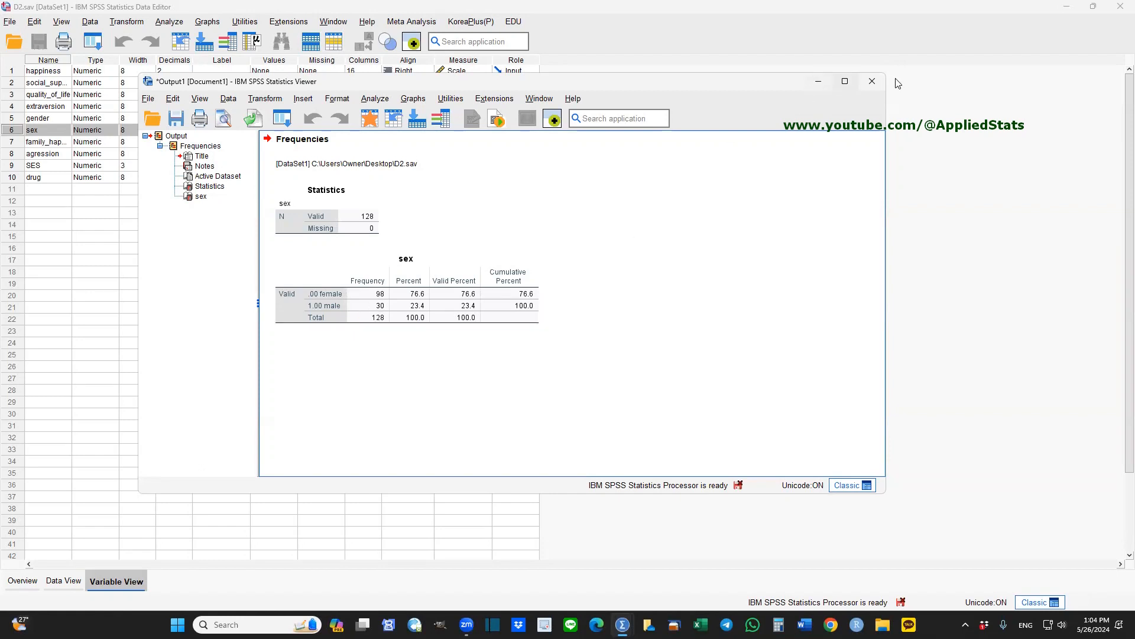
pyautogui.moveTo(872, 82)
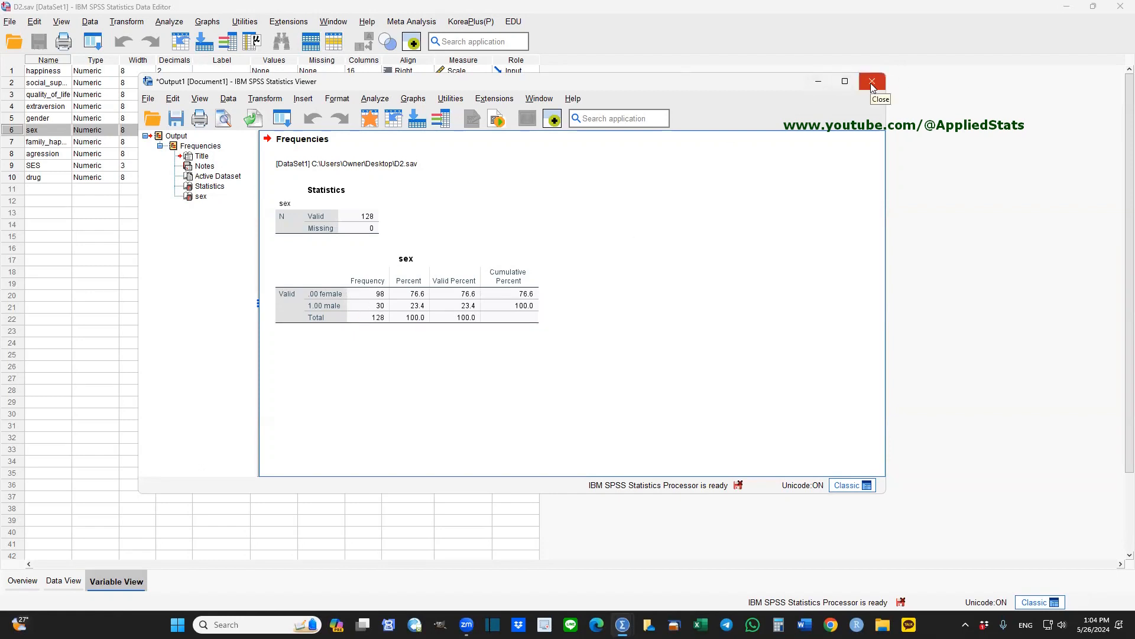
pyautogui.click(872, 82)
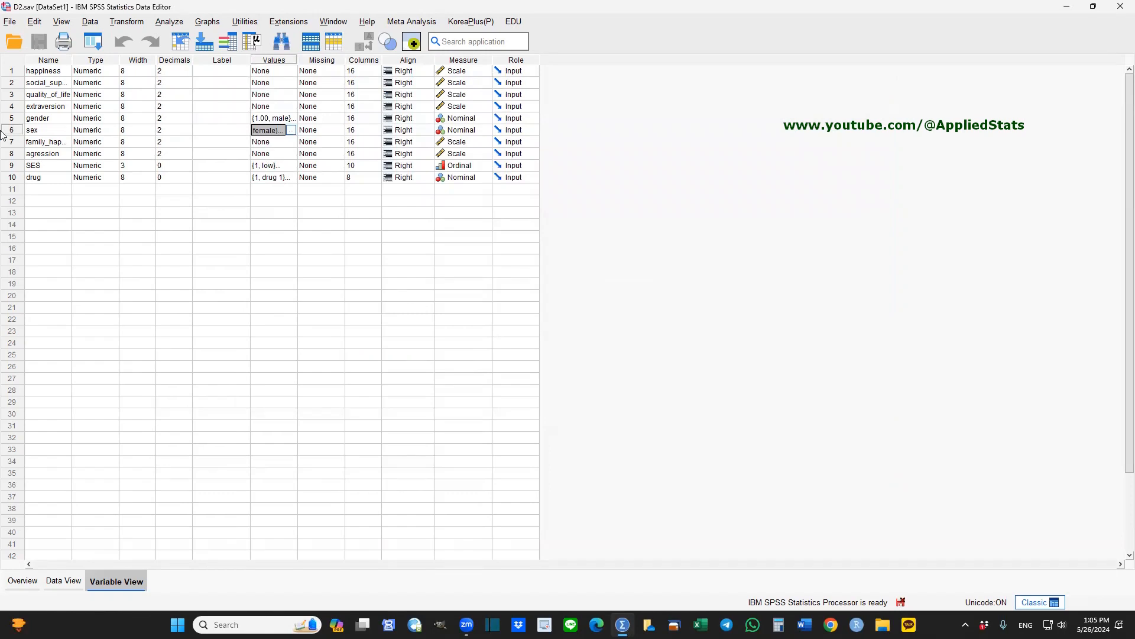
pyautogui.moveTo(87, 143)
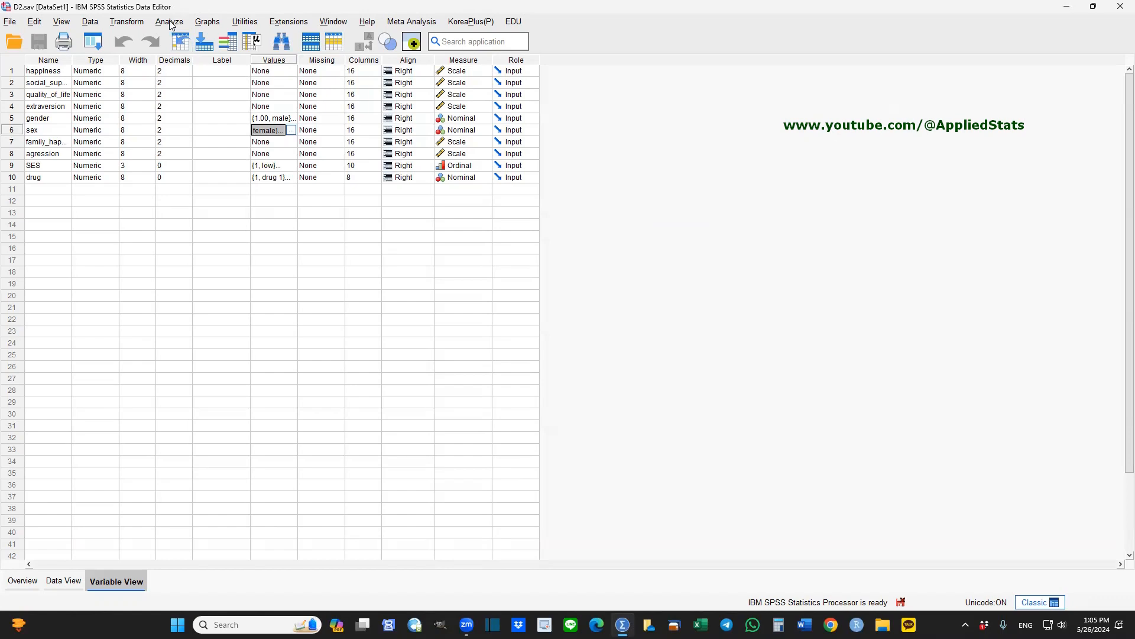
# Step: In PROCESS model 1 set happiness as Y, extraversion as X and sex as moderator W
pyautogui.click(168, 22)
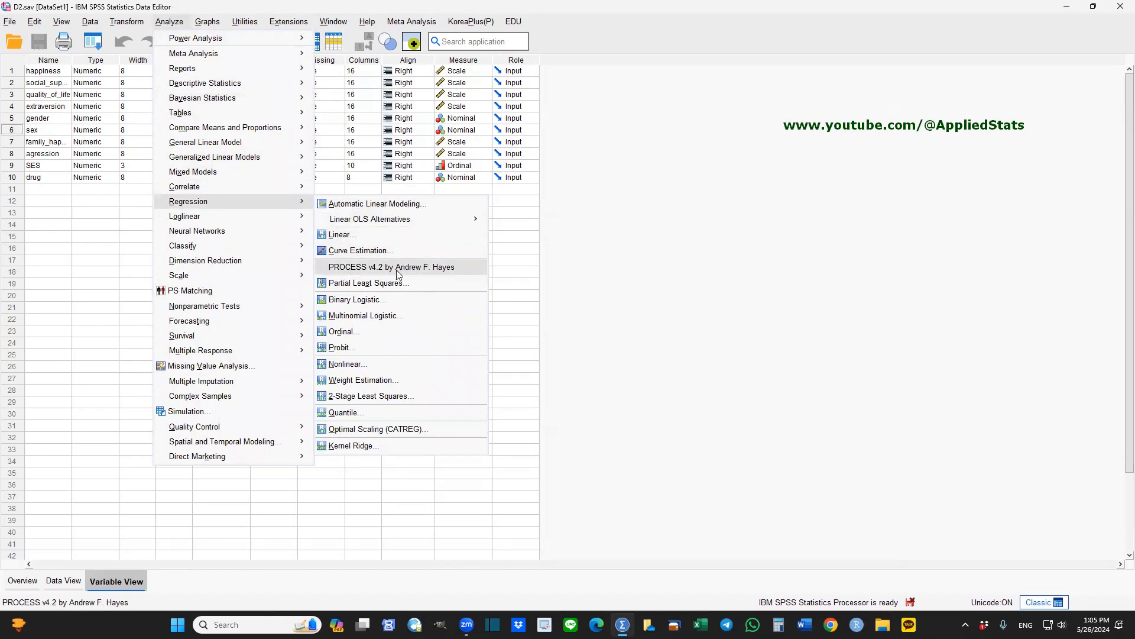
pyautogui.click(391, 266)
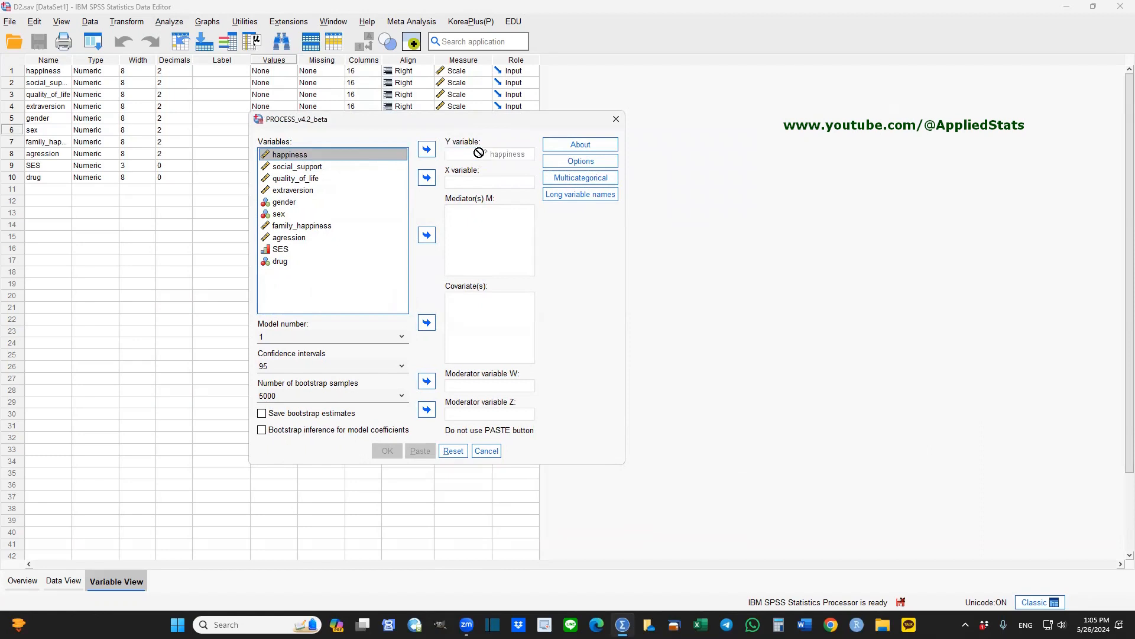
pyautogui.click(425, 149)
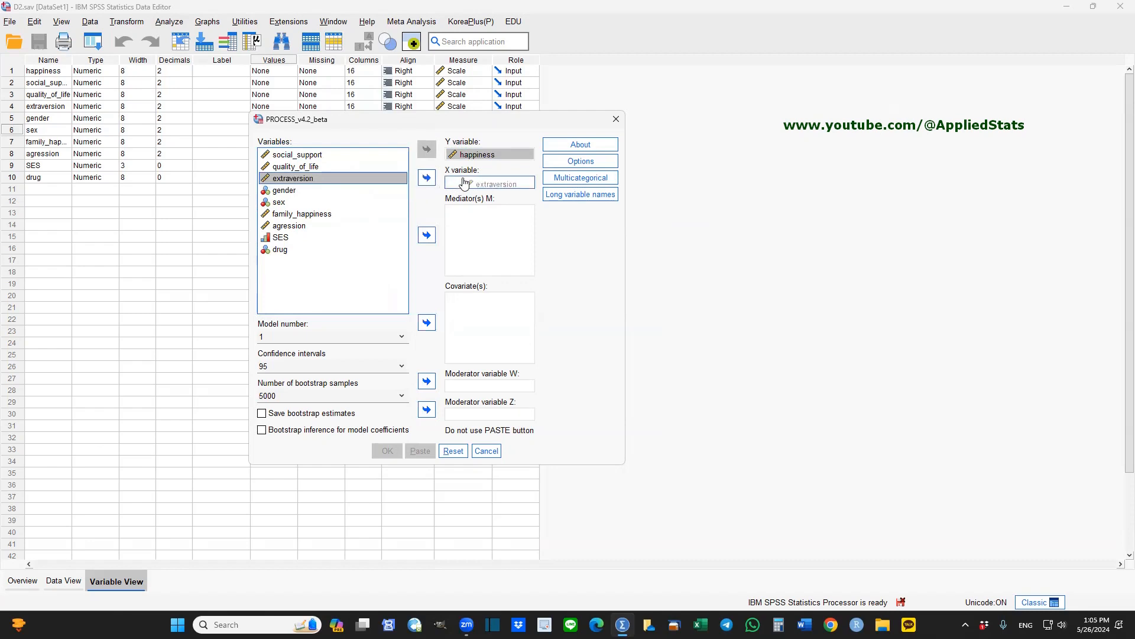
pyautogui.click(427, 178)
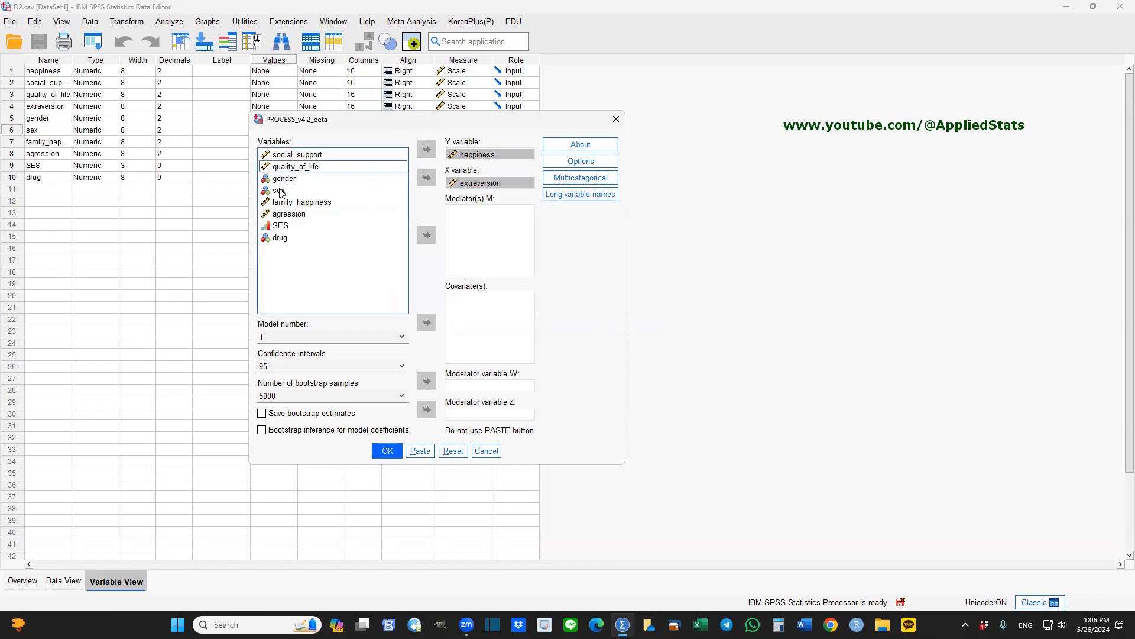
pyautogui.click(279, 189)
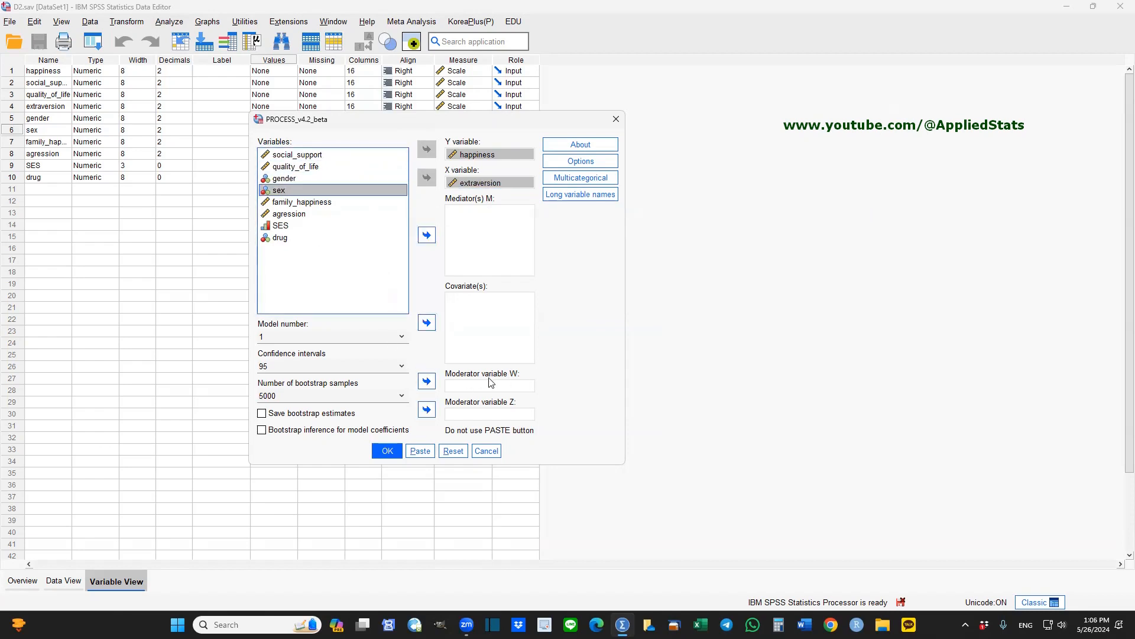
pyautogui.click(426, 380)
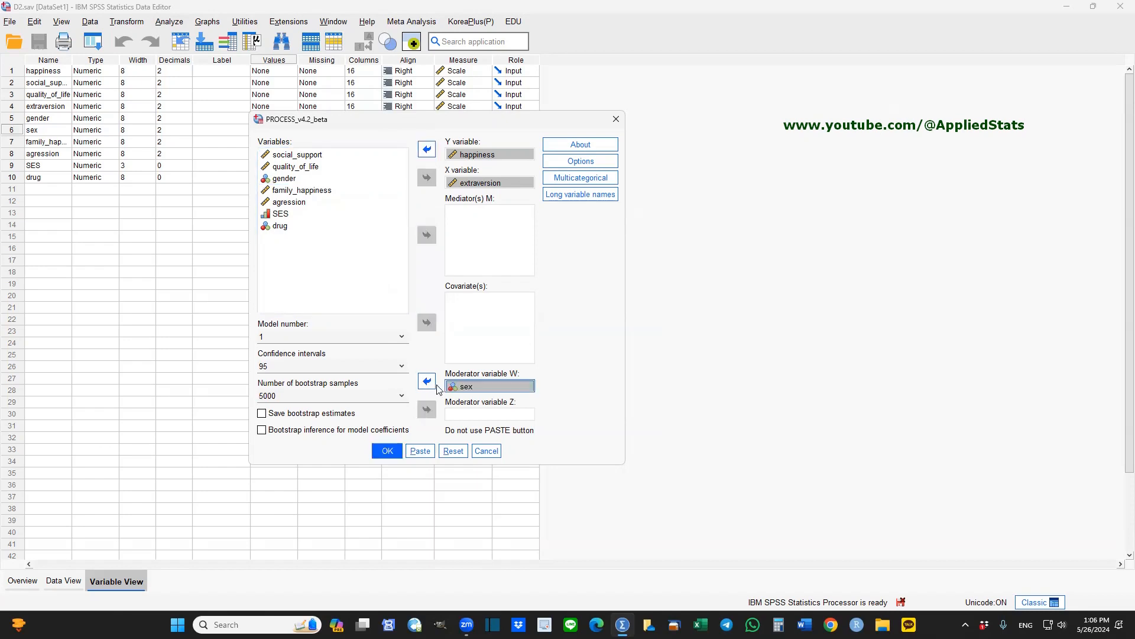
pyautogui.moveTo(544, 322)
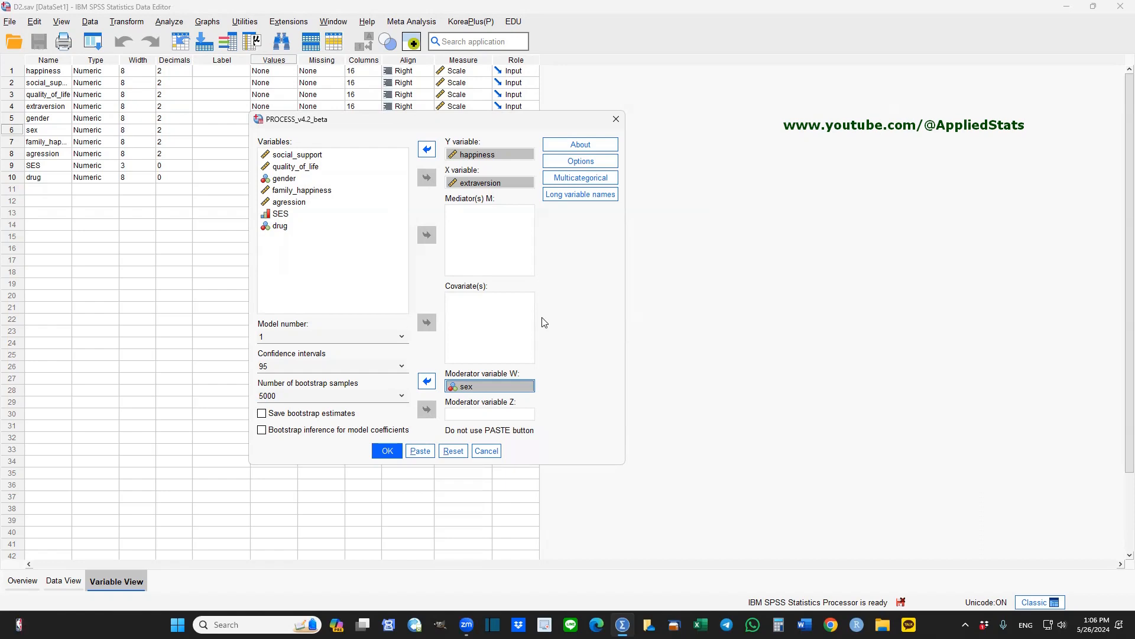
pyautogui.moveTo(576, 308)
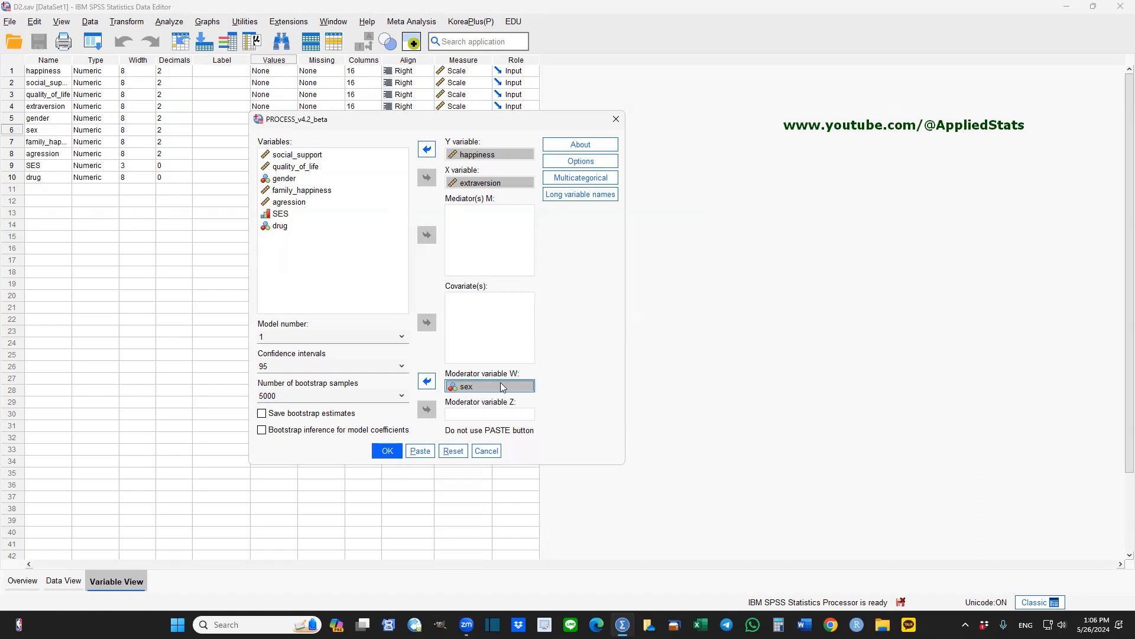
pyautogui.moveTo(573, 240)
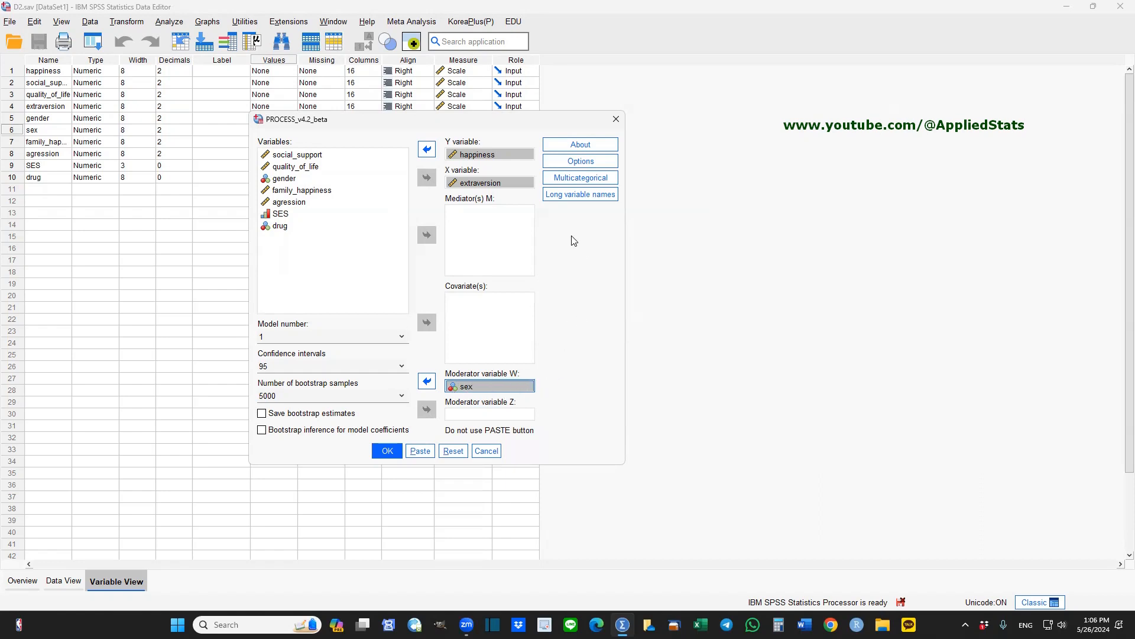
# Step: Allow long variable names, accepting the risk, and go to the PROCESS options
pyautogui.click(579, 194)
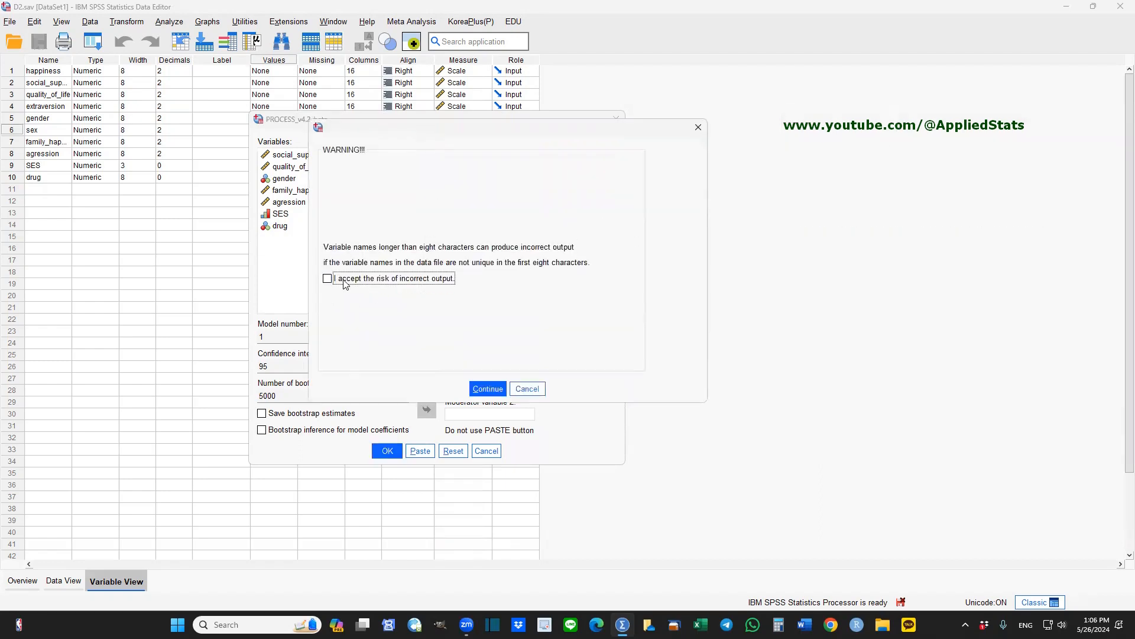
pyautogui.click(328, 278)
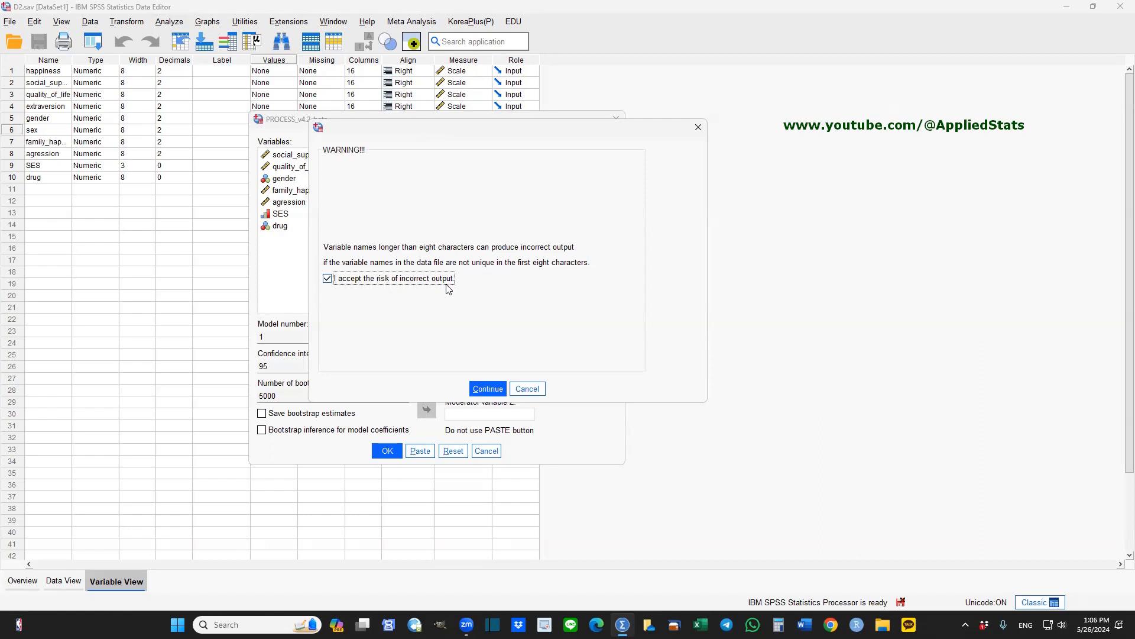
pyautogui.click(487, 389)
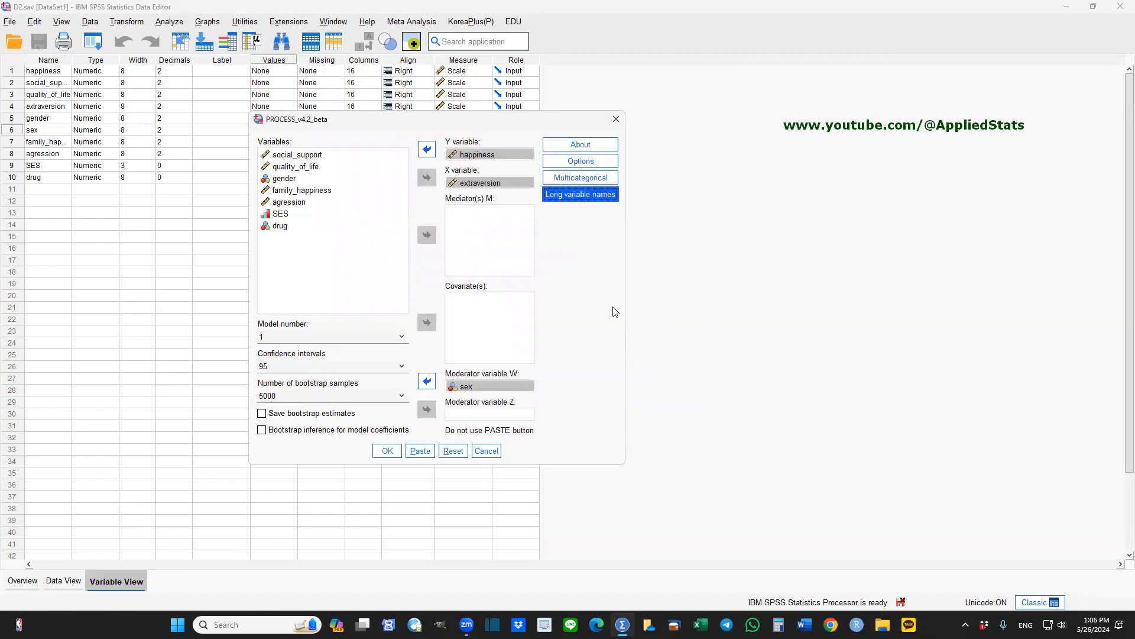
pyautogui.click(580, 161)
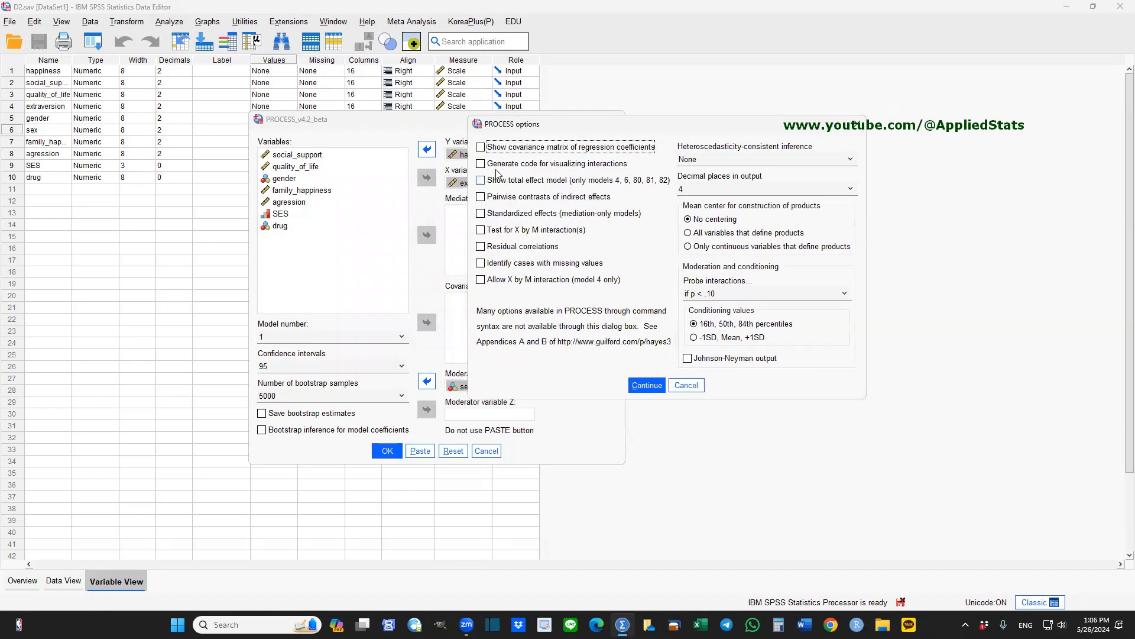
# Step: Generate interaction visualization code, center only continuous variables, and always probe interactions
pyautogui.click(480, 163)
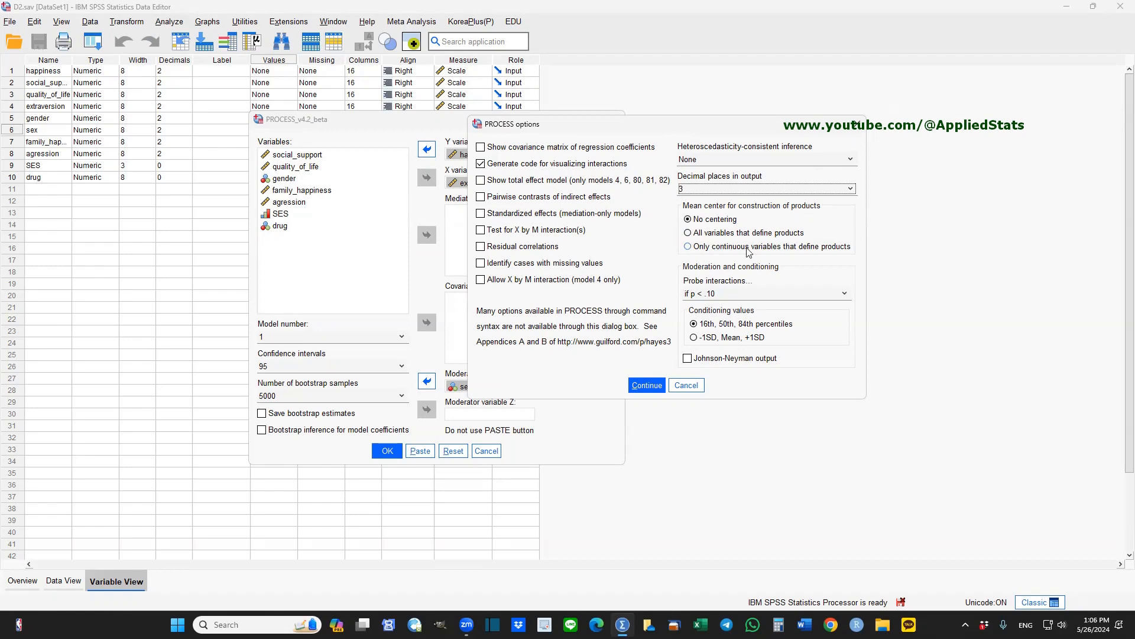
pyautogui.click(687, 246)
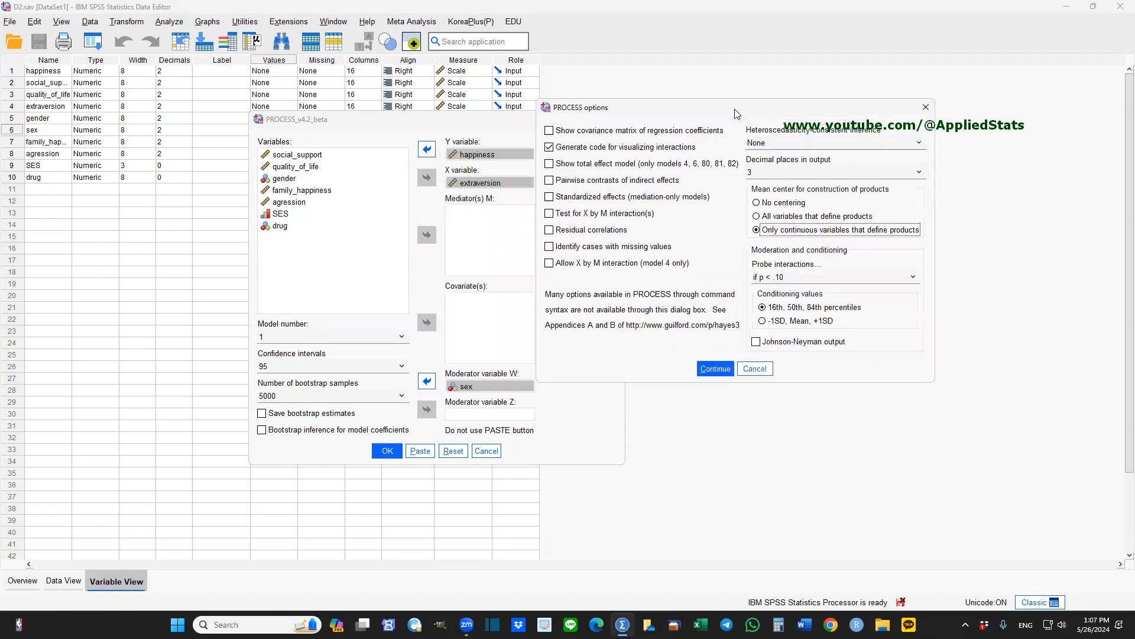
pyautogui.moveTo(889, 230)
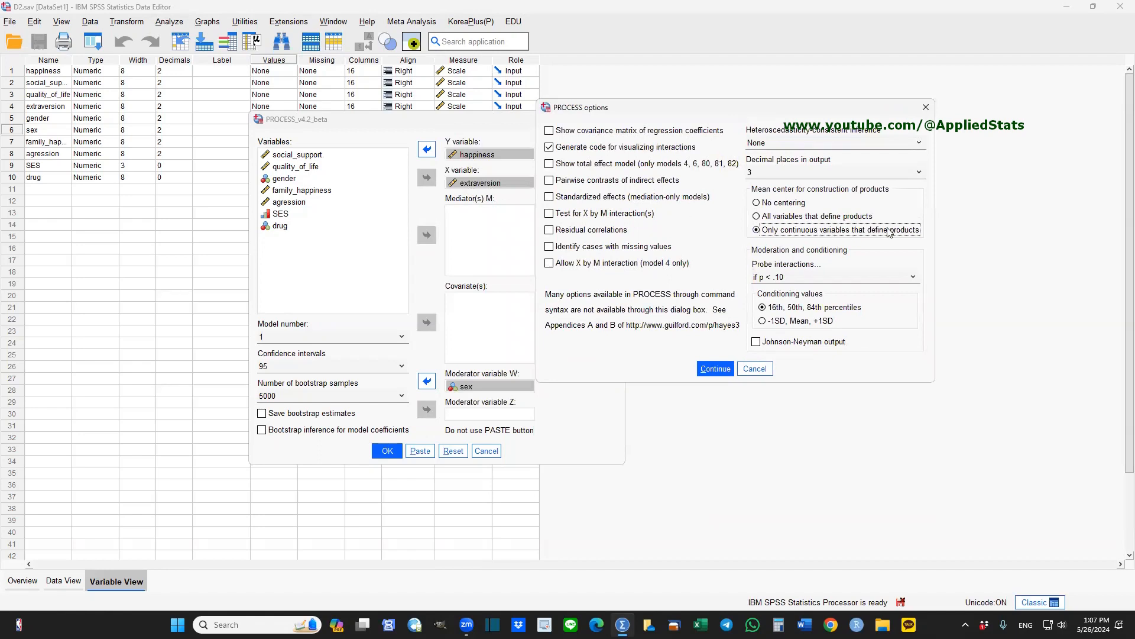
pyautogui.moveTo(839, 229)
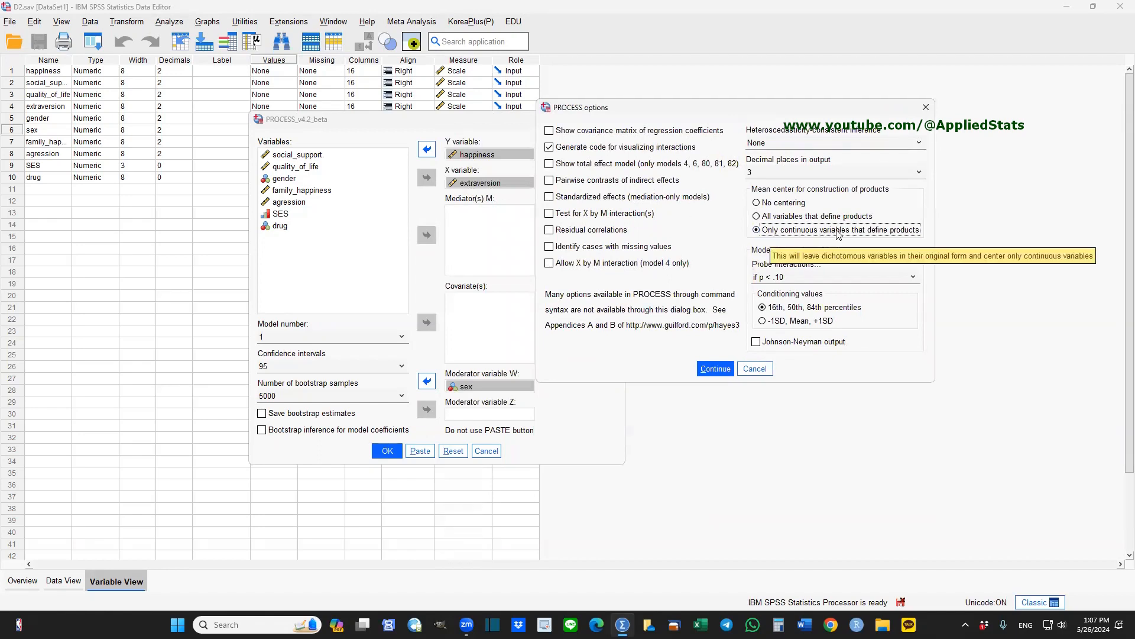
pyautogui.moveTo(898, 233)
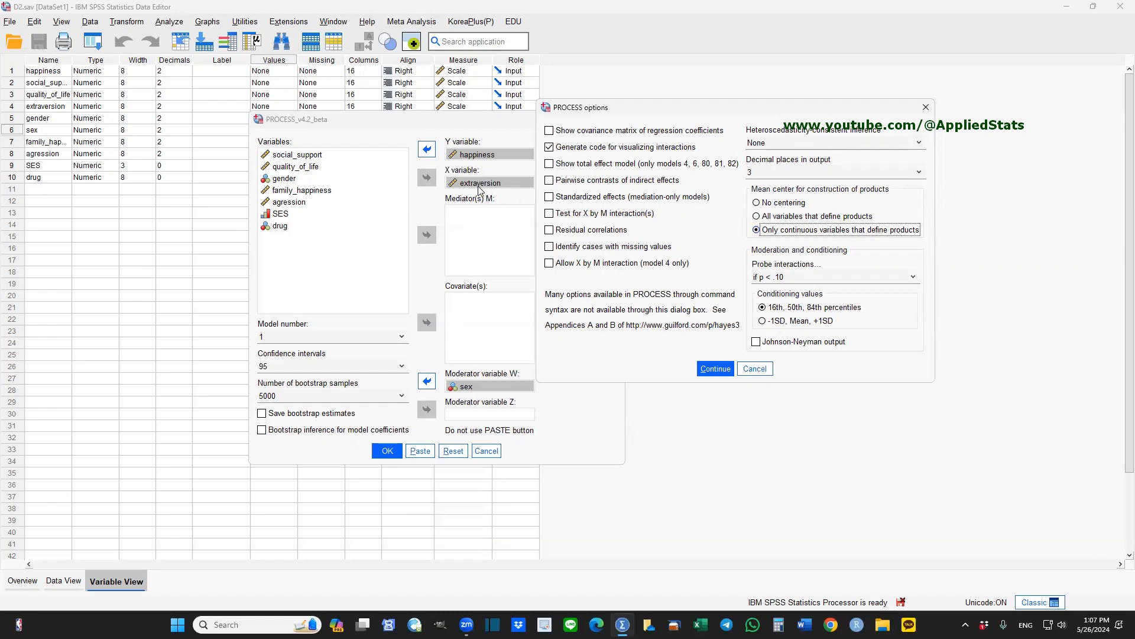
pyautogui.moveTo(823, 234)
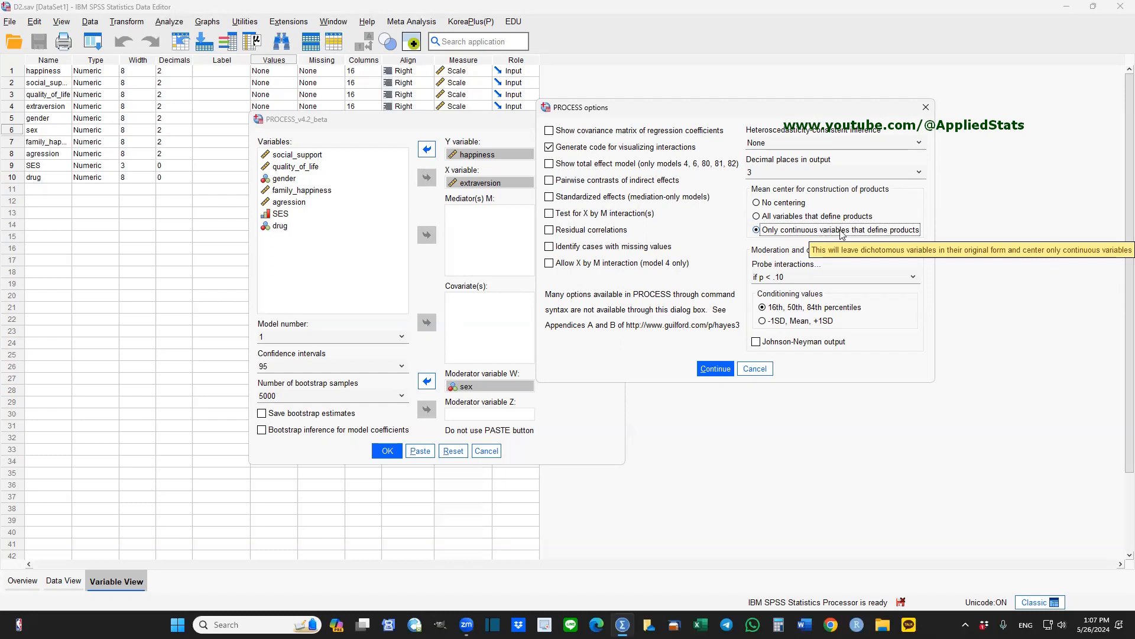
pyautogui.moveTo(921, 209)
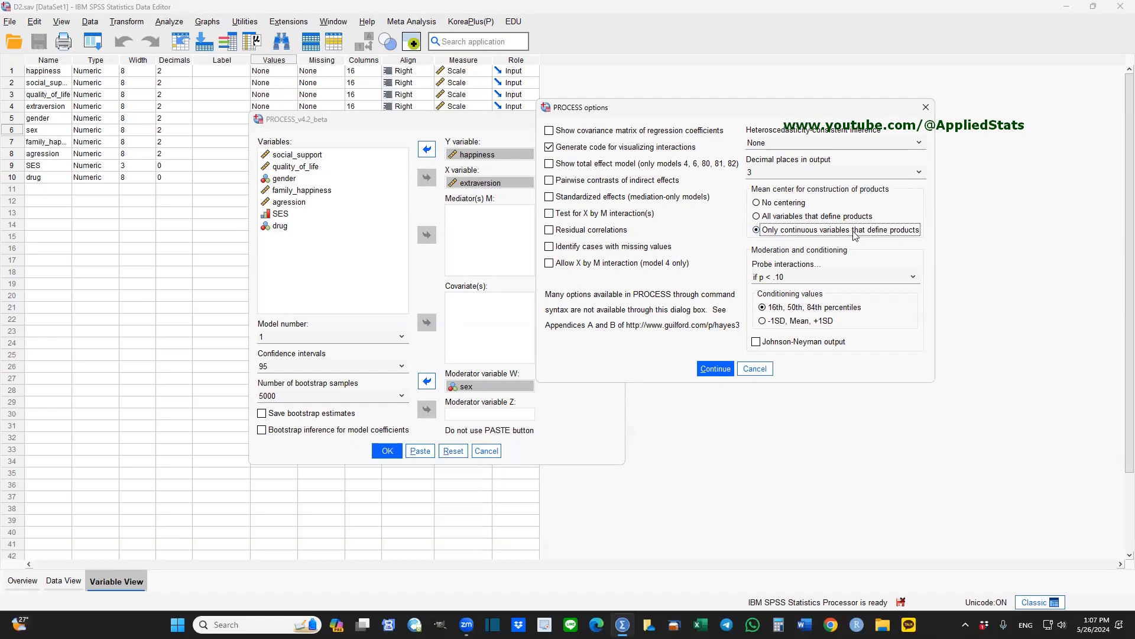
pyautogui.moveTo(944, 237)
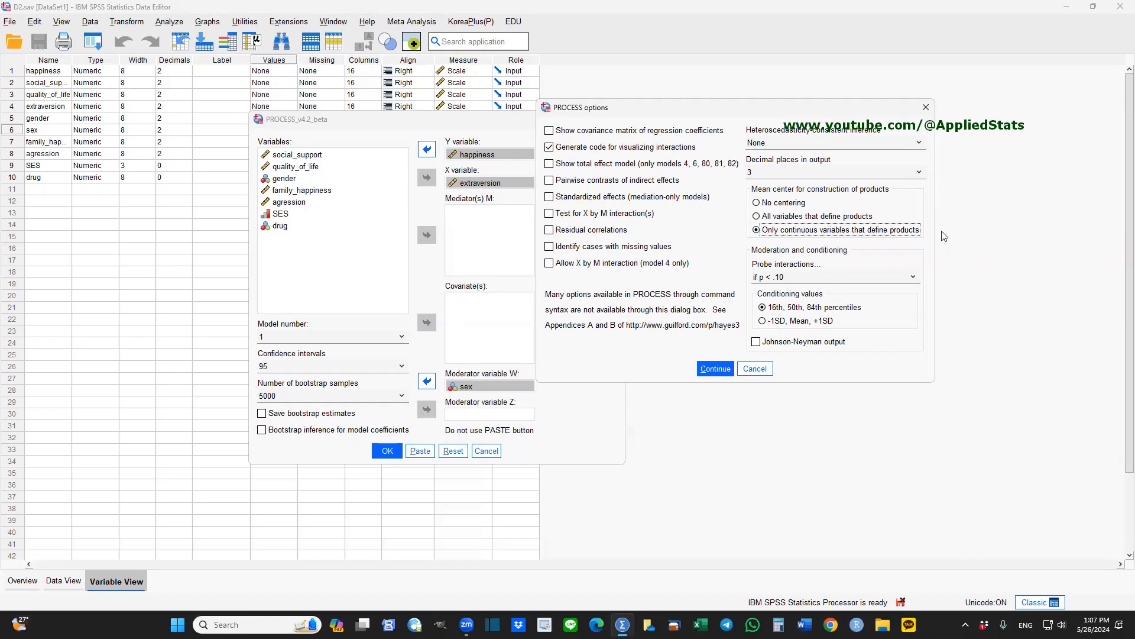
pyautogui.moveTo(862, 233)
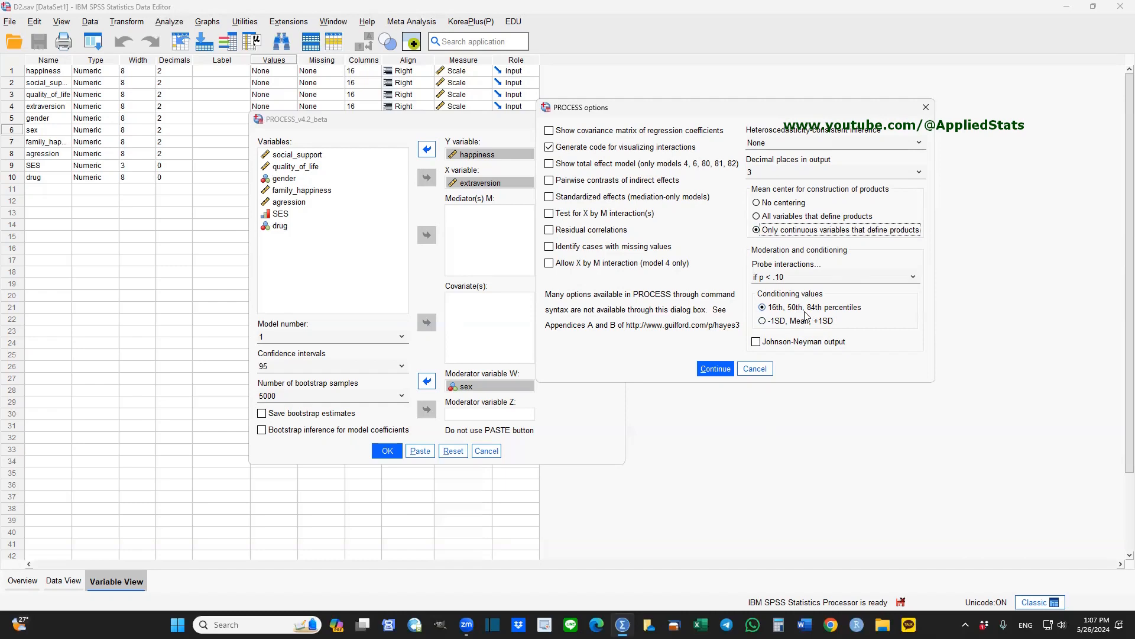
pyautogui.moveTo(771, 273)
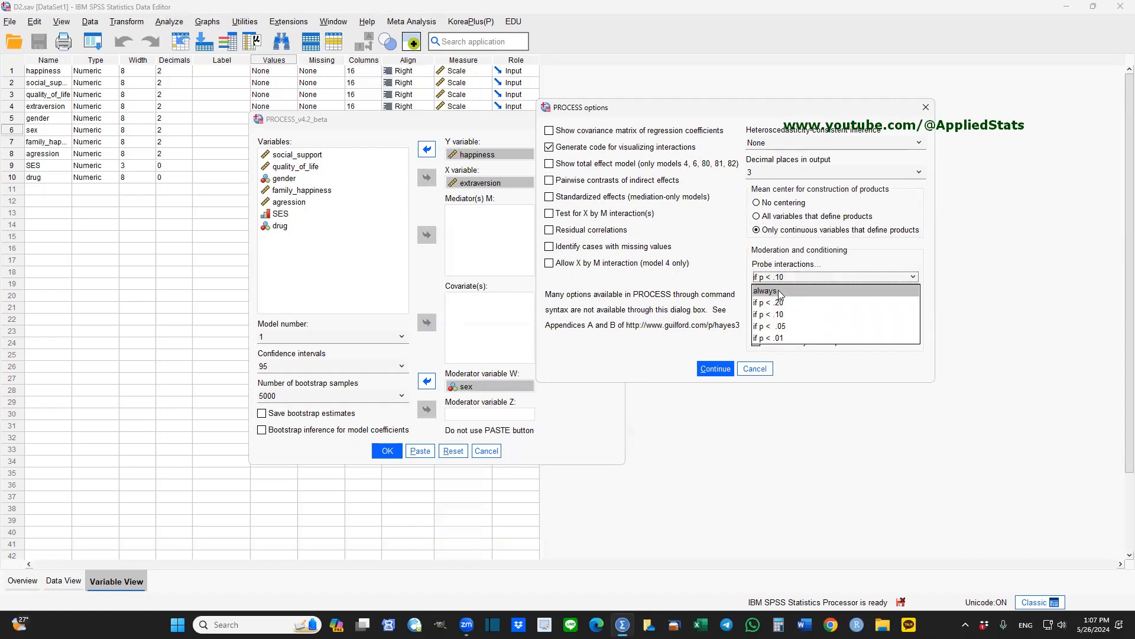
pyautogui.click(765, 291)
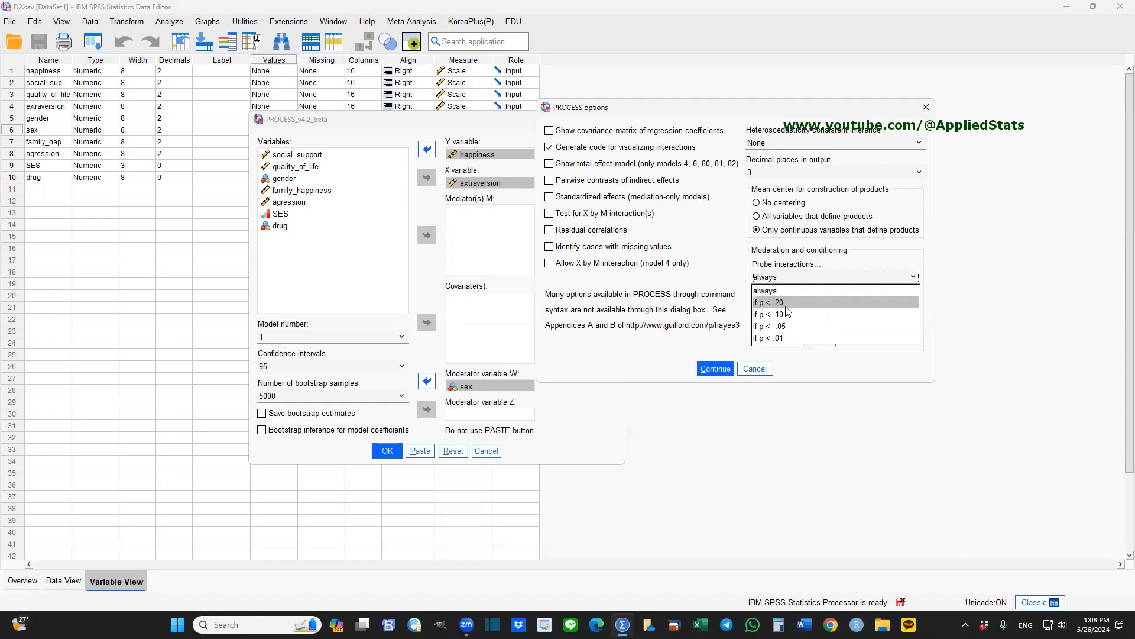
pyautogui.moveTo(785, 326)
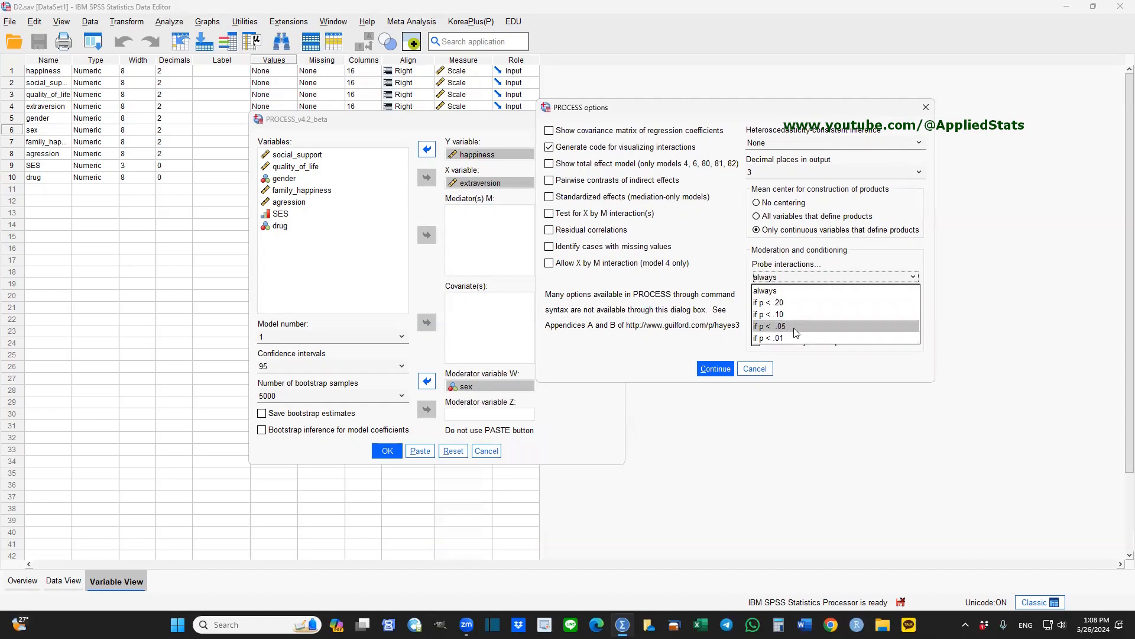
pyautogui.click(770, 327)
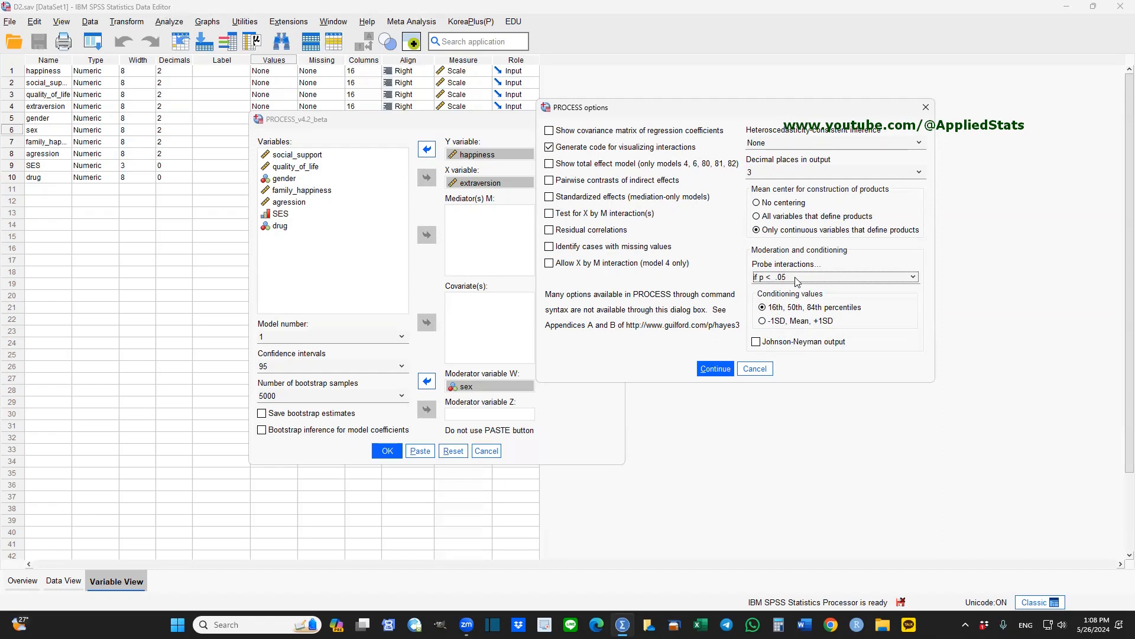
pyautogui.click(833, 277)
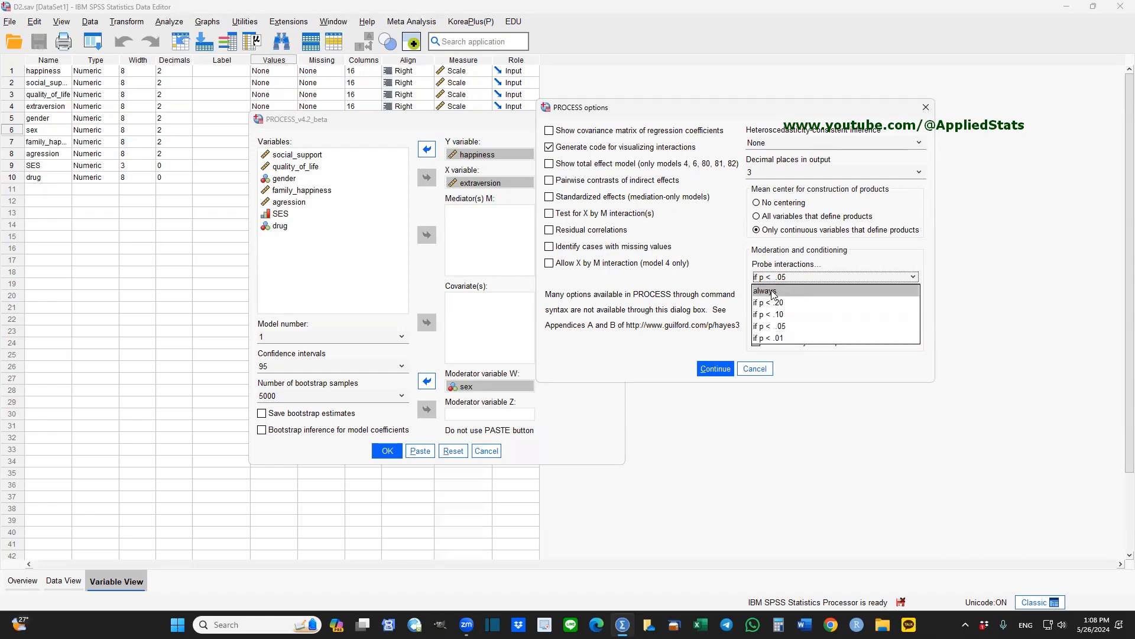
pyautogui.click(765, 291)
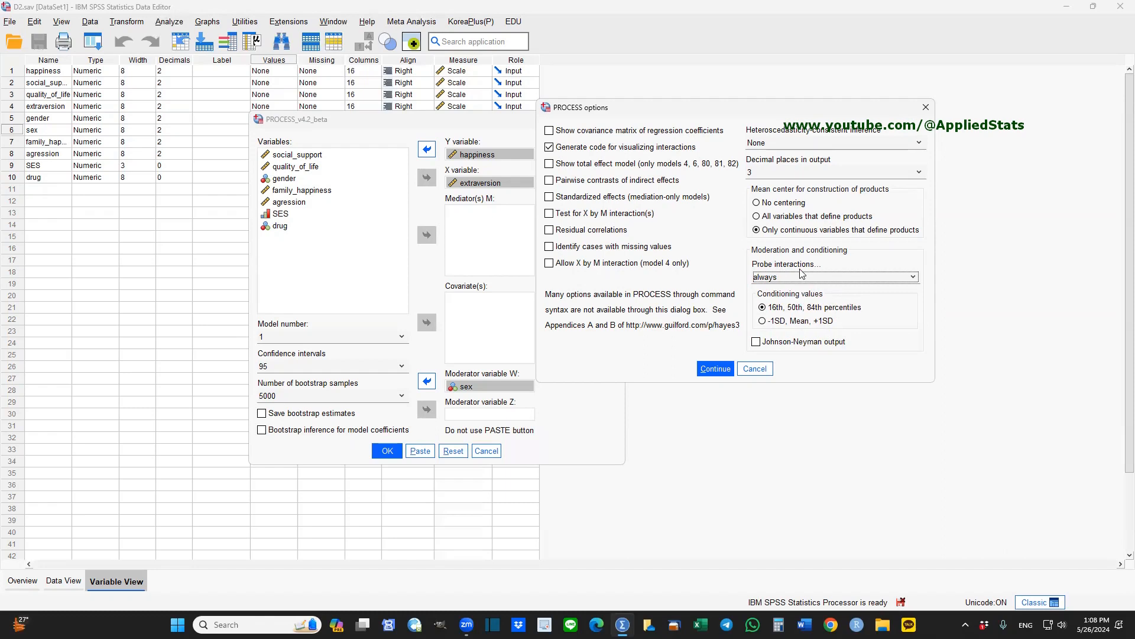
pyautogui.moveTo(876, 344)
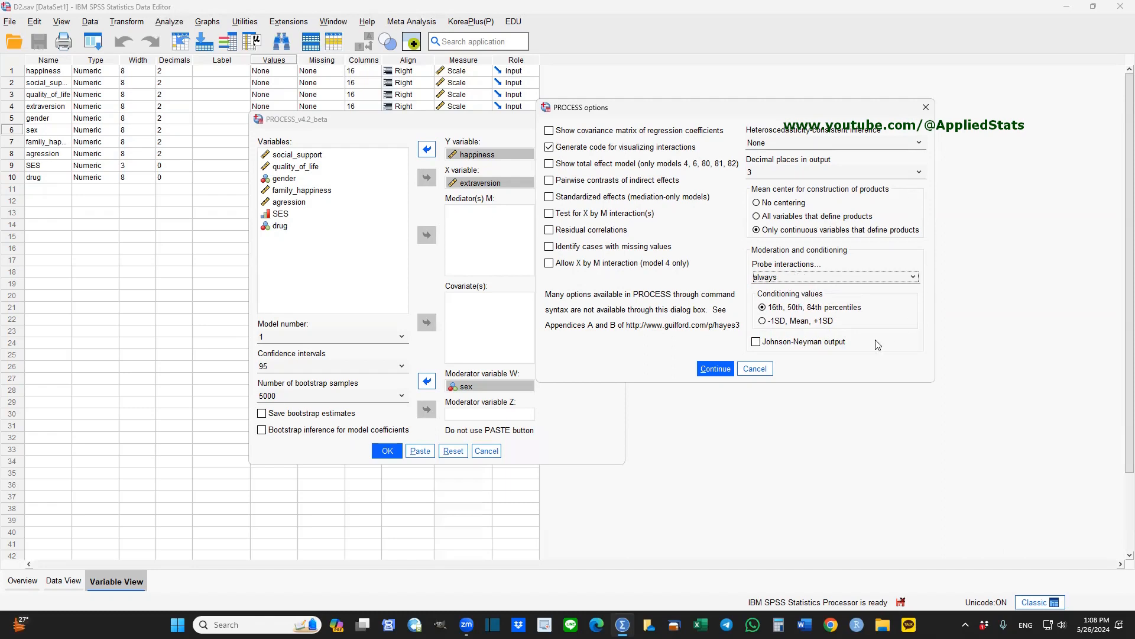
pyautogui.moveTo(776, 156)
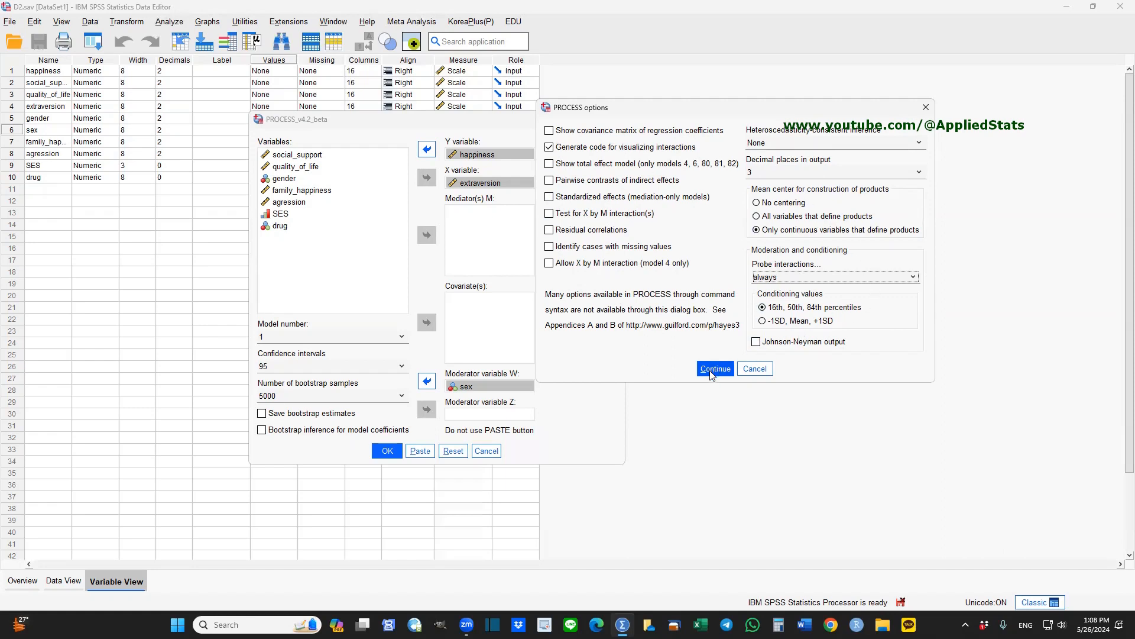
# Step: Confirm the options and run the PROCESS moderation analysis
pyautogui.click(715, 369)
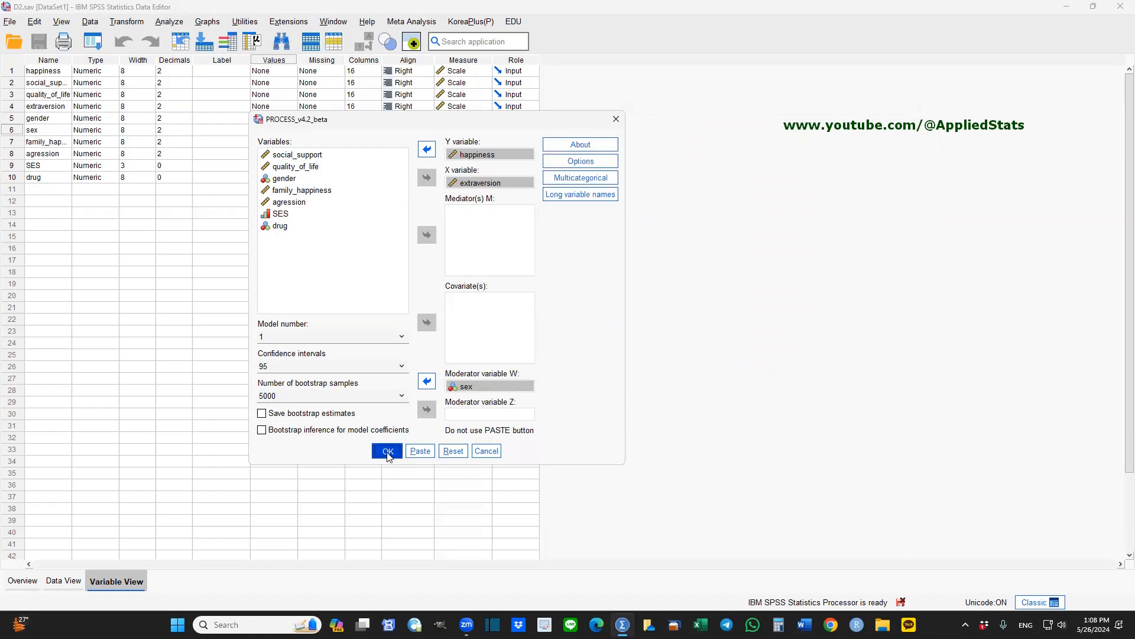
pyautogui.click(388, 450)
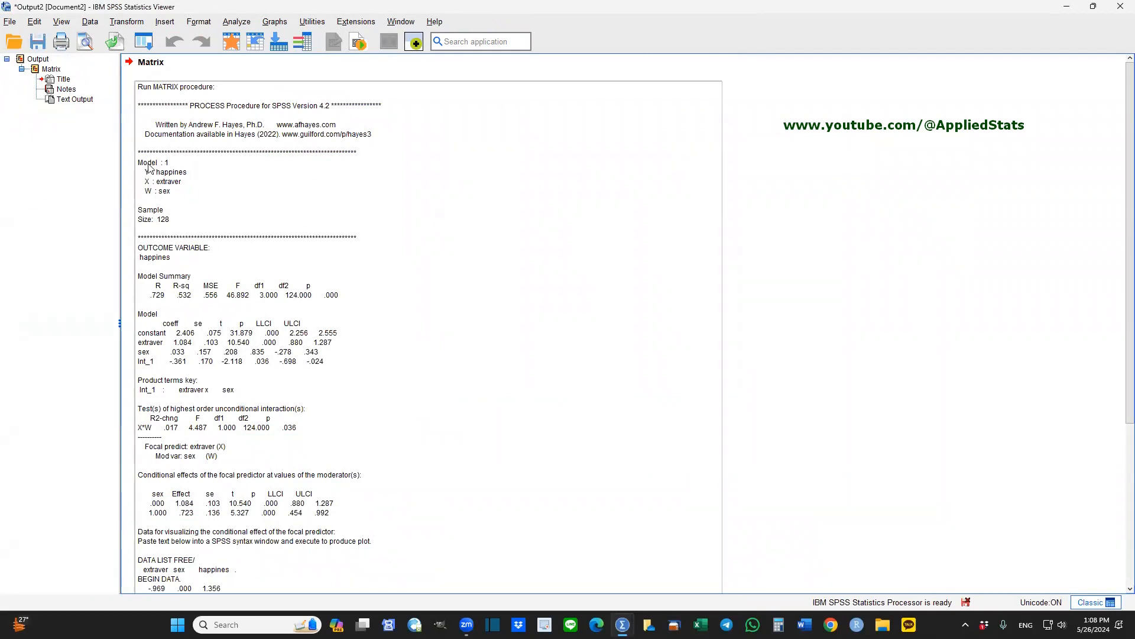
pyautogui.moveTo(182, 164)
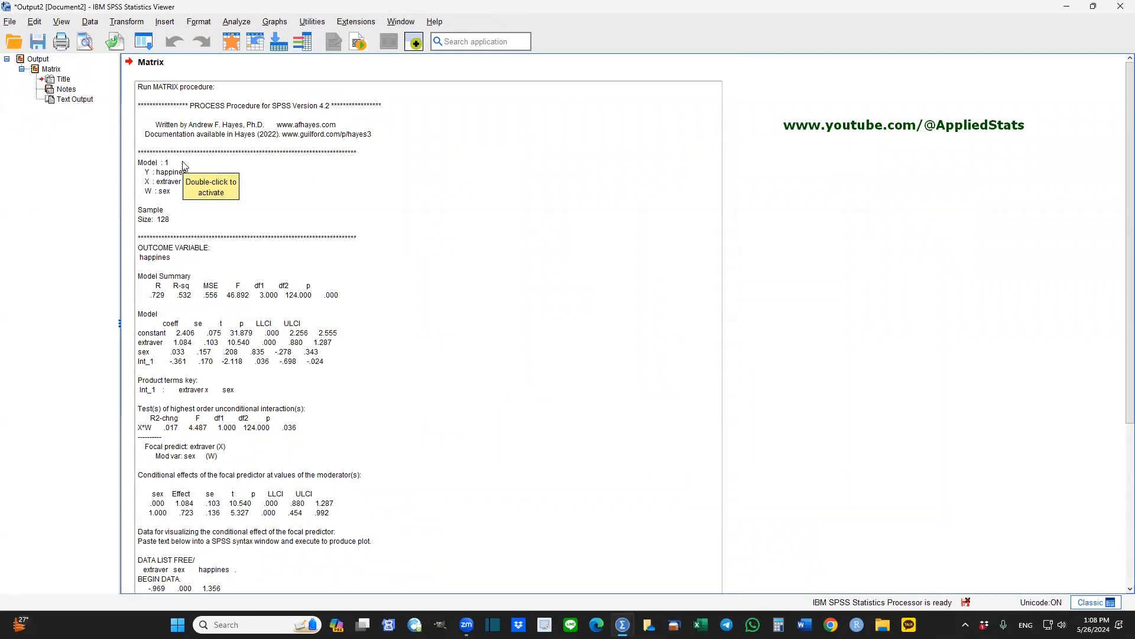
pyautogui.moveTo(171, 256)
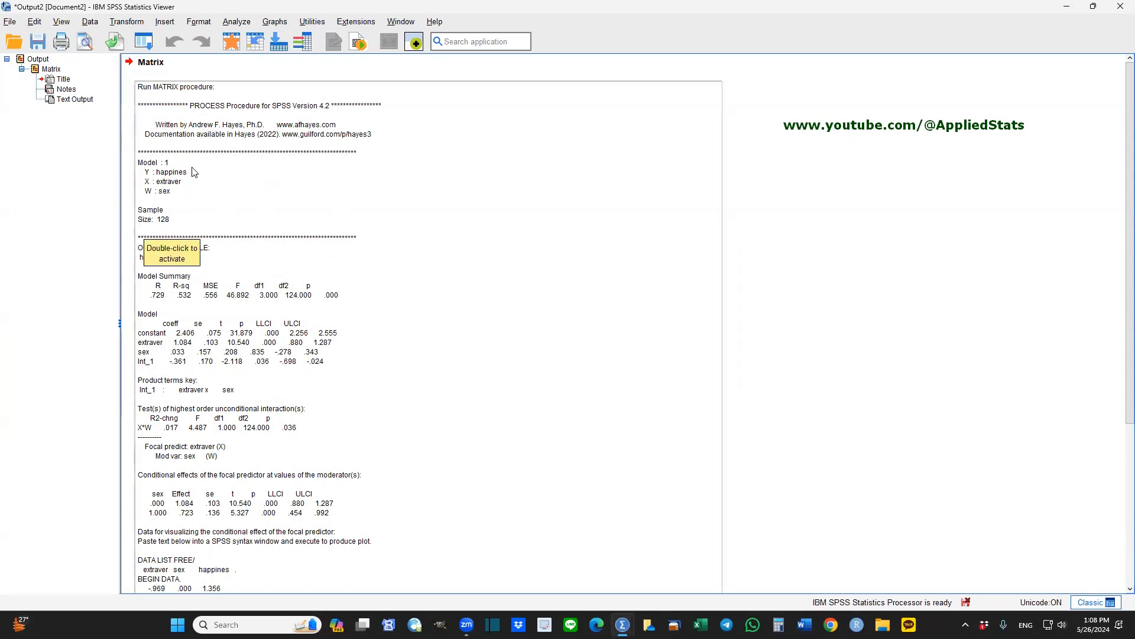
pyautogui.moveTo(182, 179)
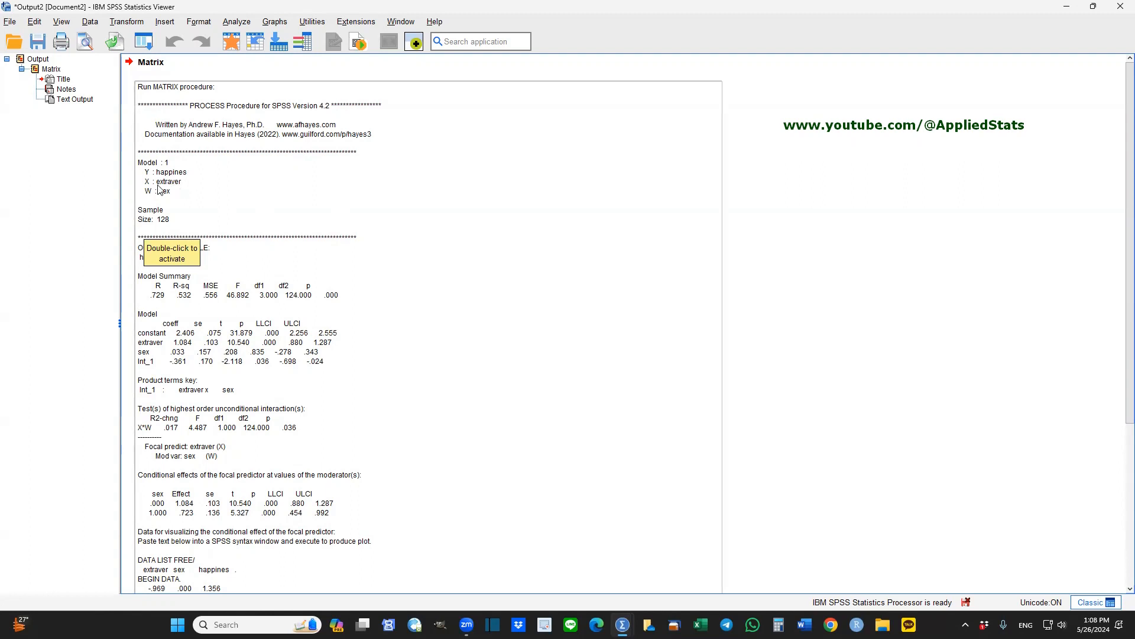
pyautogui.moveTo(179, 187)
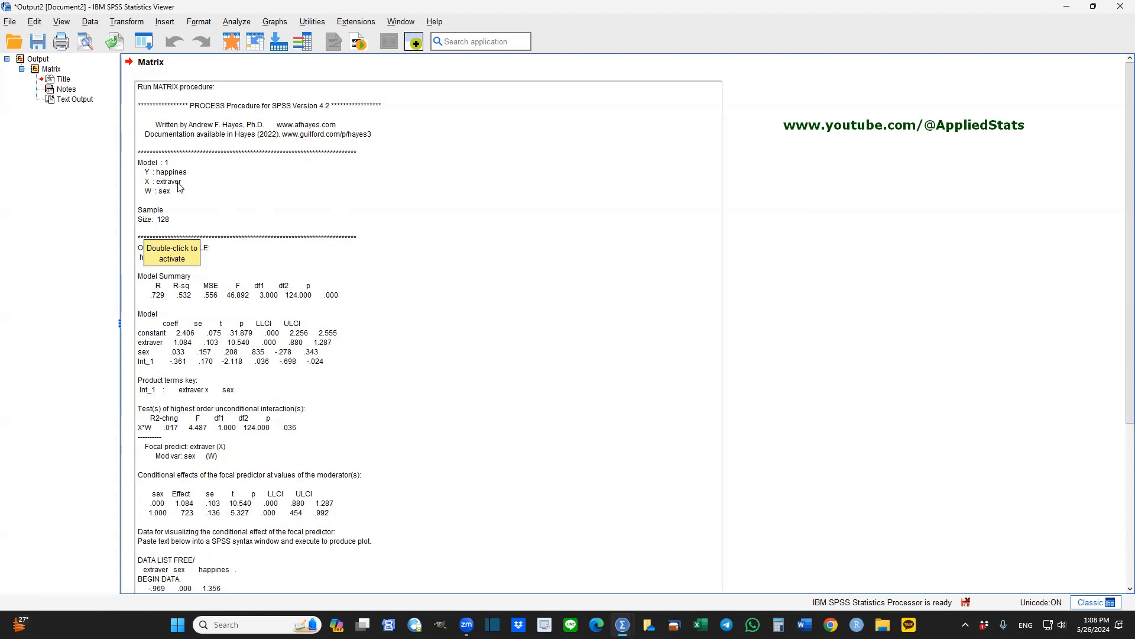
pyautogui.moveTo(166, 201)
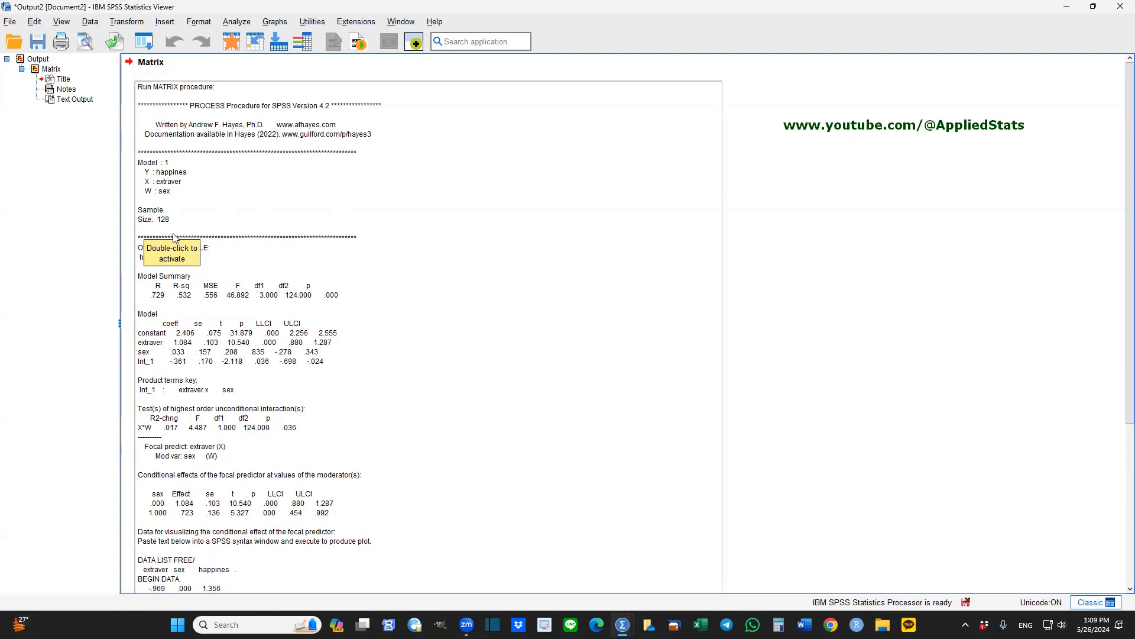
pyautogui.moveTo(749, 321)
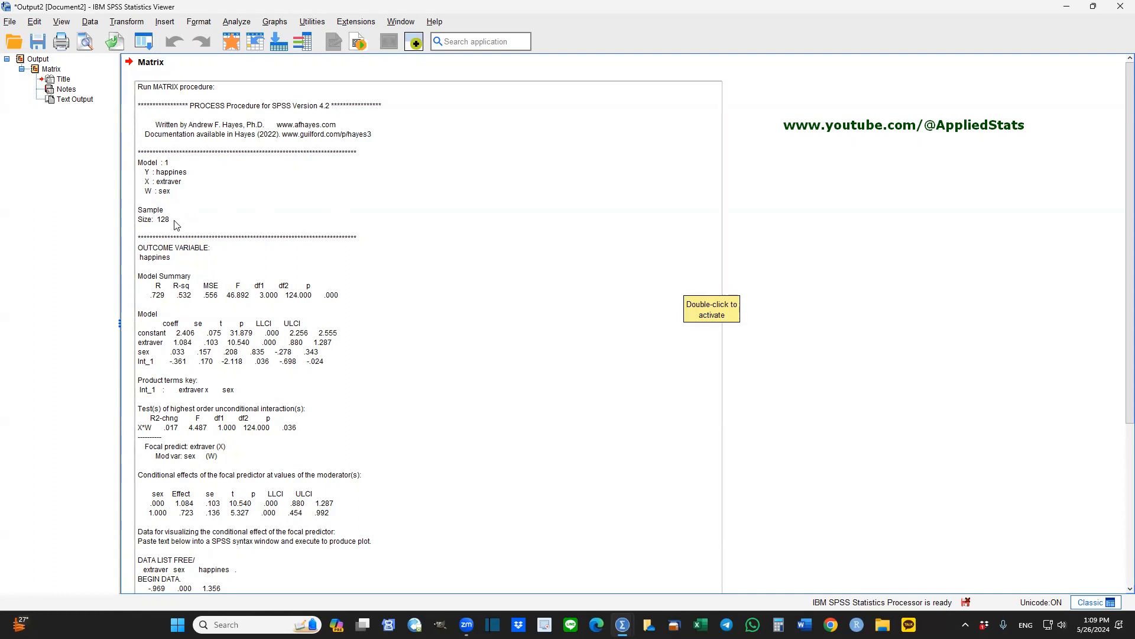
pyautogui.moveTo(168, 221)
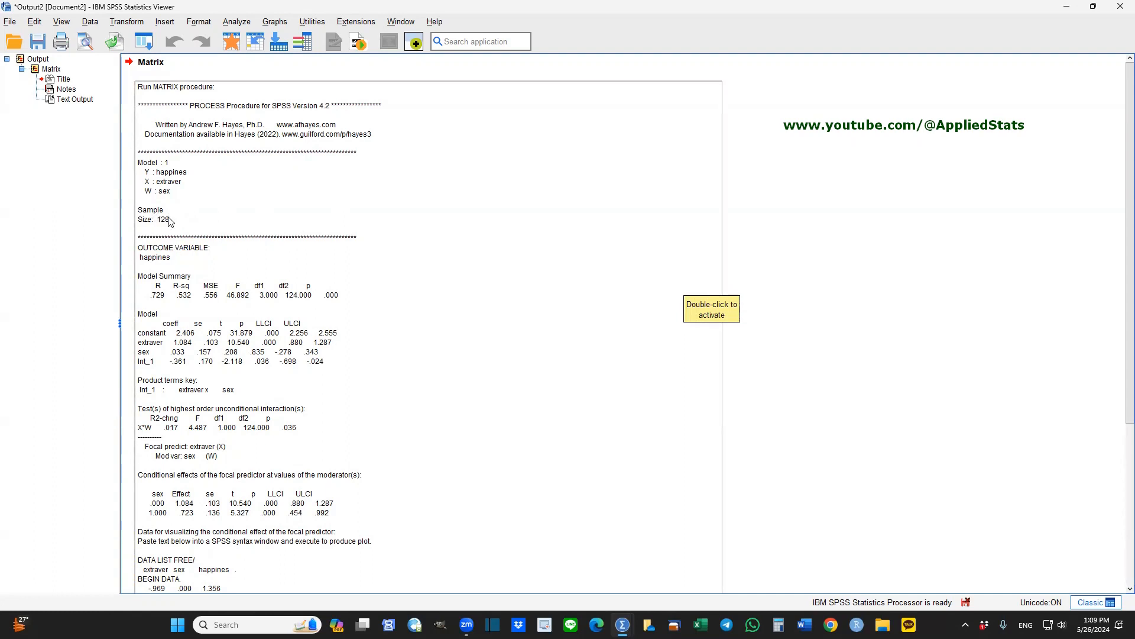
pyautogui.moveTo(1119, 203)
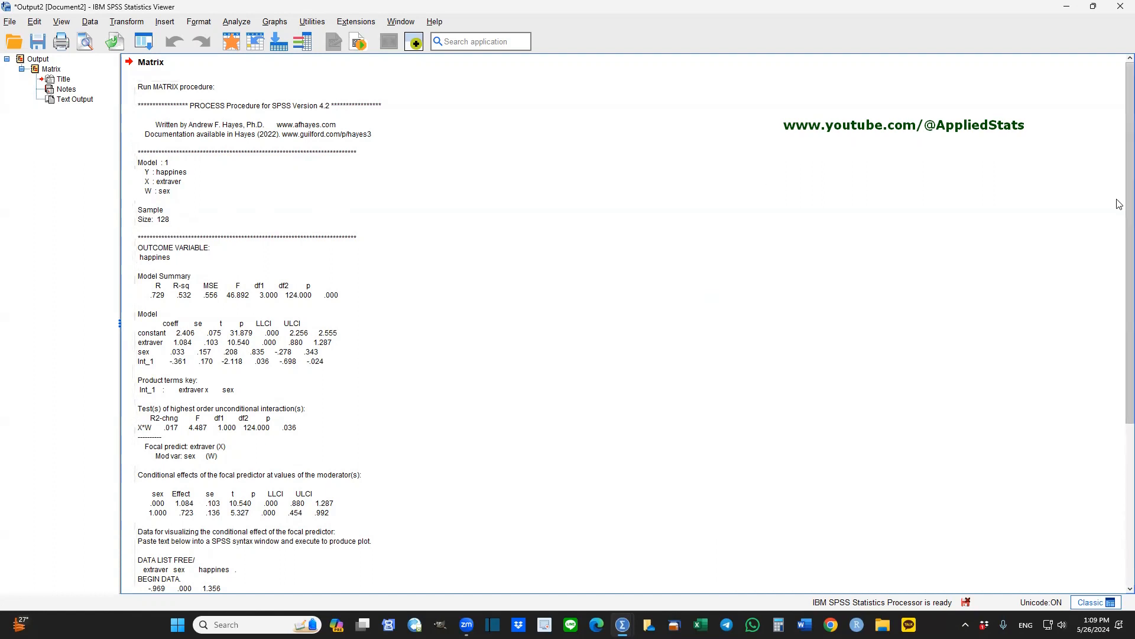
pyautogui.scroll(-3)
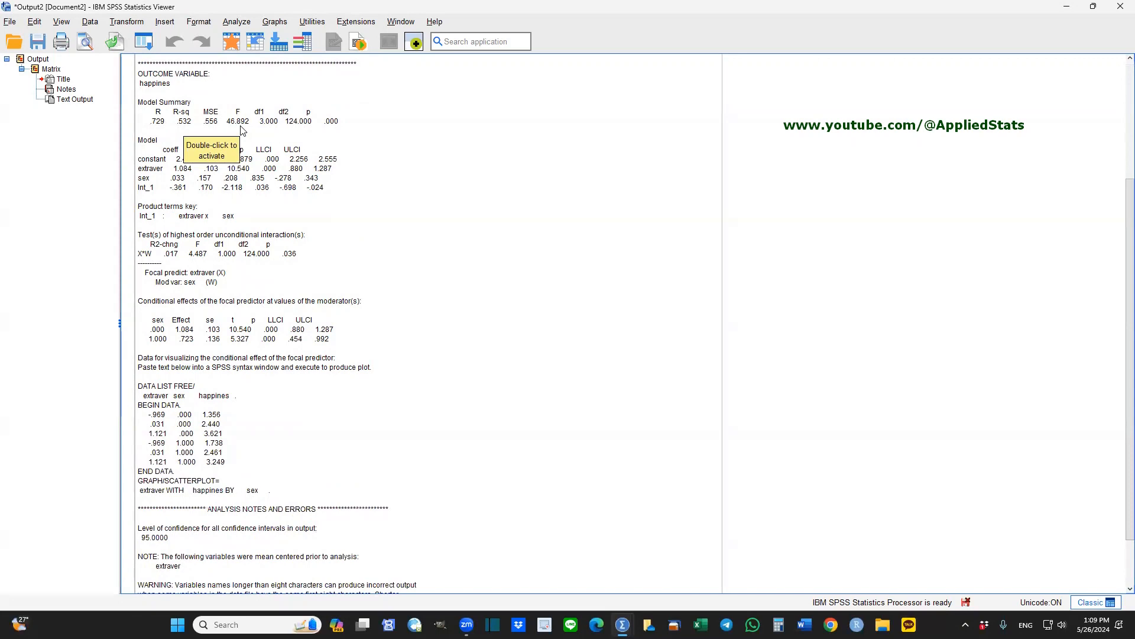
pyautogui.moveTo(343, 129)
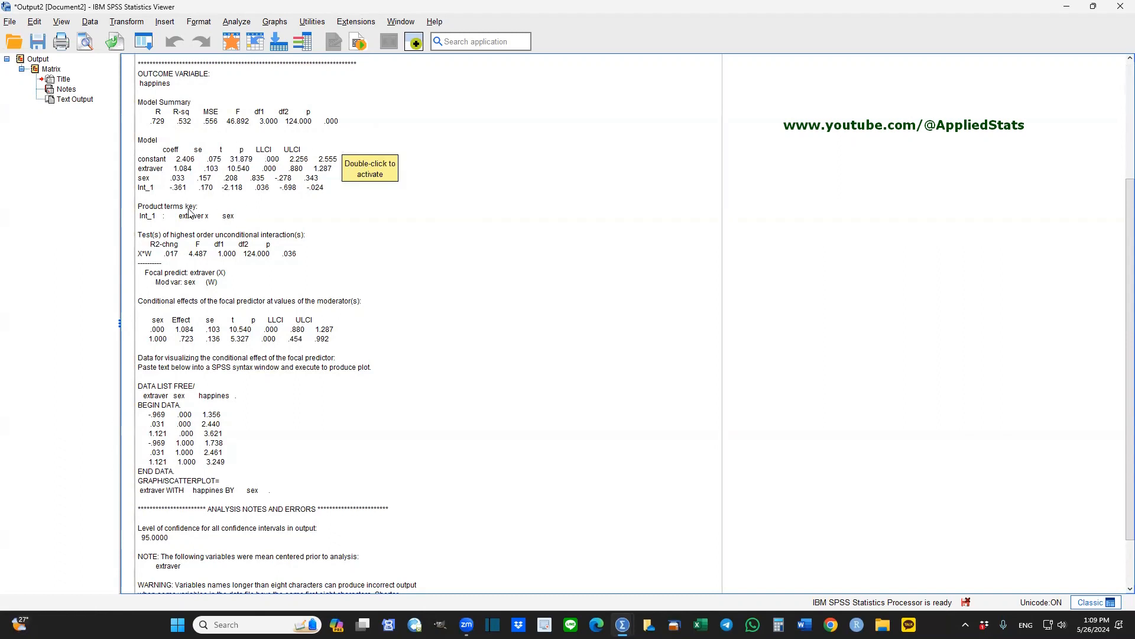
pyautogui.moveTo(166, 198)
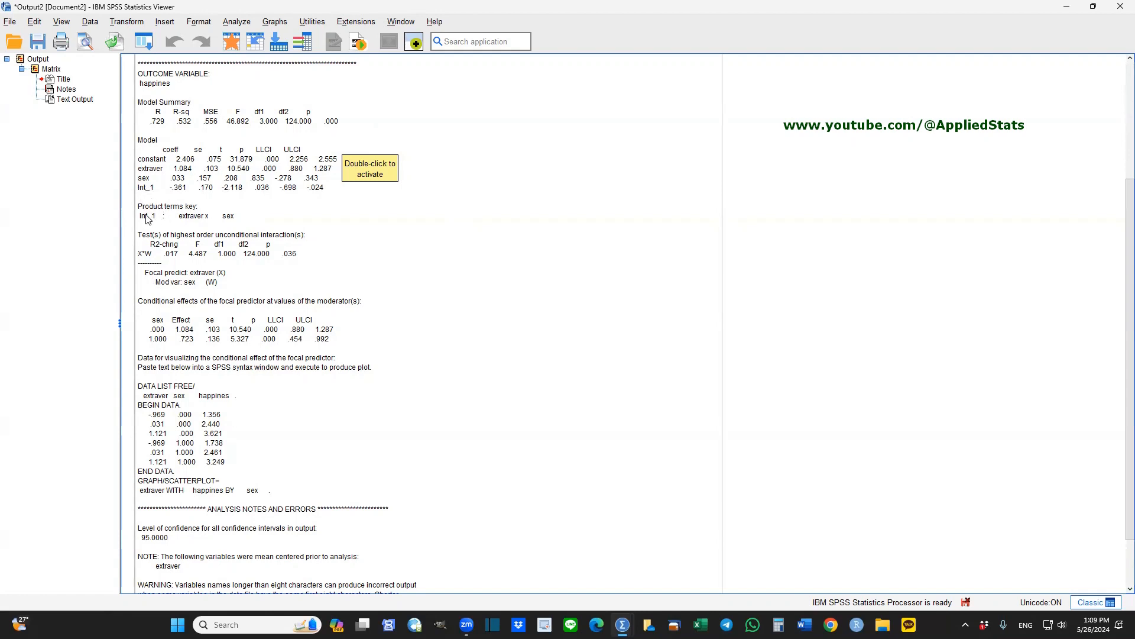
pyautogui.moveTo(180, 221)
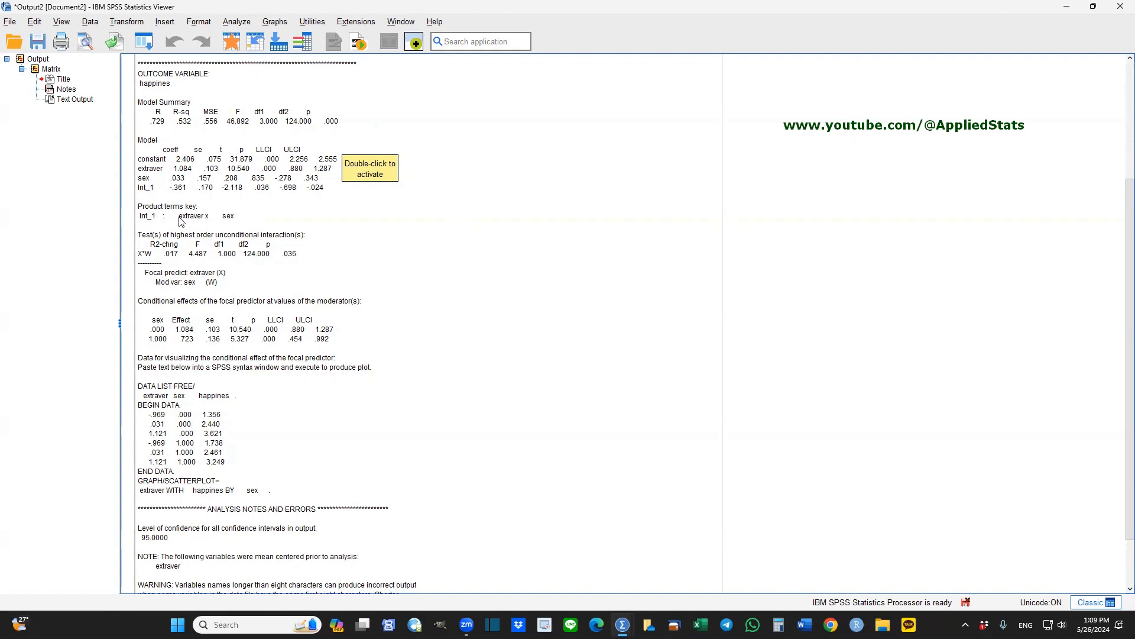
pyautogui.moveTo(227, 221)
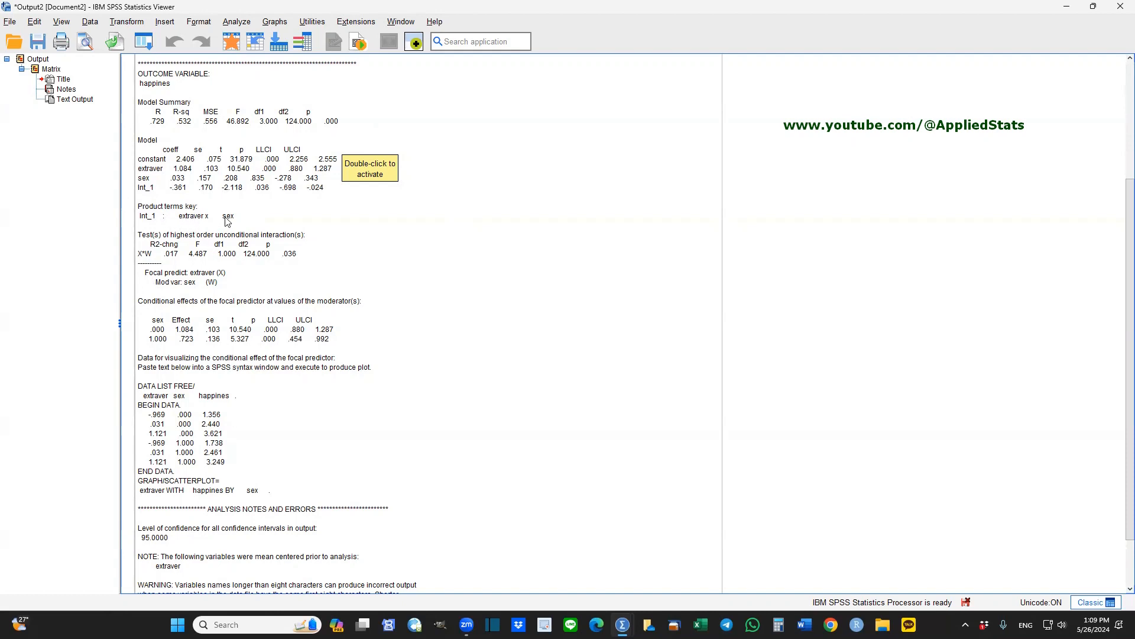
pyautogui.moveTo(153, 192)
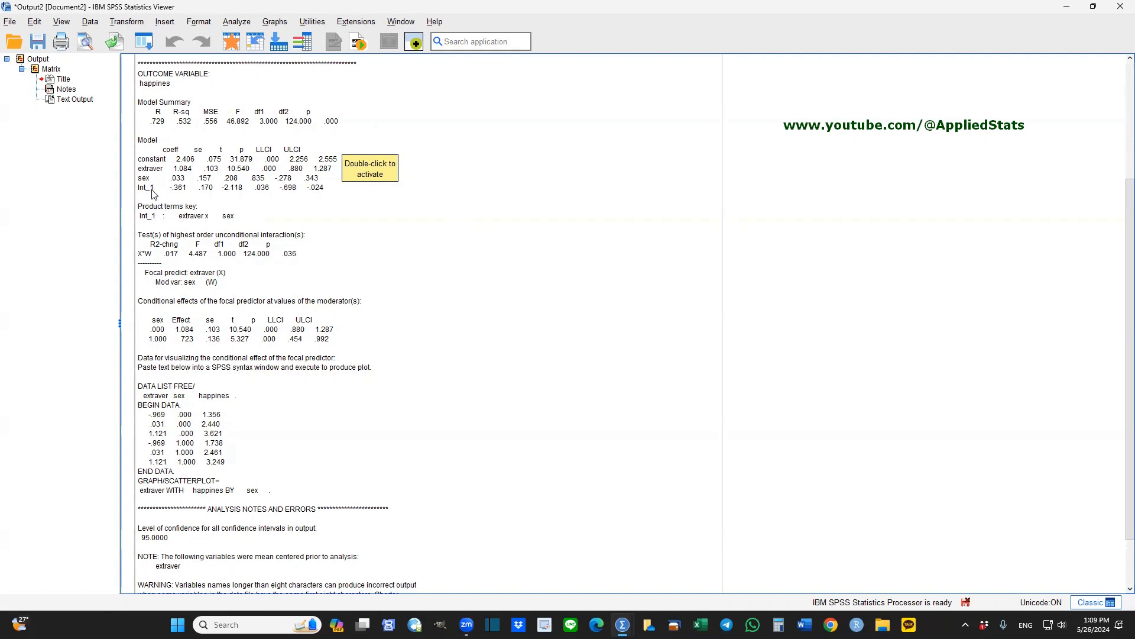
pyautogui.moveTo(152, 195)
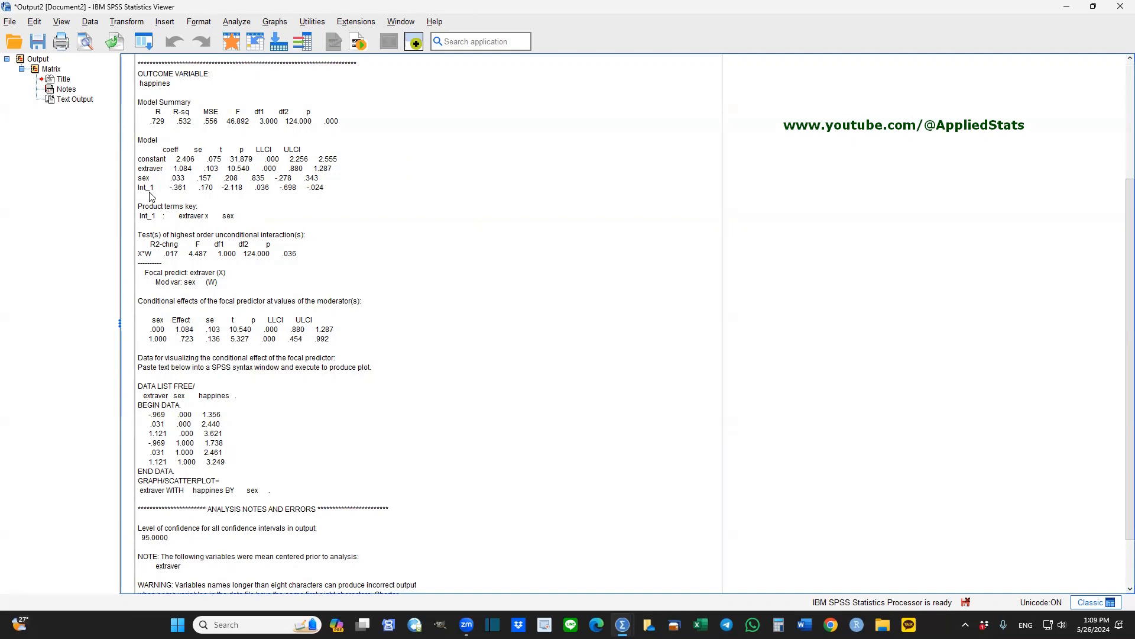
pyautogui.moveTo(160, 199)
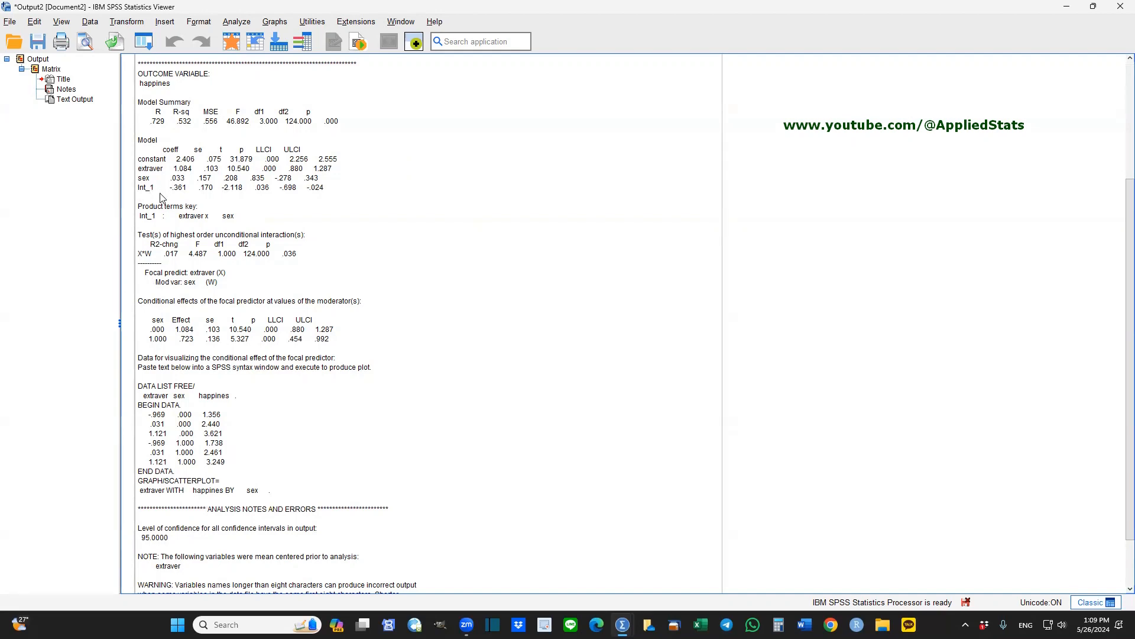
pyautogui.moveTo(160, 197)
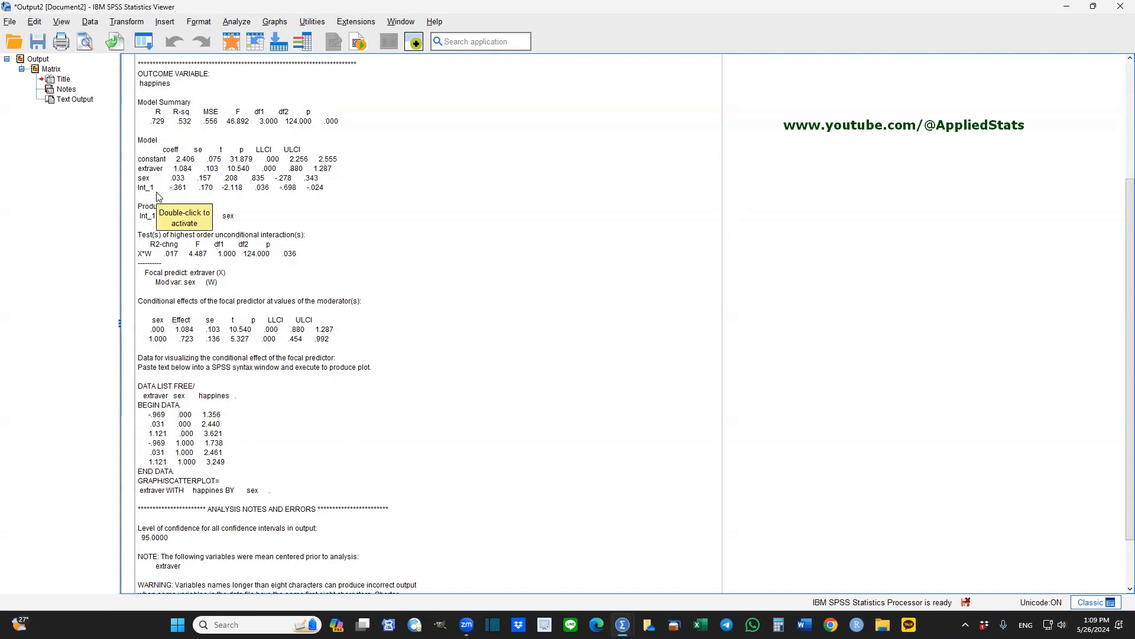
pyautogui.moveTo(244, 151)
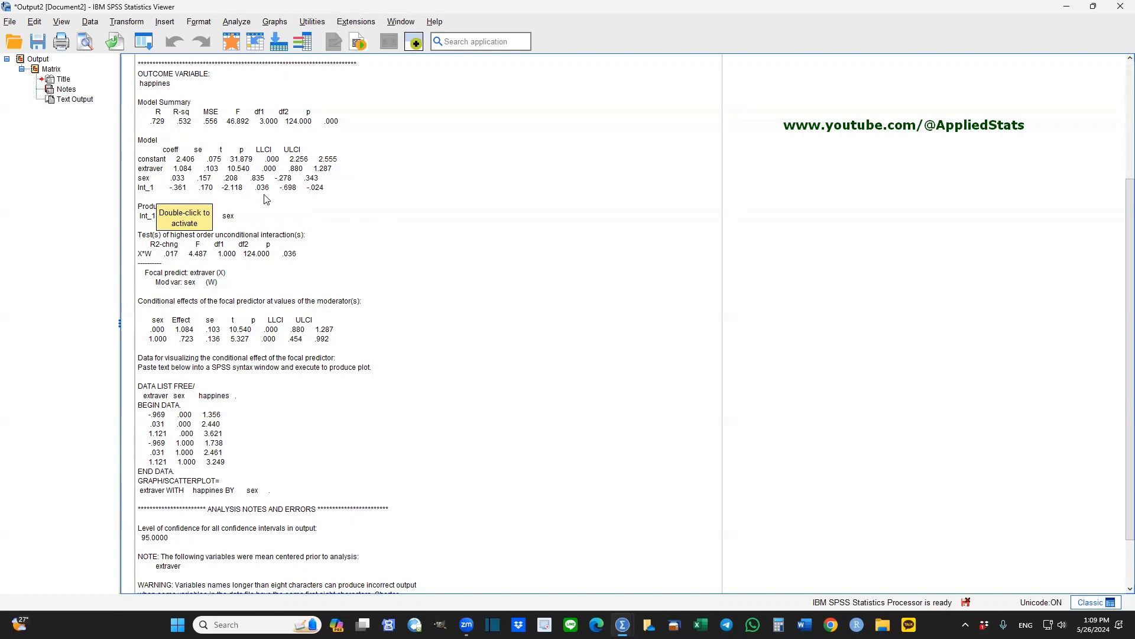
pyautogui.moveTo(273, 194)
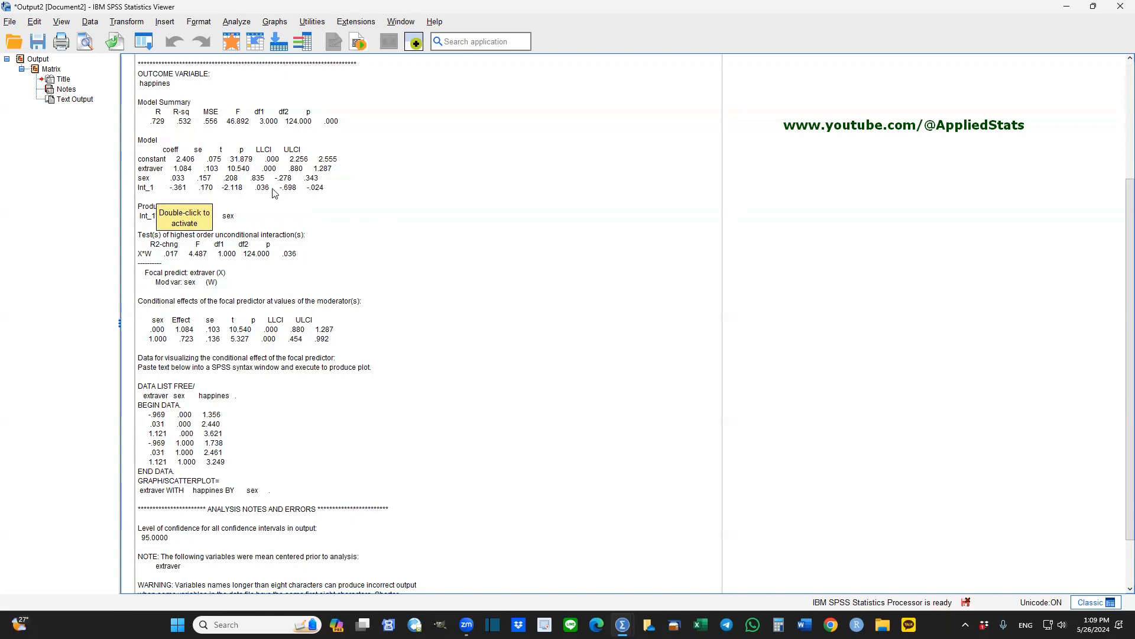
pyautogui.moveTo(264, 197)
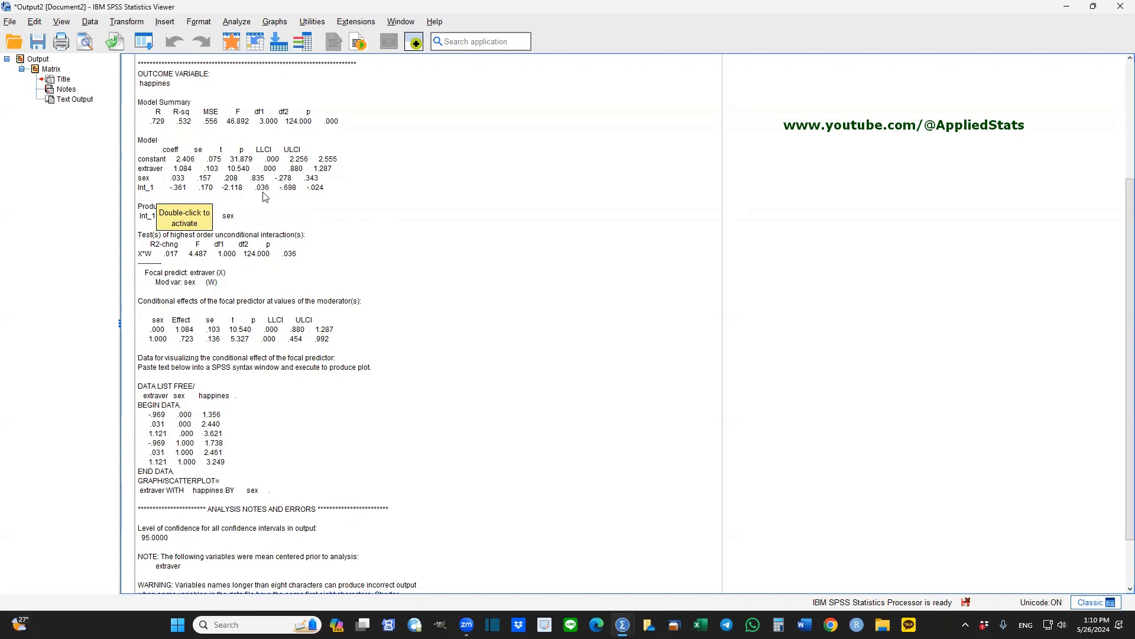
pyautogui.moveTo(264, 197)
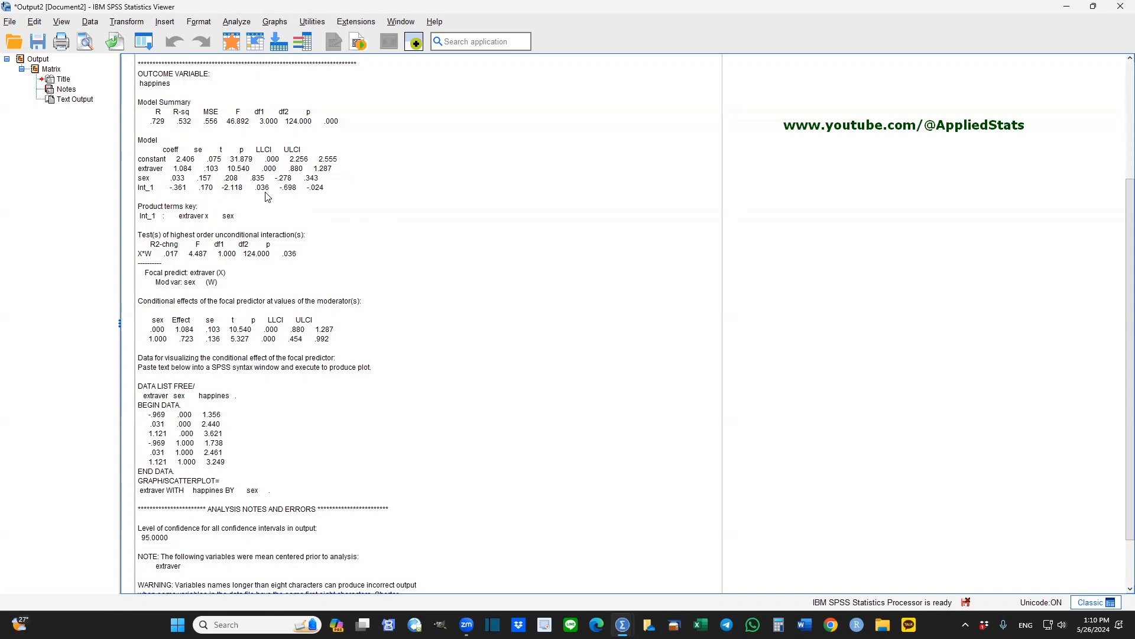
pyautogui.moveTo(266, 193)
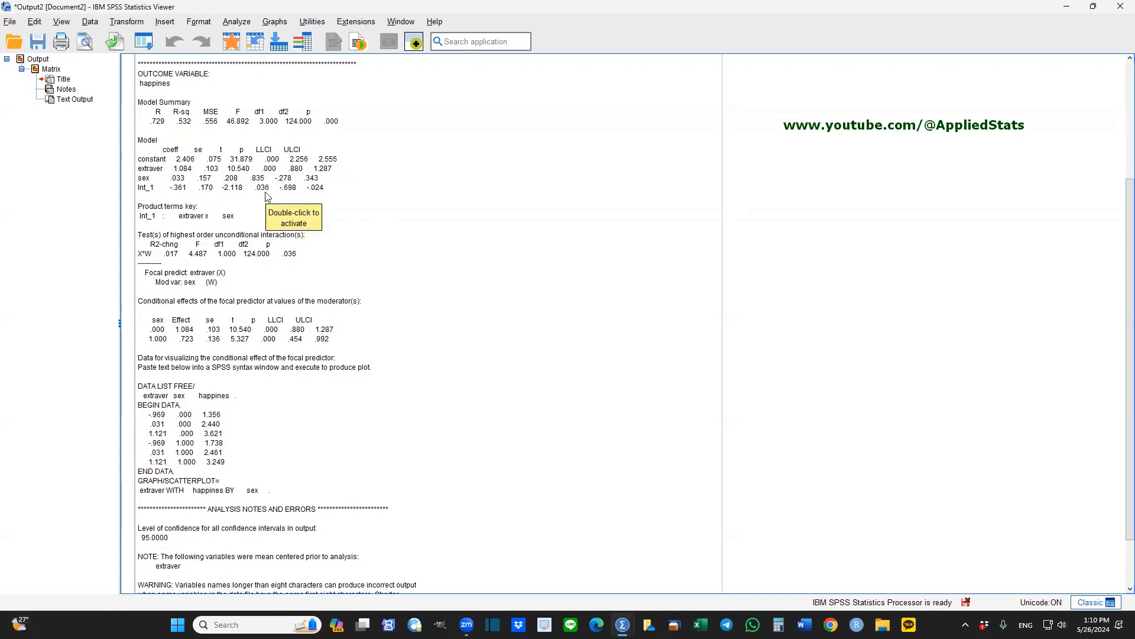
pyautogui.moveTo(653, 221)
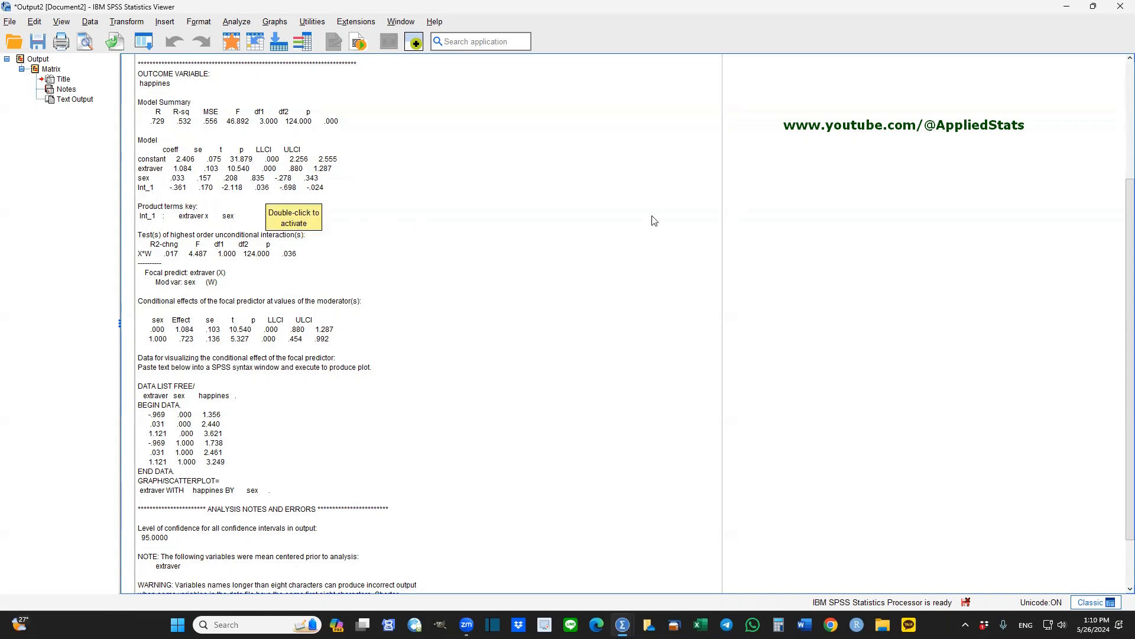
pyautogui.moveTo(385, 208)
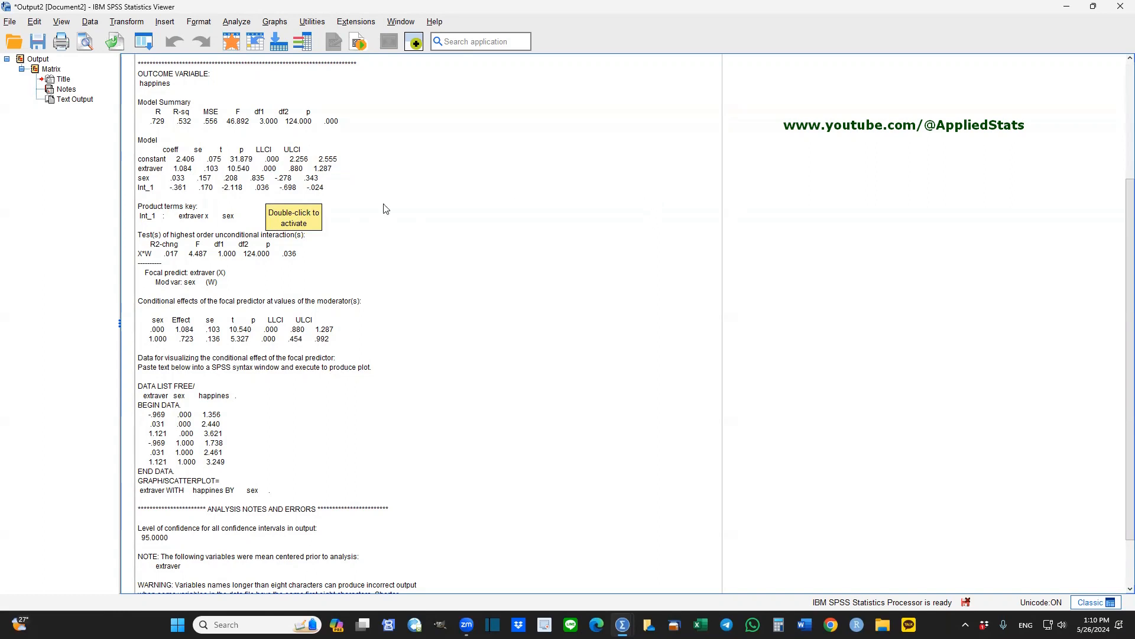
pyautogui.moveTo(240, 250)
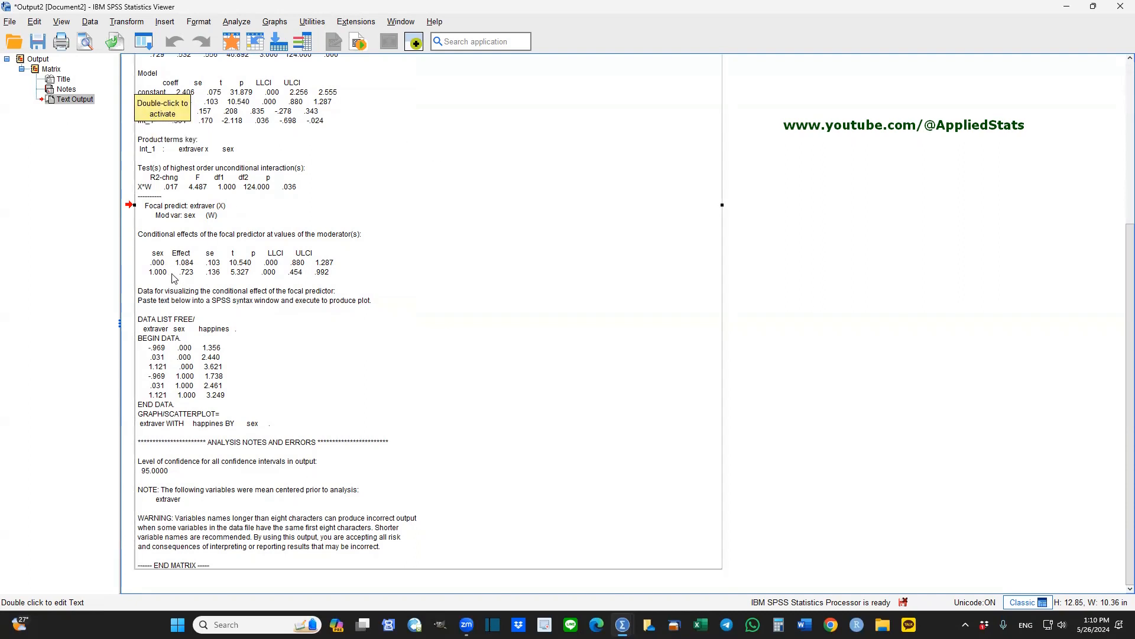
pyautogui.moveTo(202, 276)
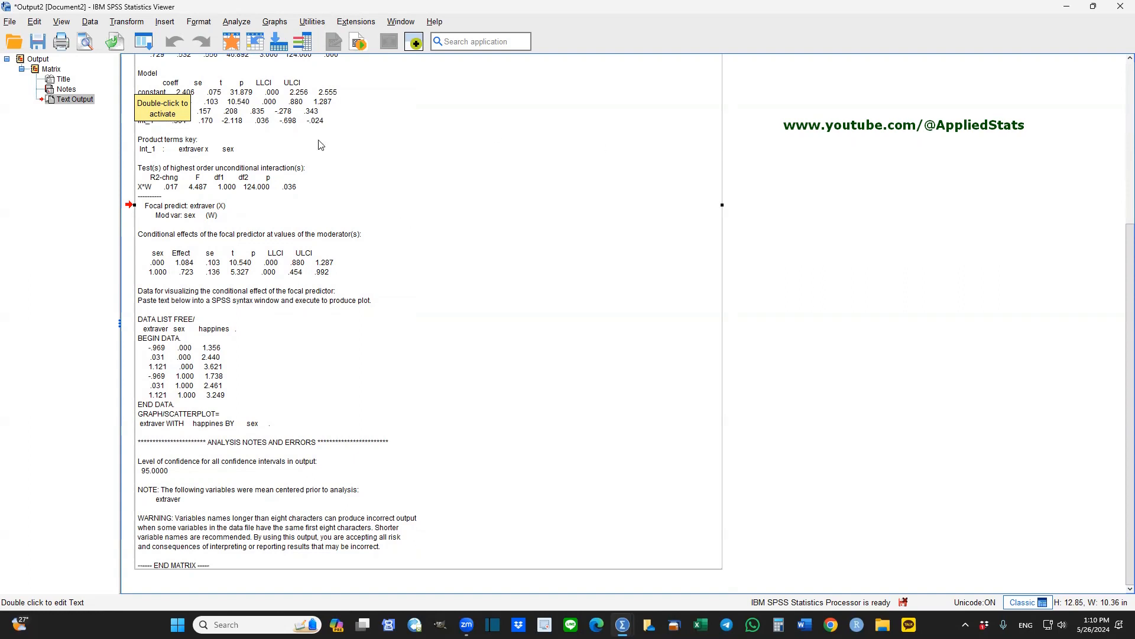
pyautogui.moveTo(544, 153)
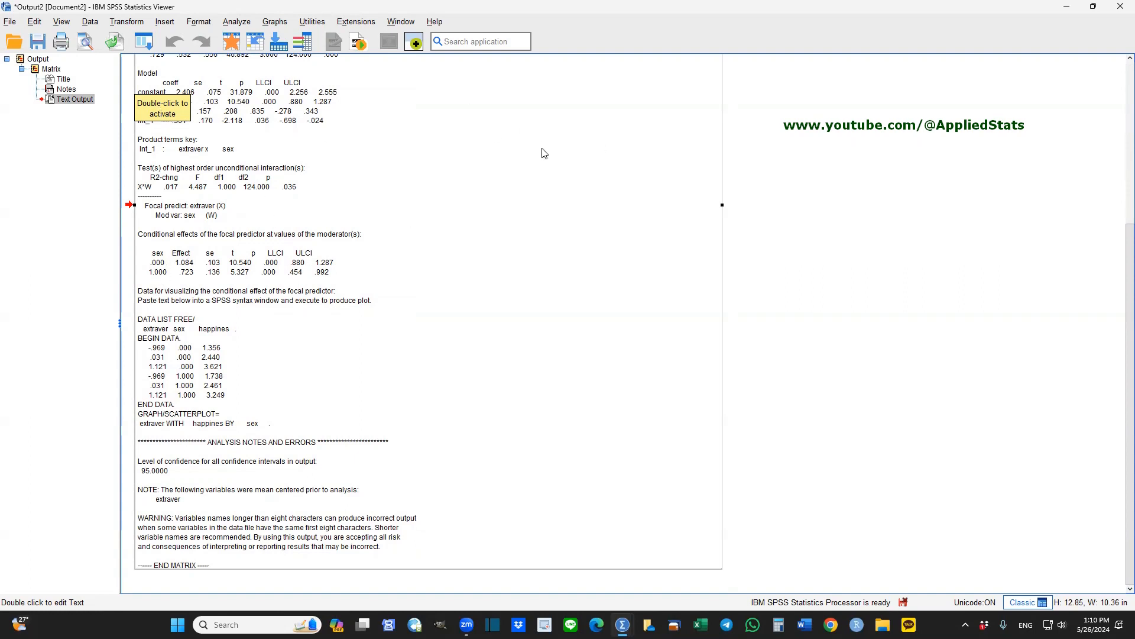
pyautogui.moveTo(366, 155)
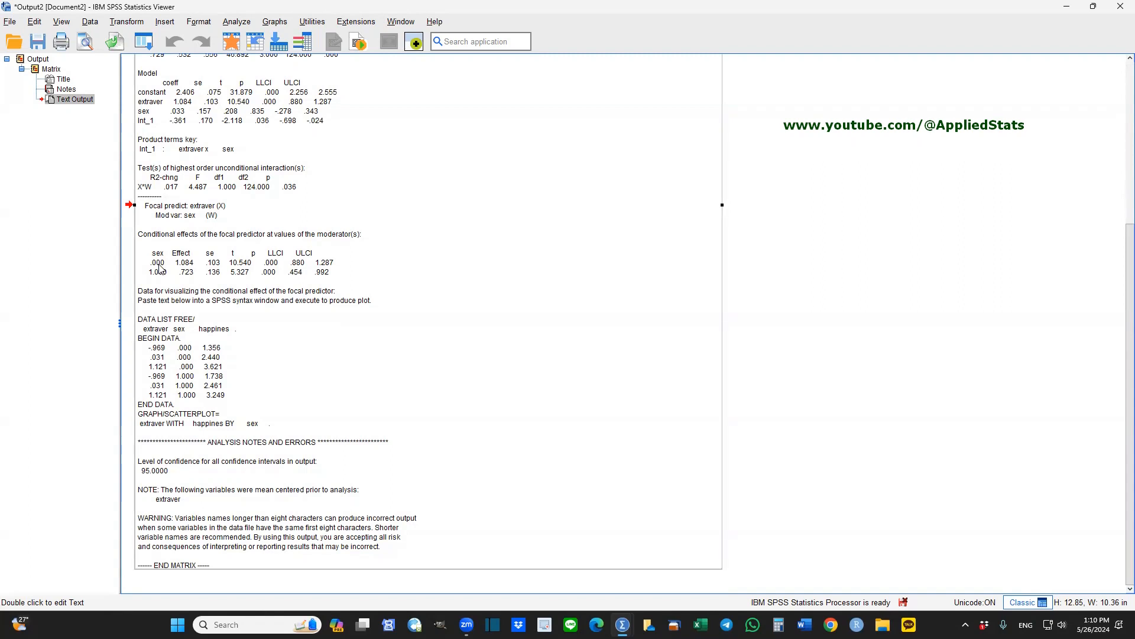
pyautogui.moveTo(162, 268)
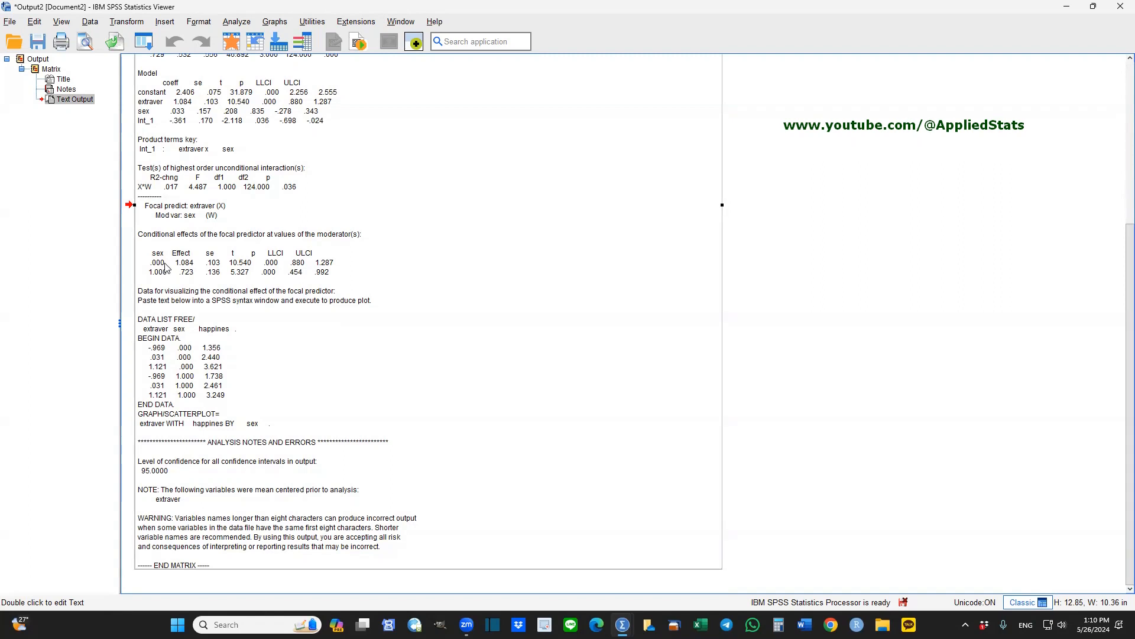
pyautogui.moveTo(167, 279)
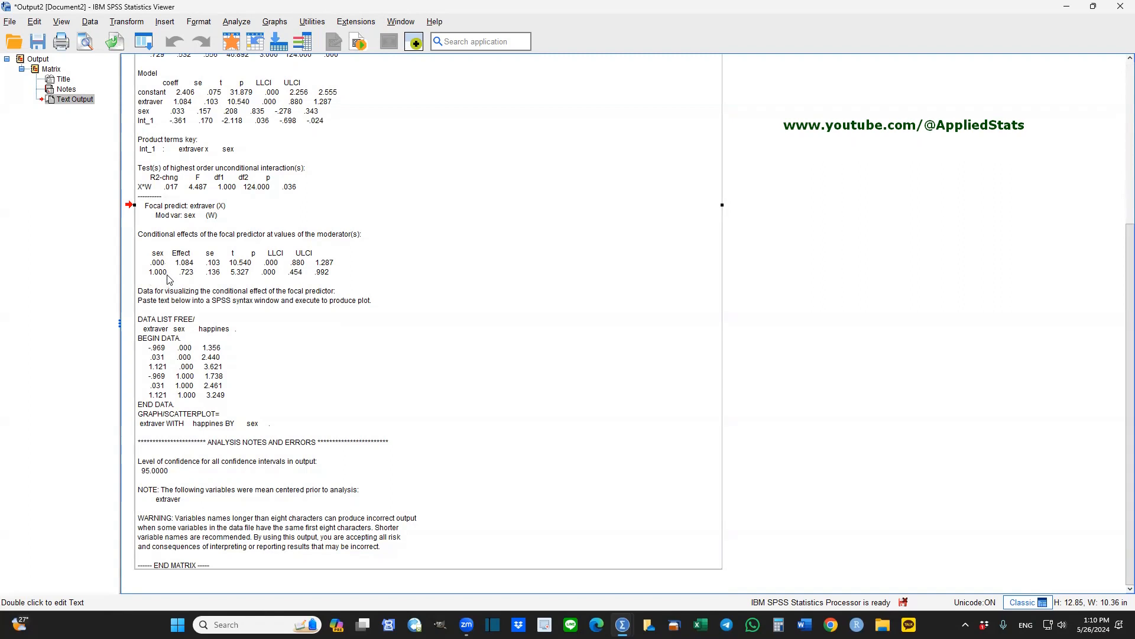
pyautogui.moveTo(194, 260)
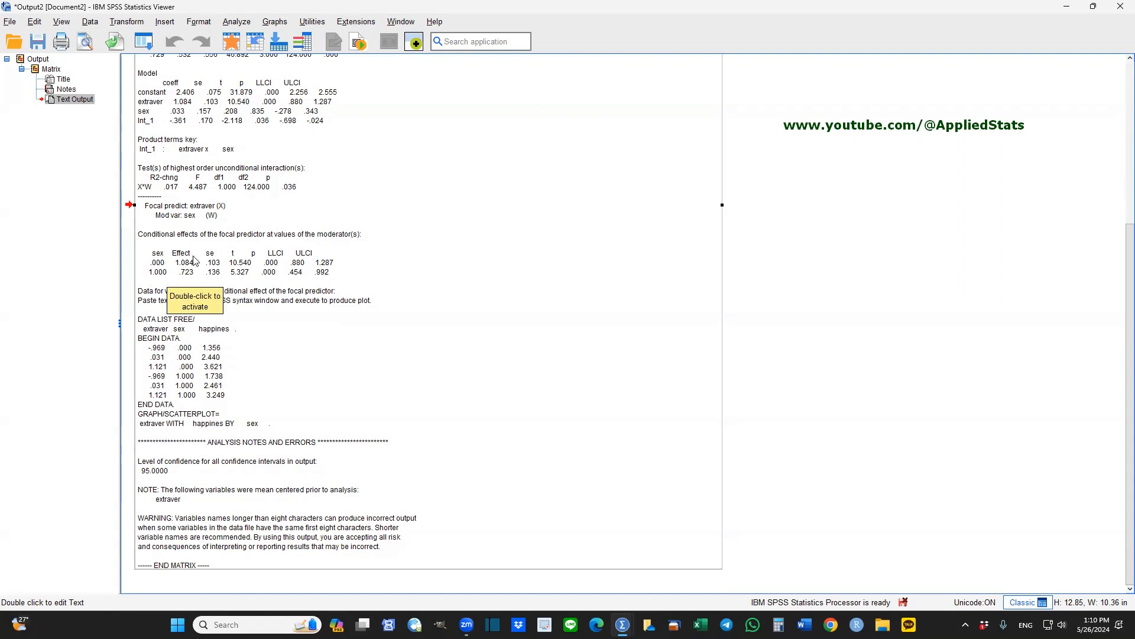
pyautogui.moveTo(166, 265)
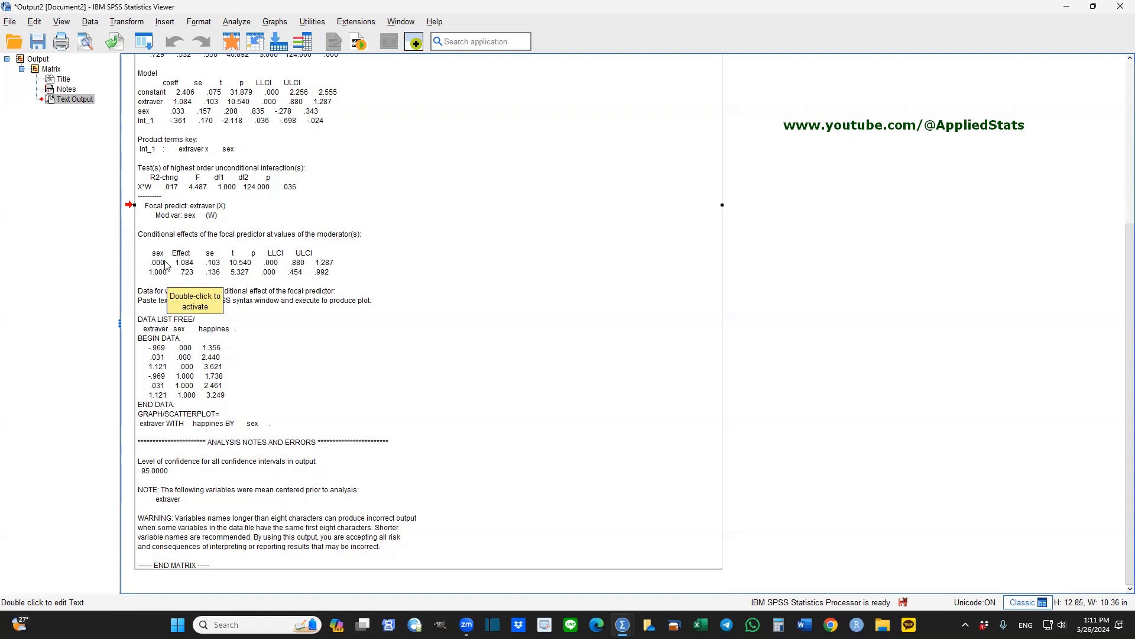
pyautogui.moveTo(189, 268)
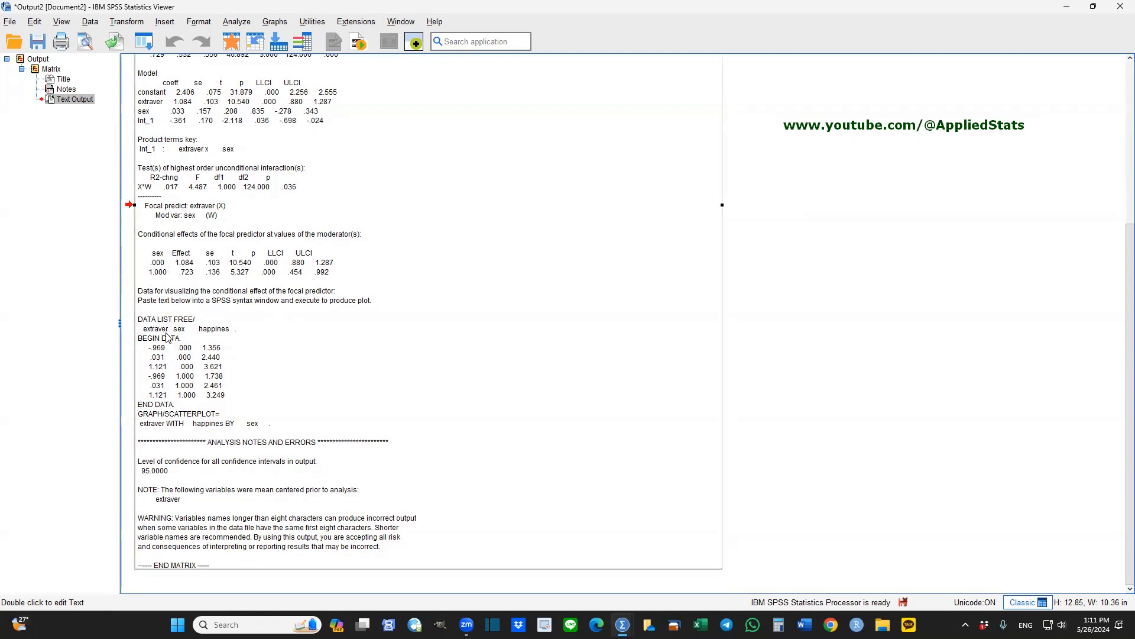
pyautogui.moveTo(167, 339)
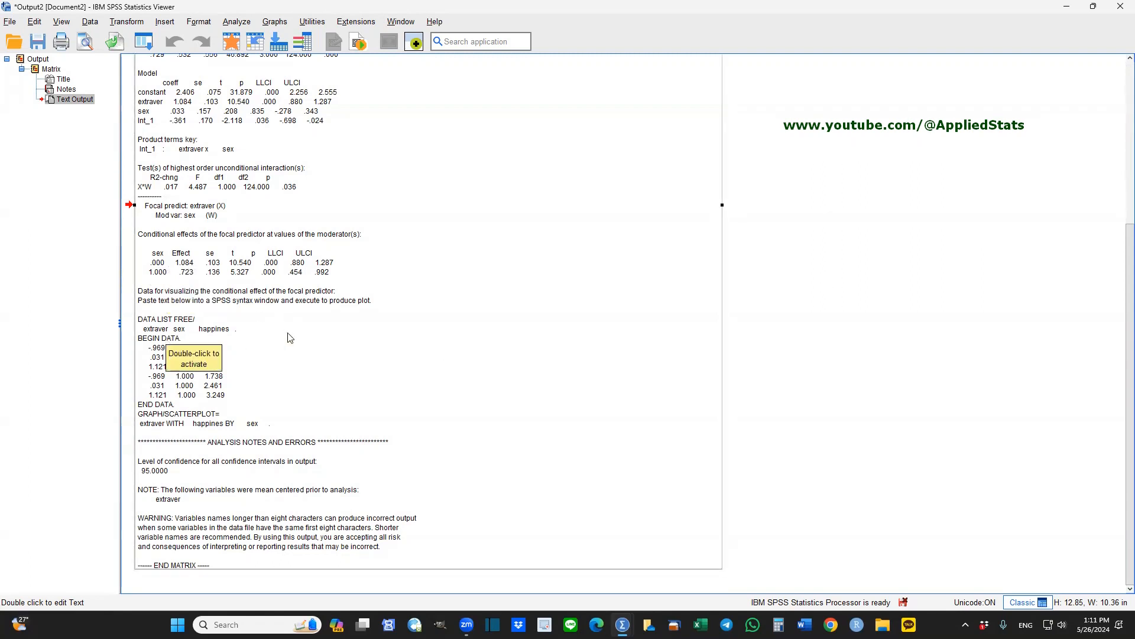
pyautogui.moveTo(275, 343)
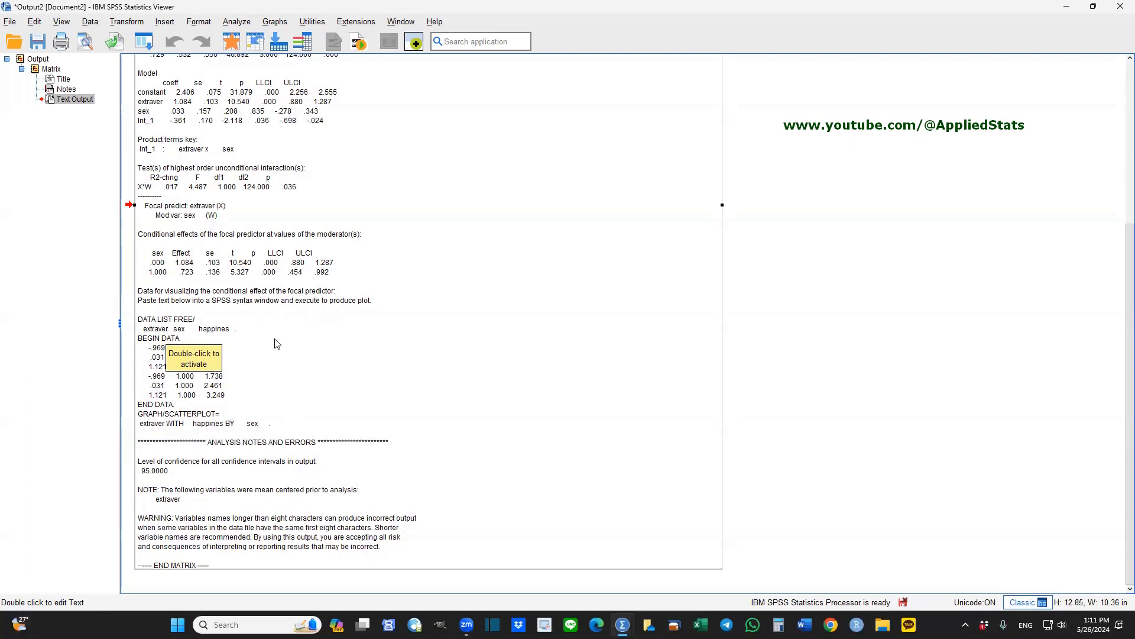
pyautogui.moveTo(240, 341)
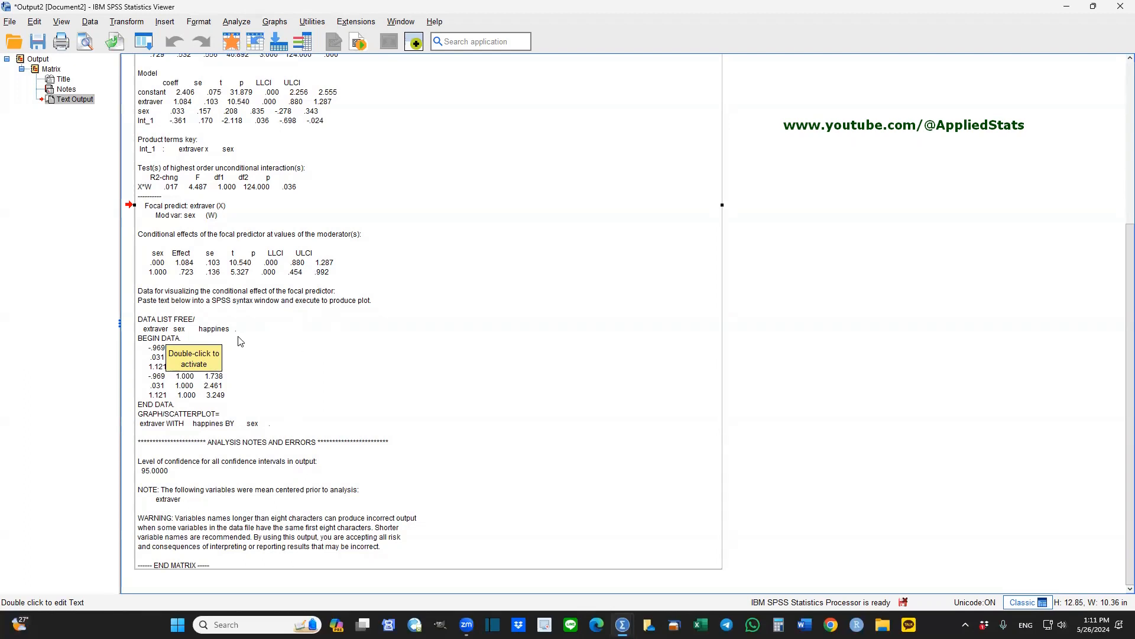
# Step: Copy the DATA LIST to GRAPH plotting syntax from the output into a new syntax window
pyautogui.doubleClick(192, 357)
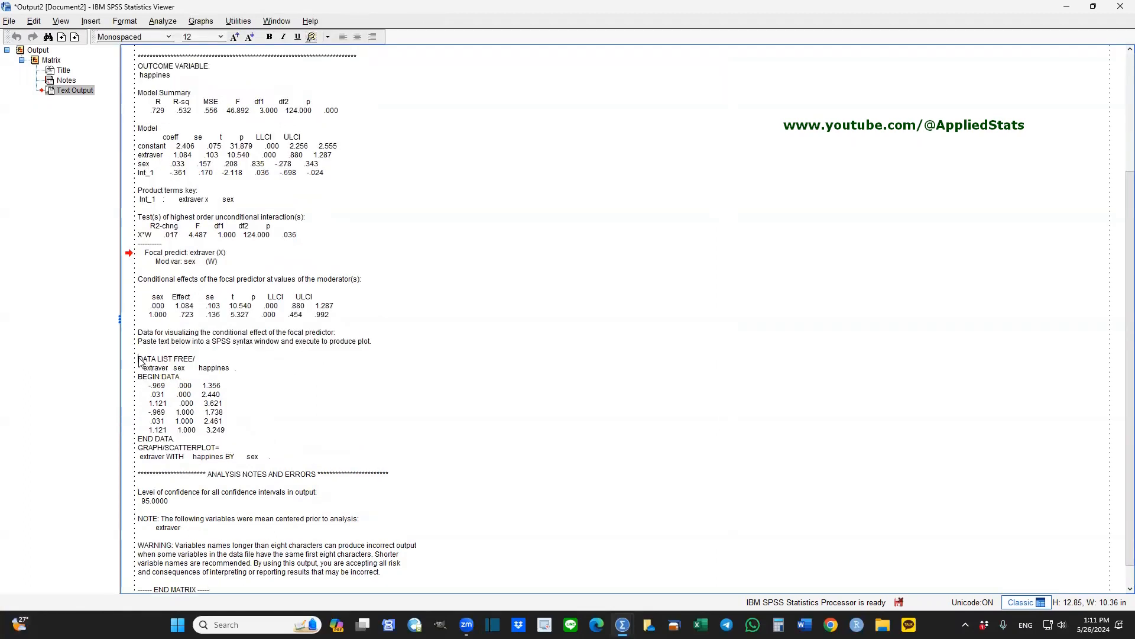
pyautogui.moveTo(137, 358); pyautogui.dragTo(273, 461)
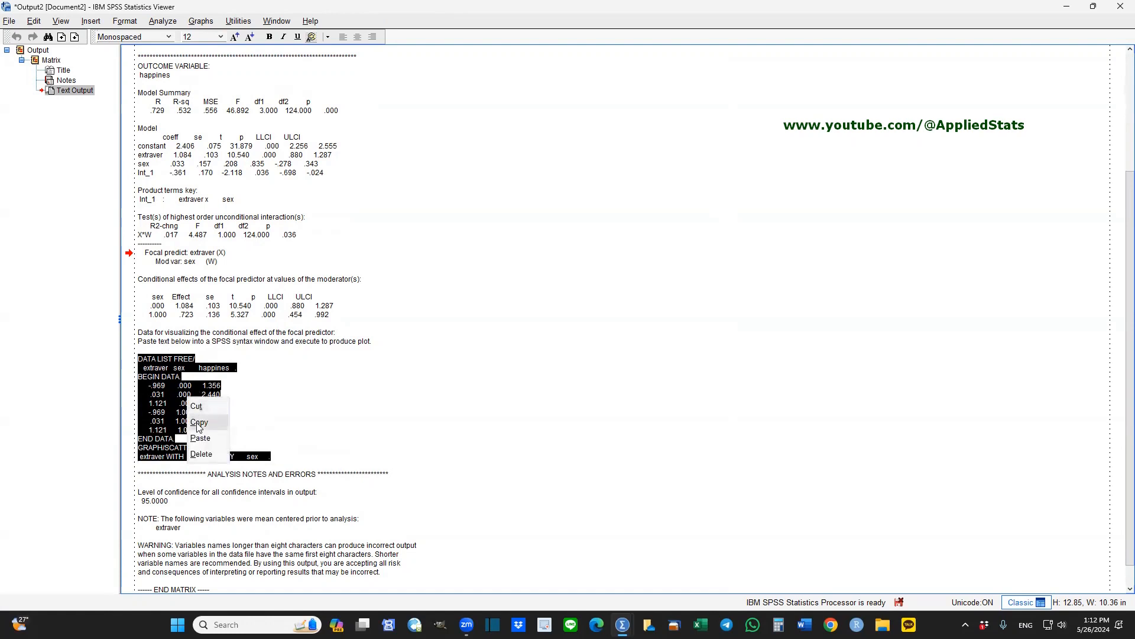
pyautogui.click(9, 20)
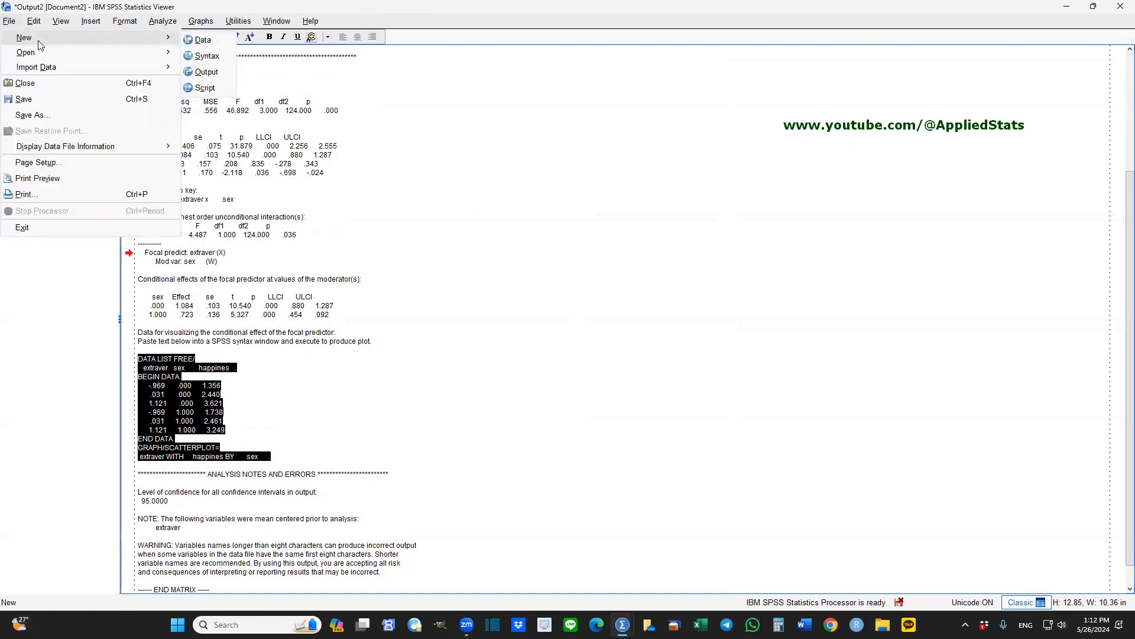
pyautogui.click(206, 55)
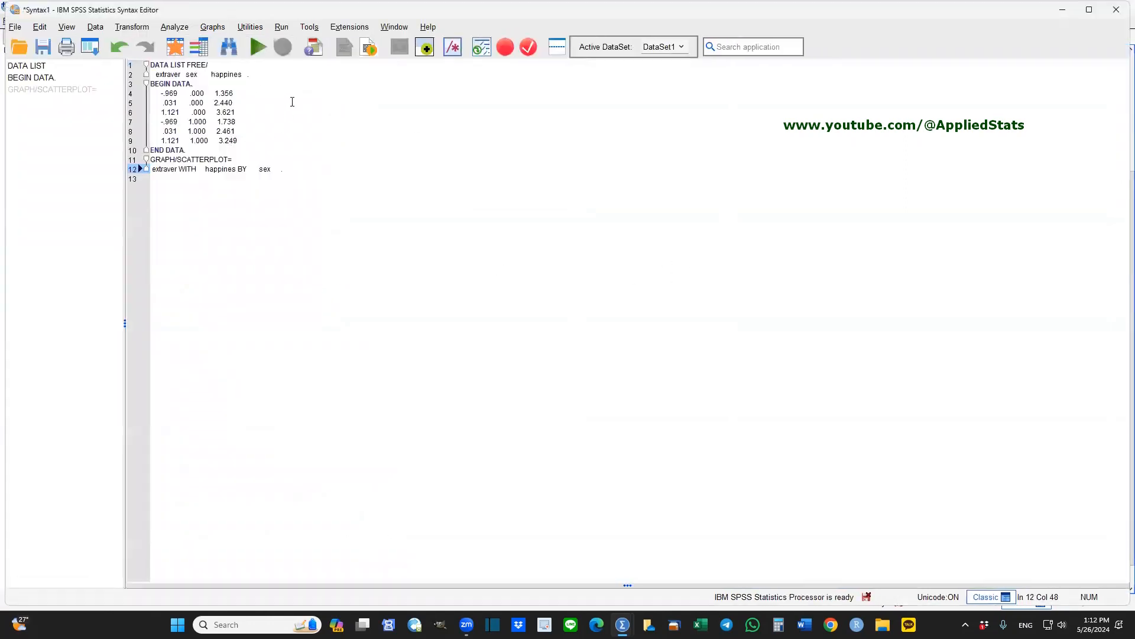
# Step: Run all the pasted syntax to produce the happiness-by-extraversion scatterplot grouped by sex
pyautogui.click(309, 27)
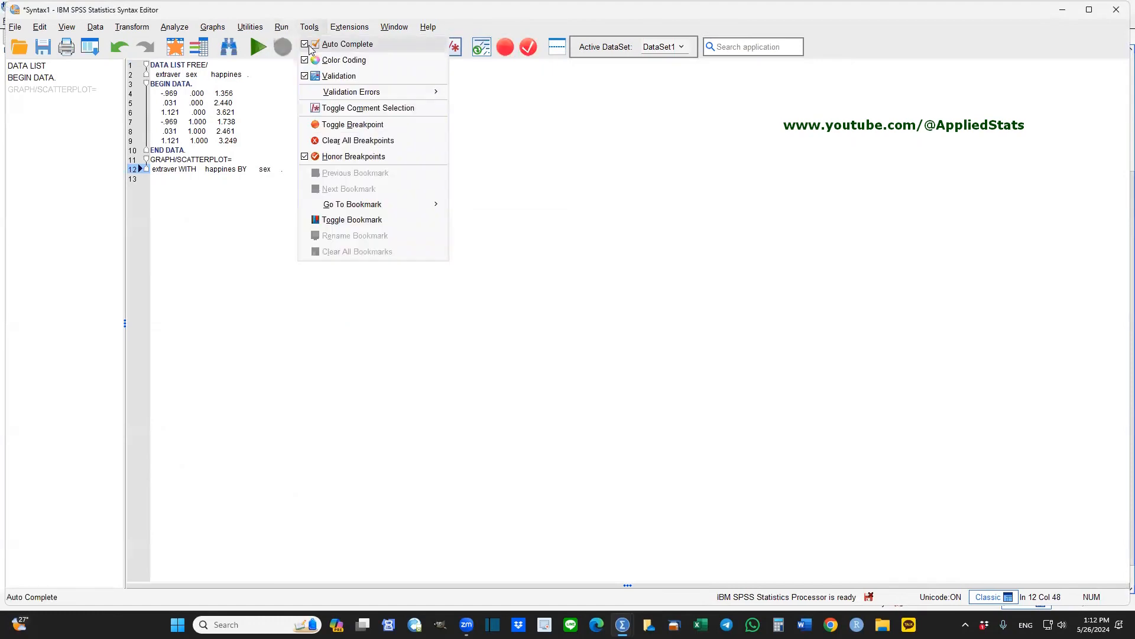
pyautogui.click(282, 28)
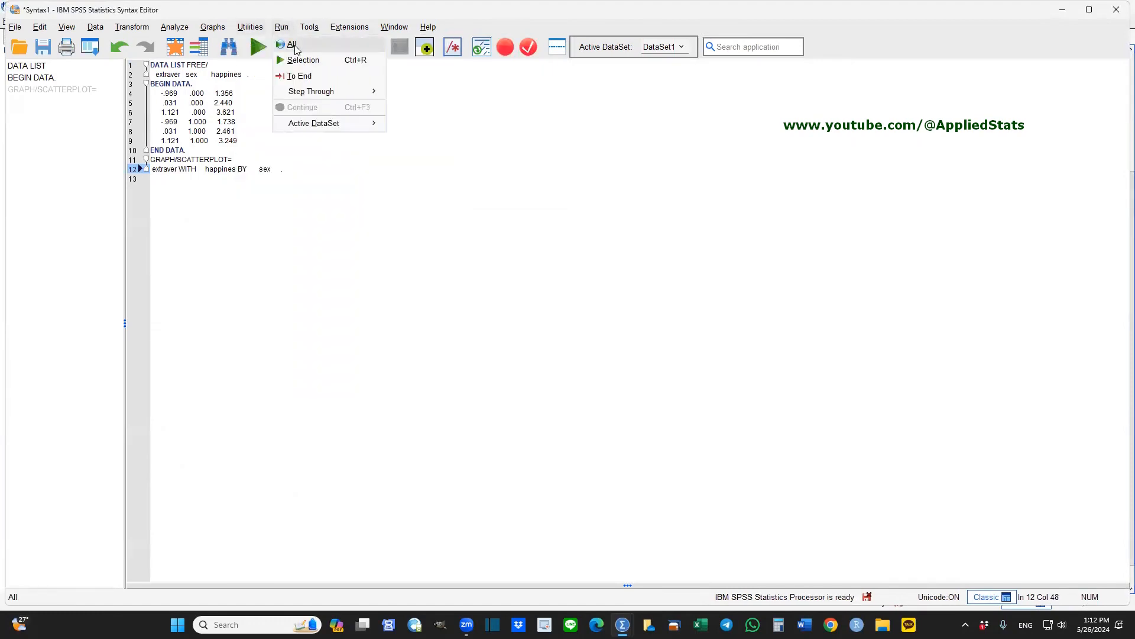
pyautogui.click(291, 44)
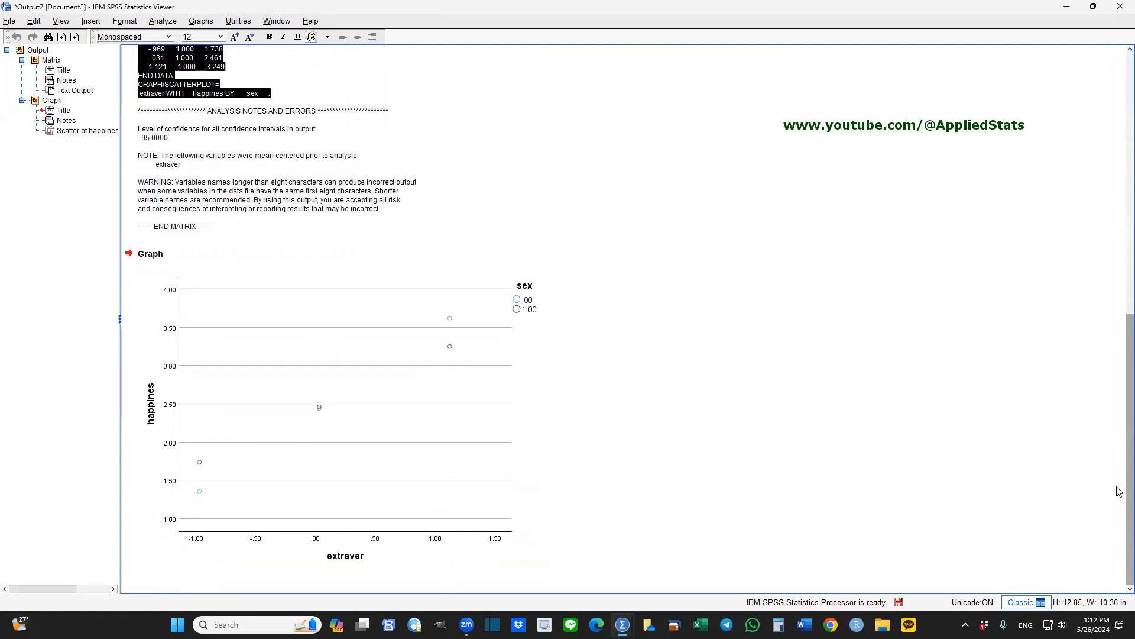
pyautogui.click(290, 425)
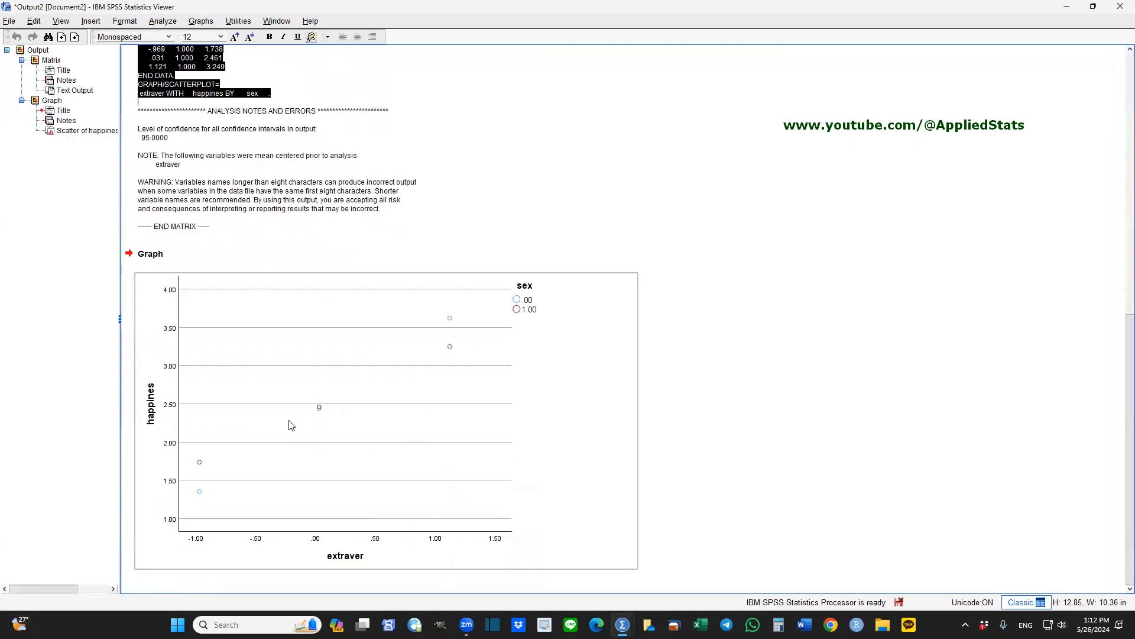
pyautogui.moveTo(362, 394)
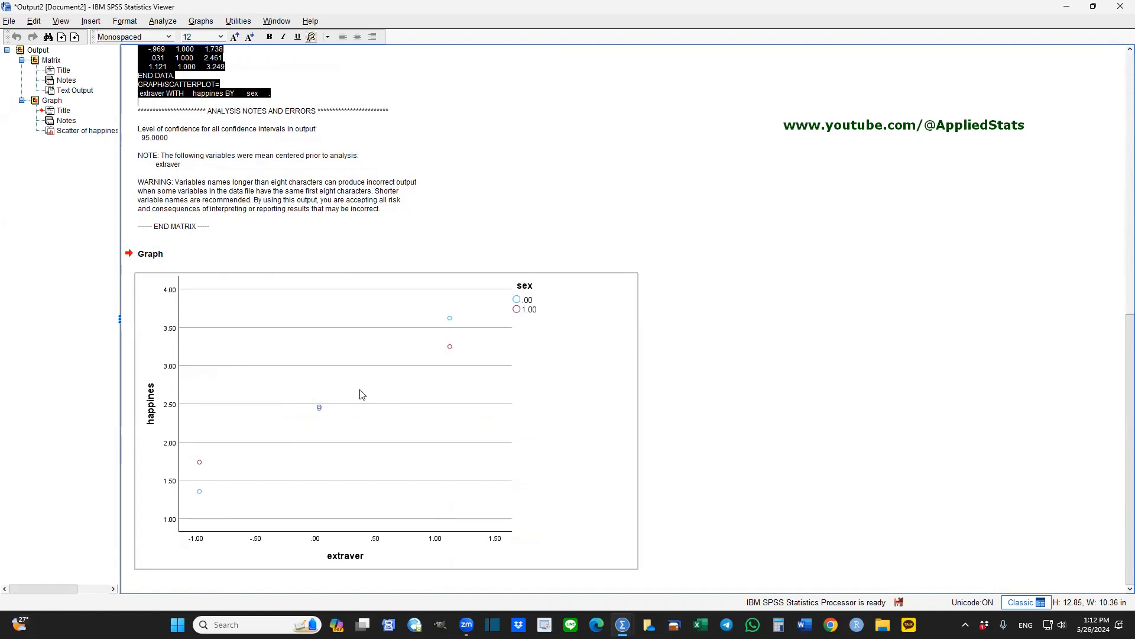
# Step: Change the chart element type to Fit Line so each sex gets its own regression line
pyautogui.doubleClick(348, 406)
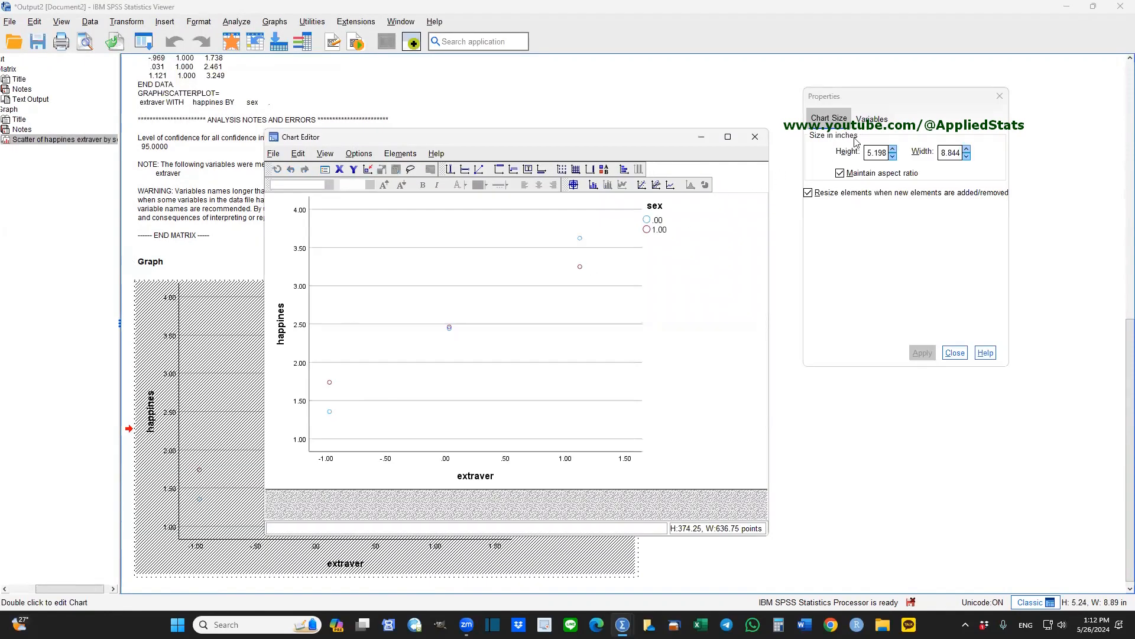
pyautogui.click(871, 119)
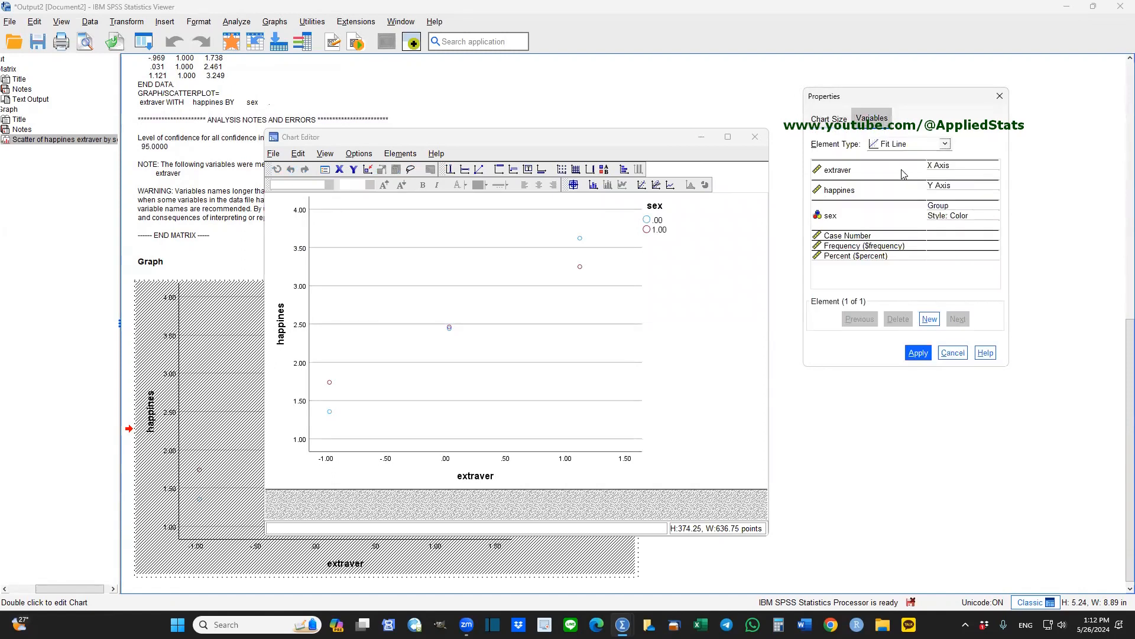
pyautogui.click(918, 352)
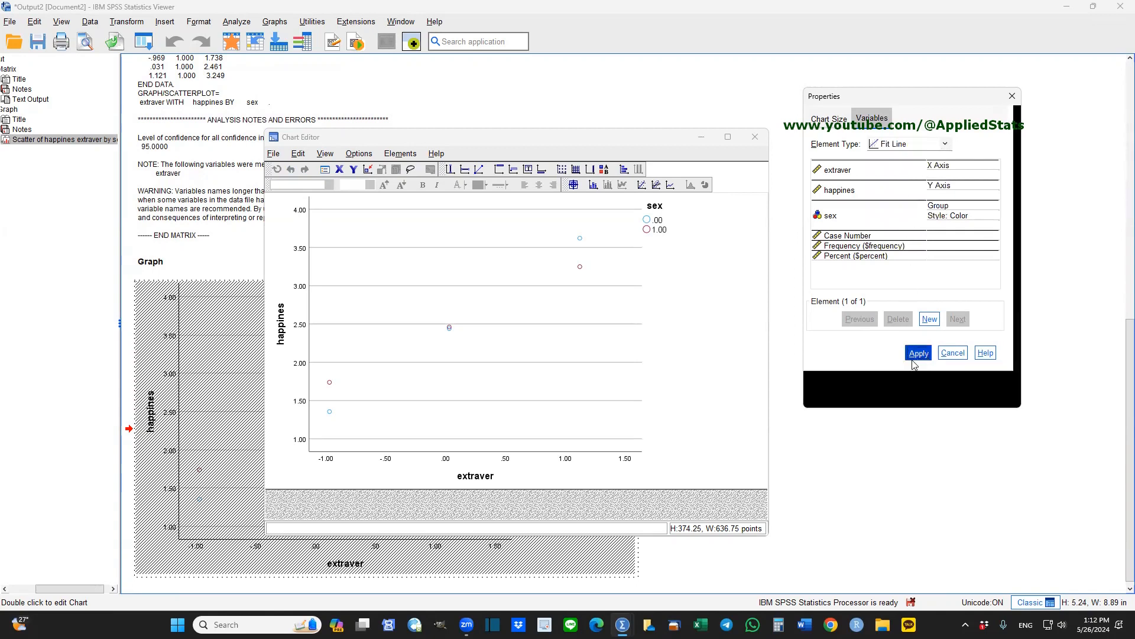
pyautogui.click(917, 352)
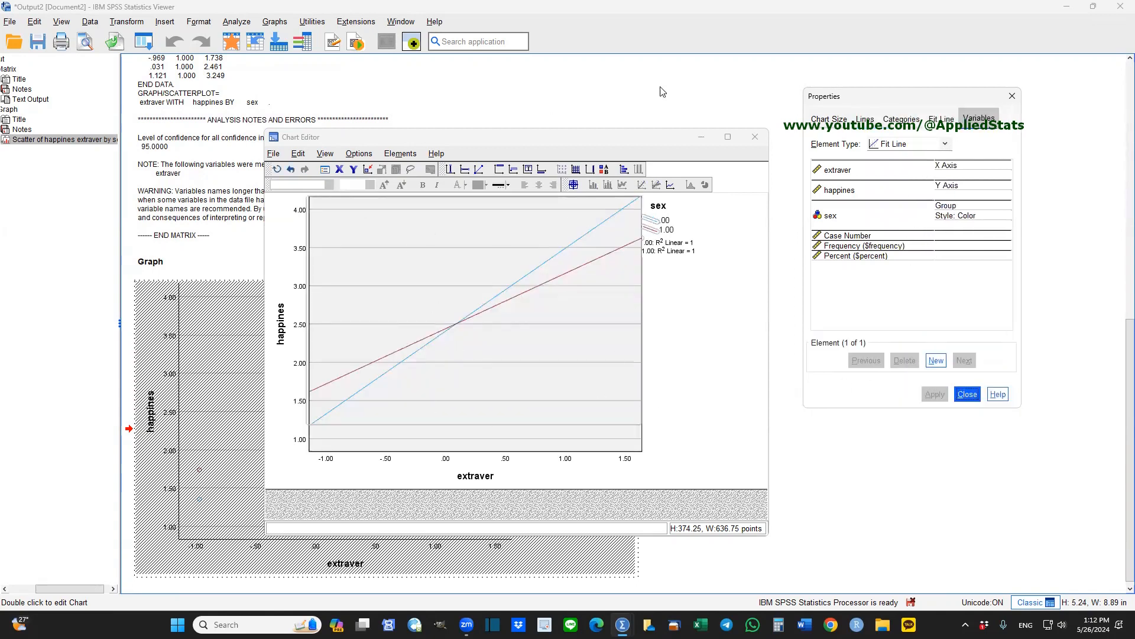
pyautogui.click(966, 394)
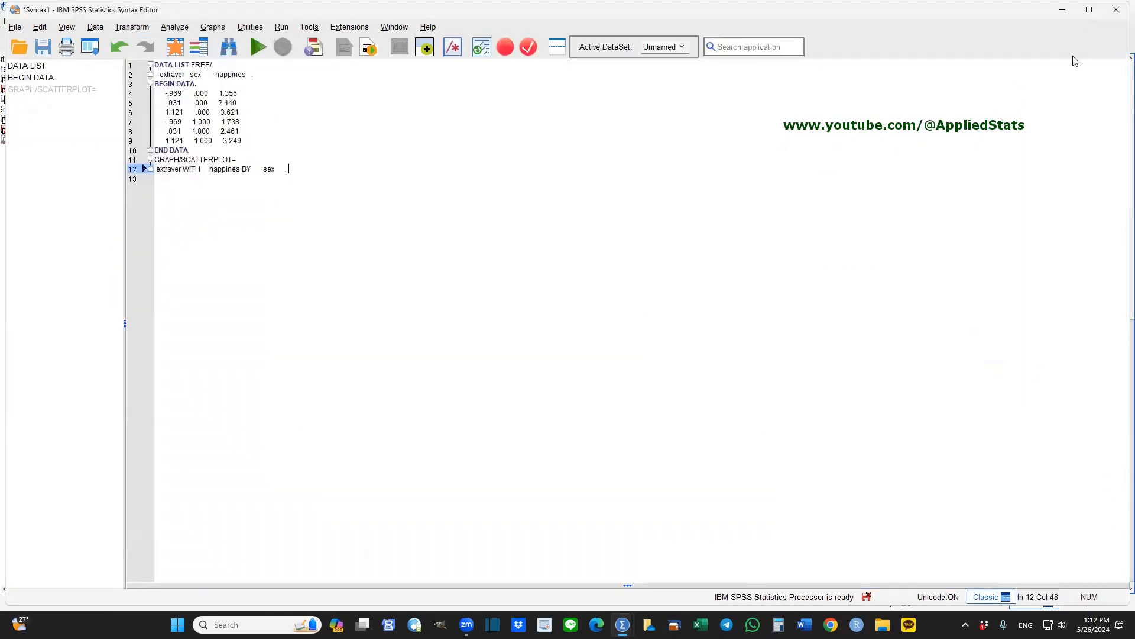
pyautogui.click(258, 46)
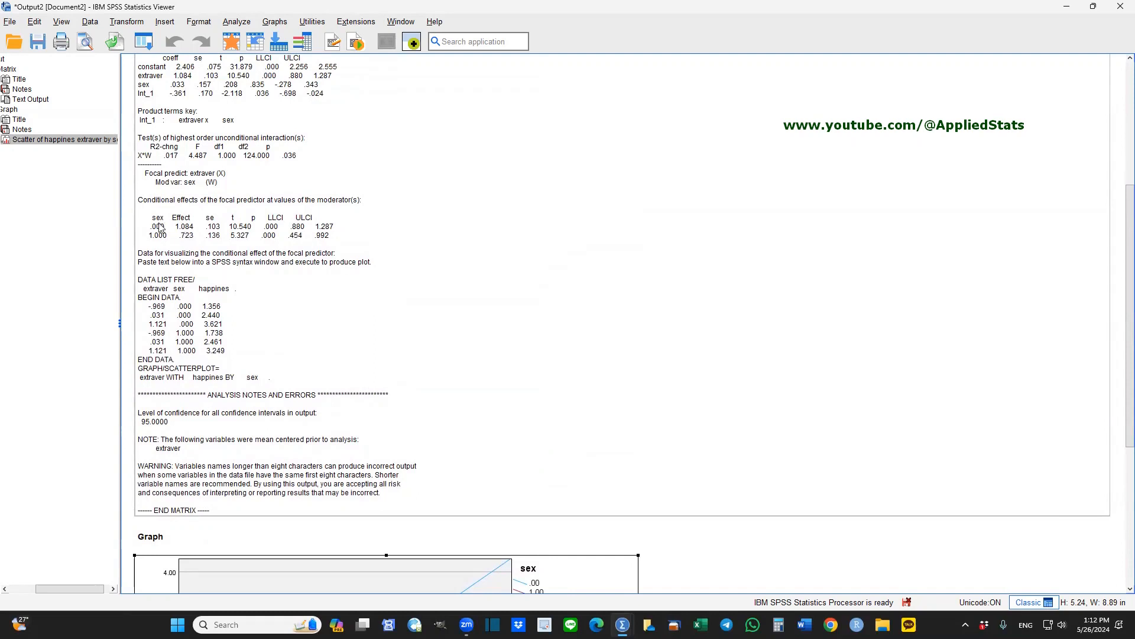
pyautogui.moveTo(161, 228)
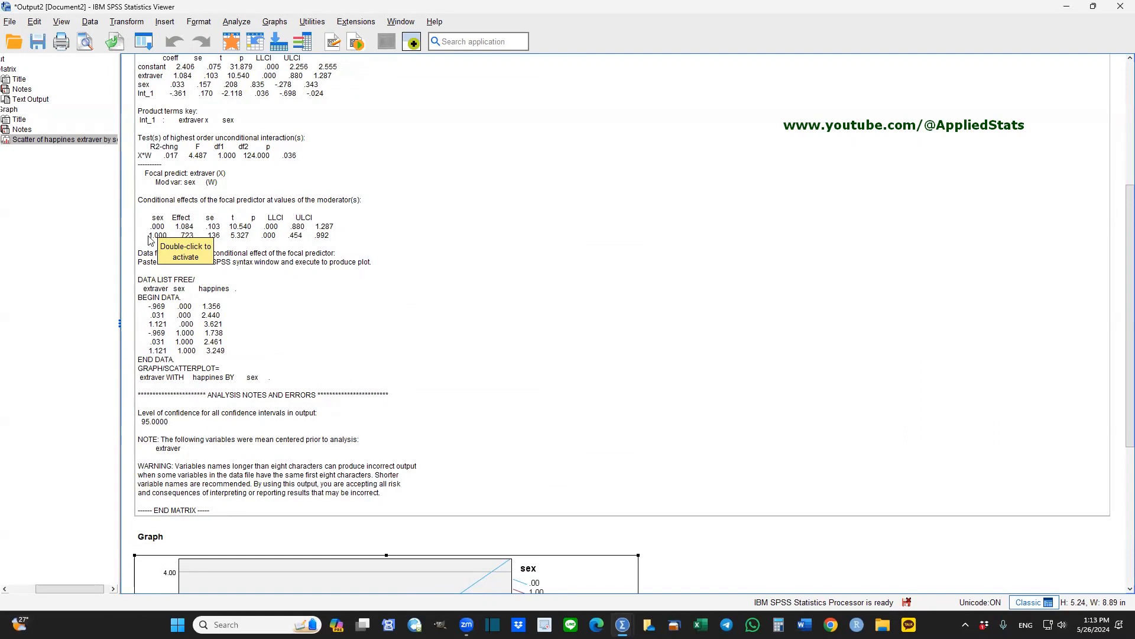
pyautogui.moveTo(1118, 323)
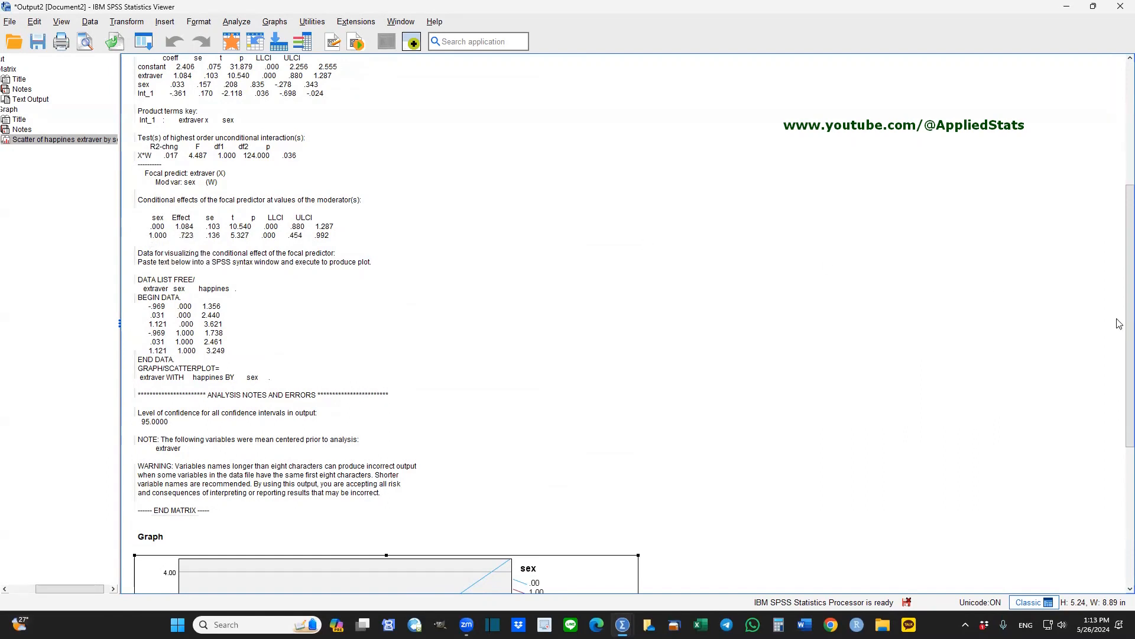
pyautogui.scroll(-3)
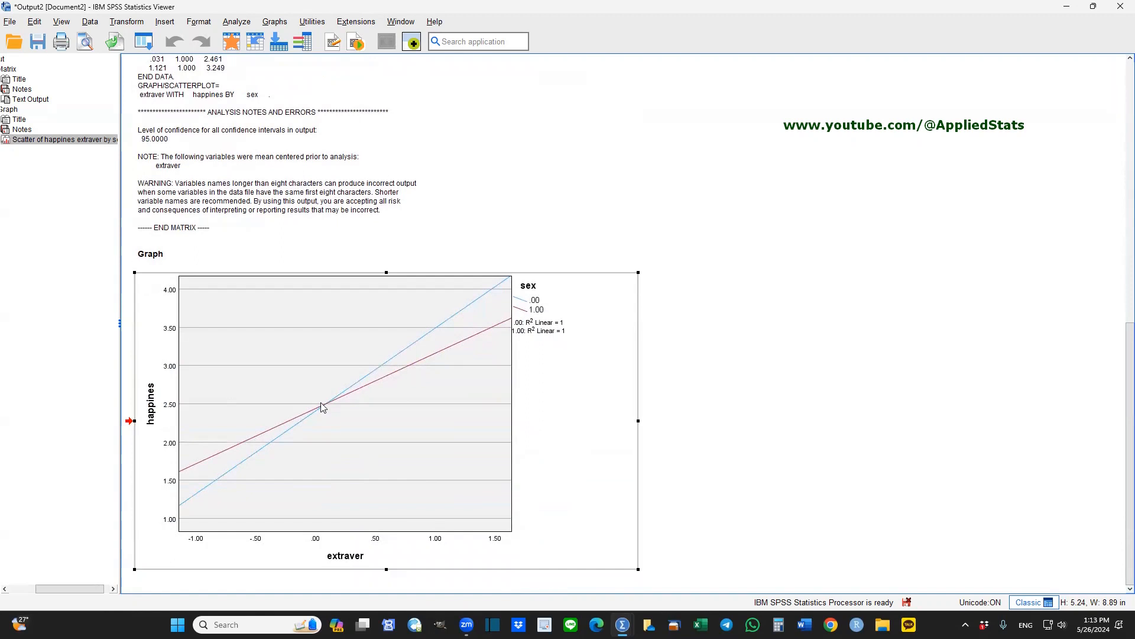
pyautogui.moveTo(521, 304)
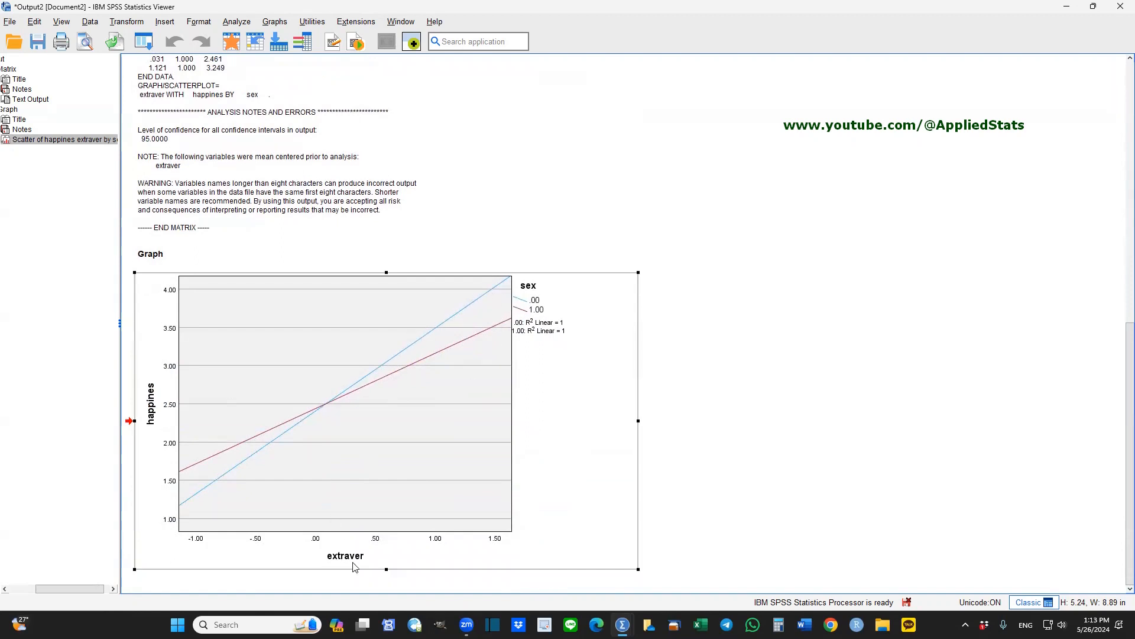
pyautogui.moveTo(490, 301)
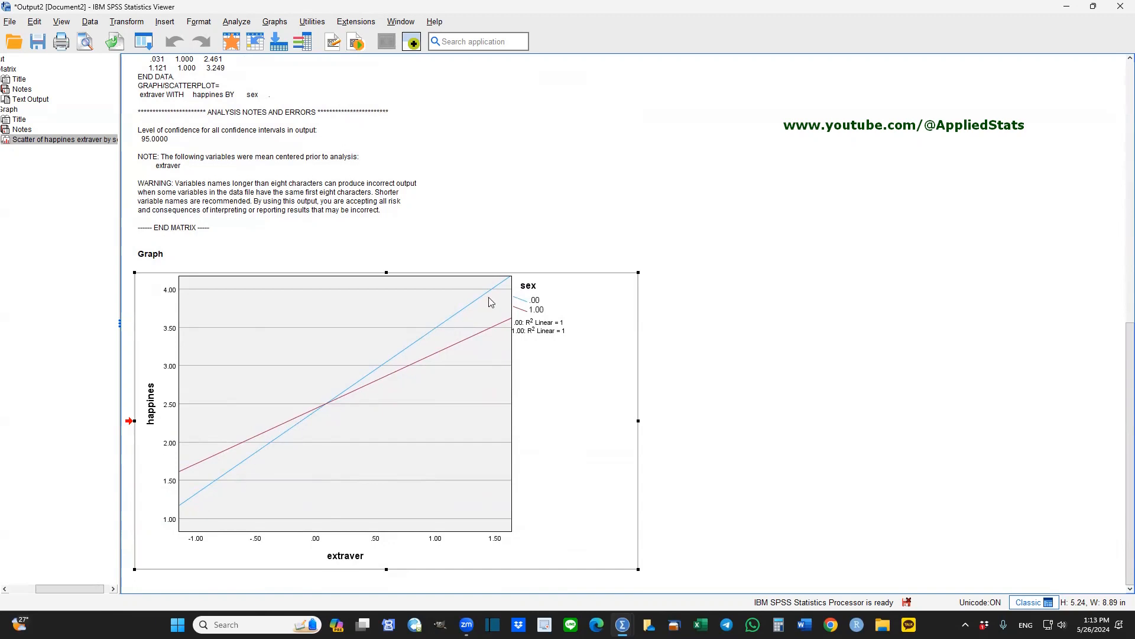
pyautogui.moveTo(374, 487)
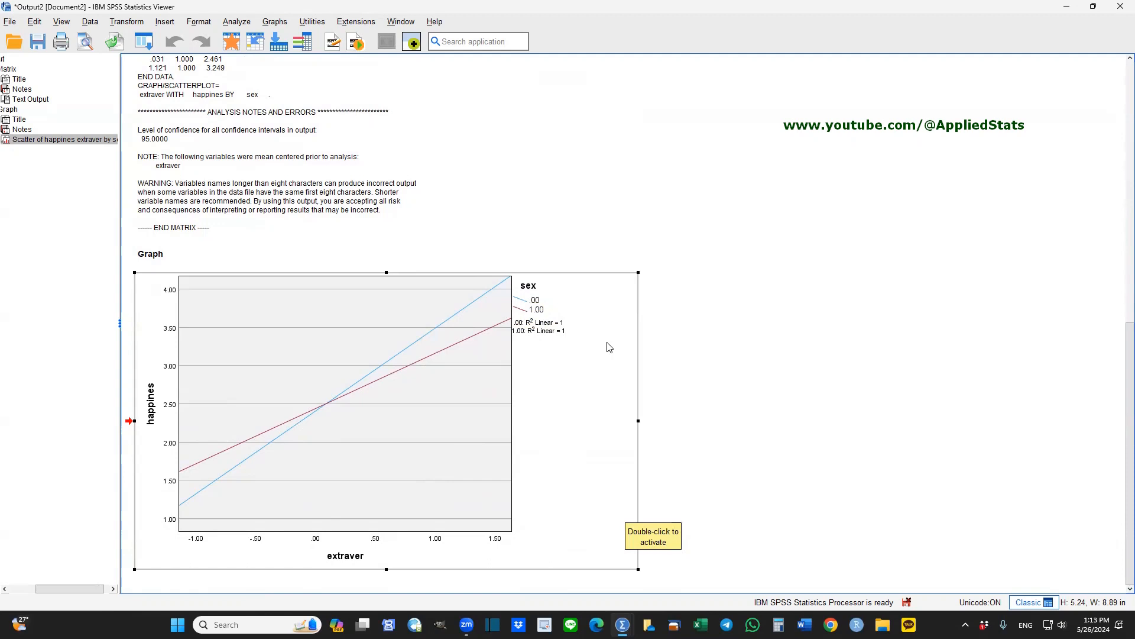
pyautogui.moveTo(1118, 359)
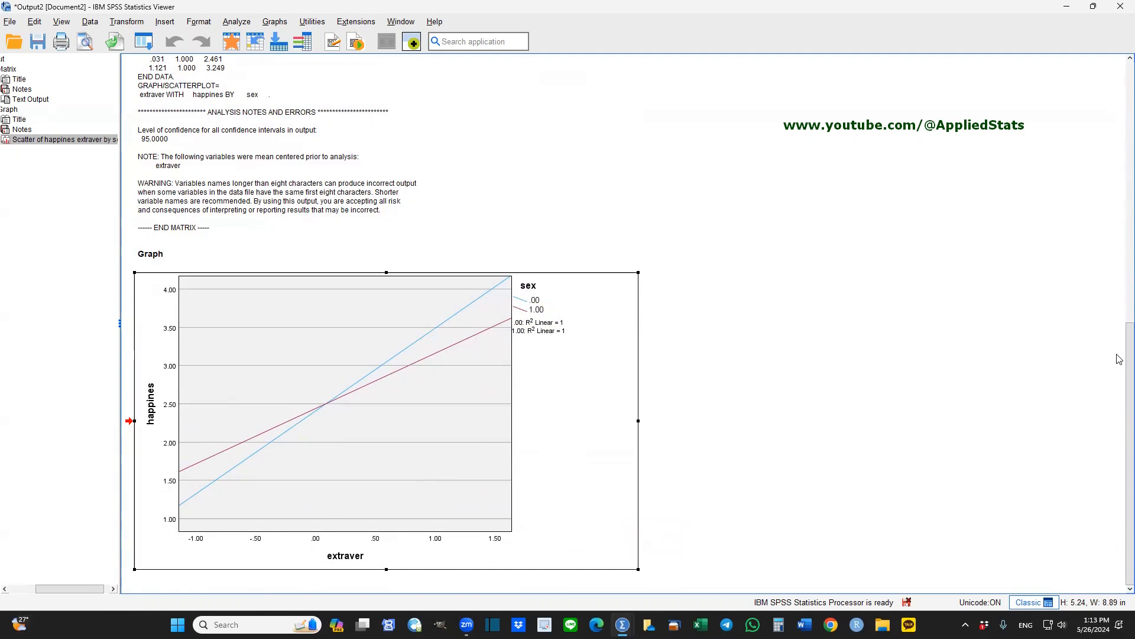
pyautogui.moveTo(1119, 382)
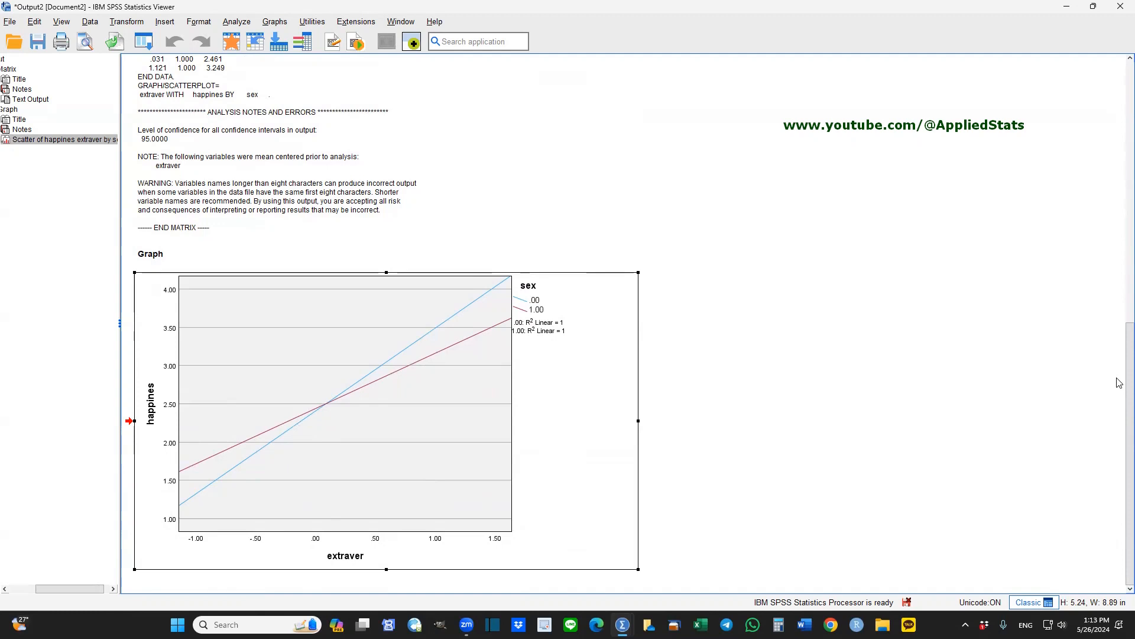
pyautogui.moveTo(1119, 414)
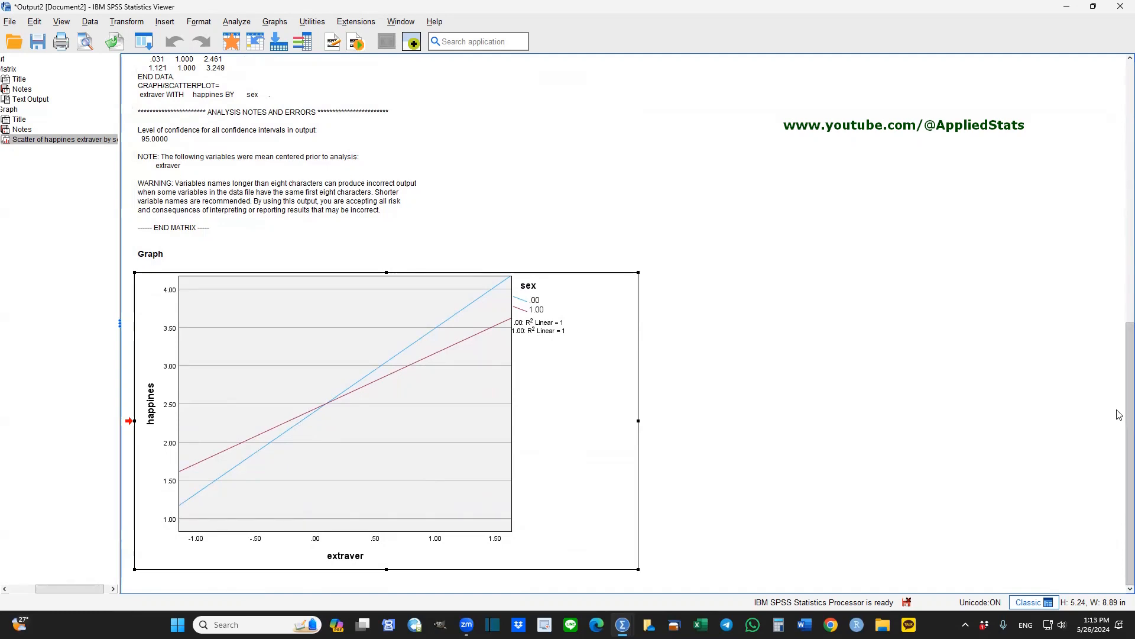
pyautogui.moveTo(410, 323)
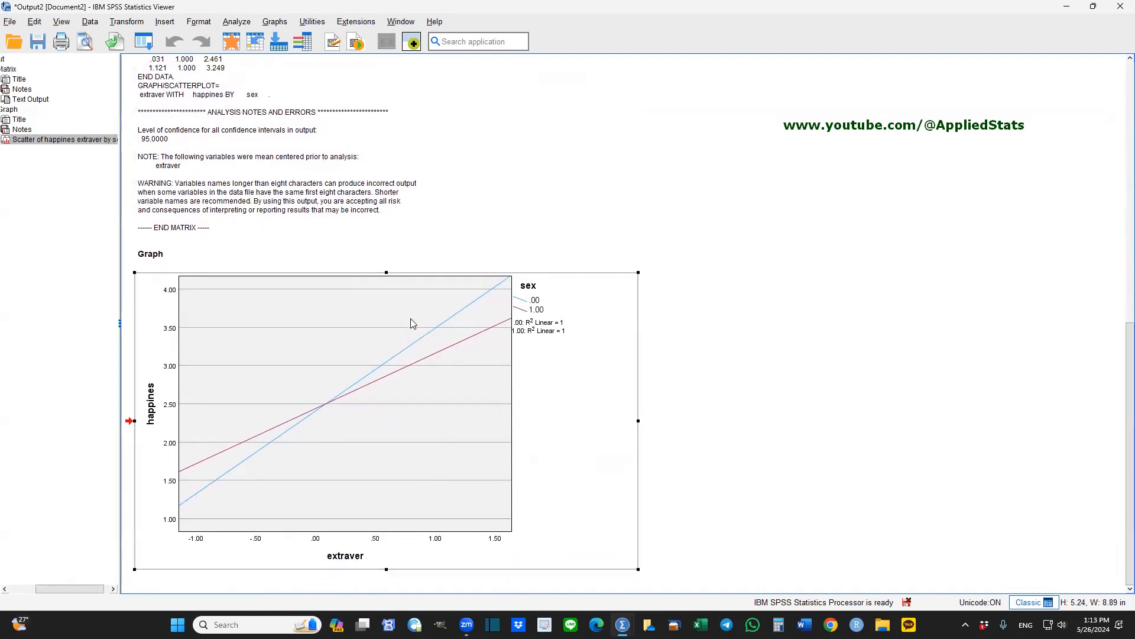
pyautogui.moveTo(411, 370)
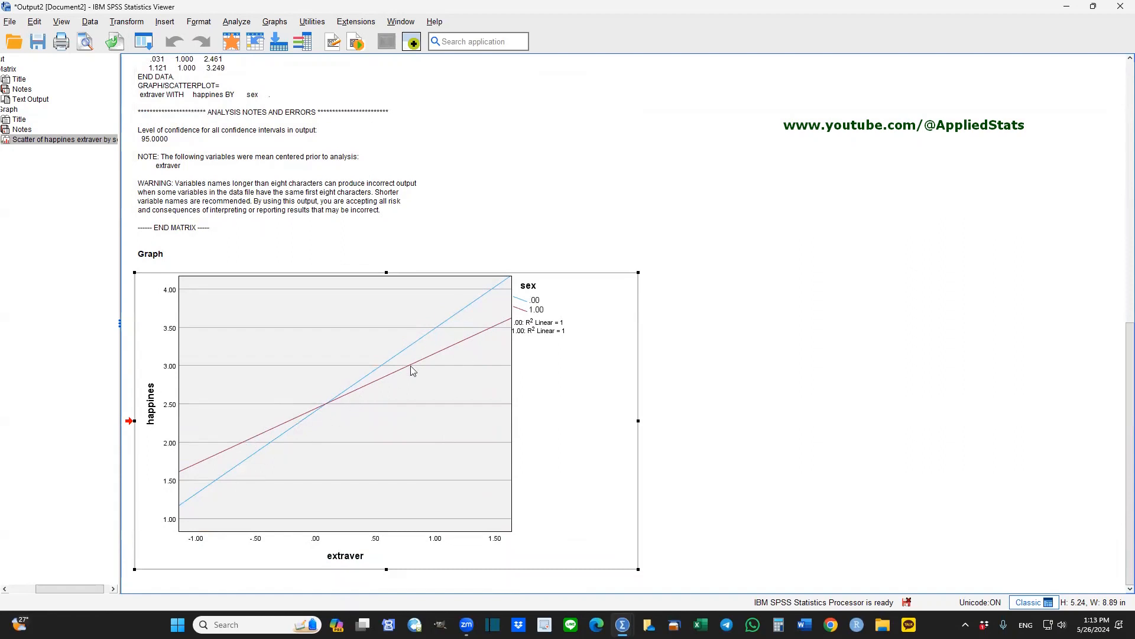
pyautogui.moveTo(688, 283)
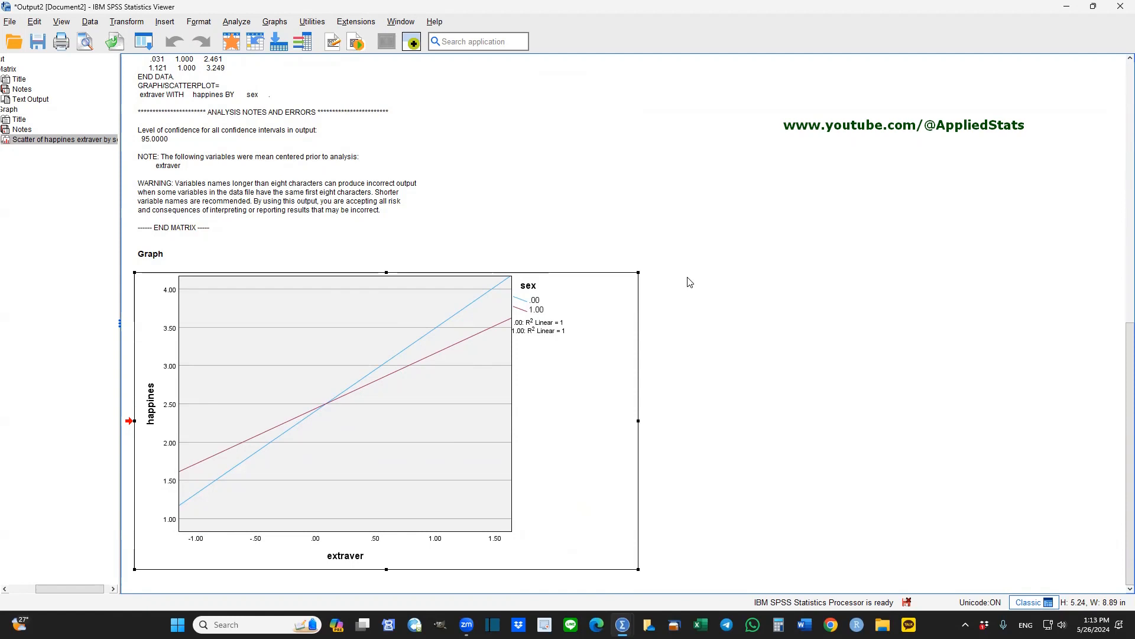
pyautogui.moveTo(497, 303)
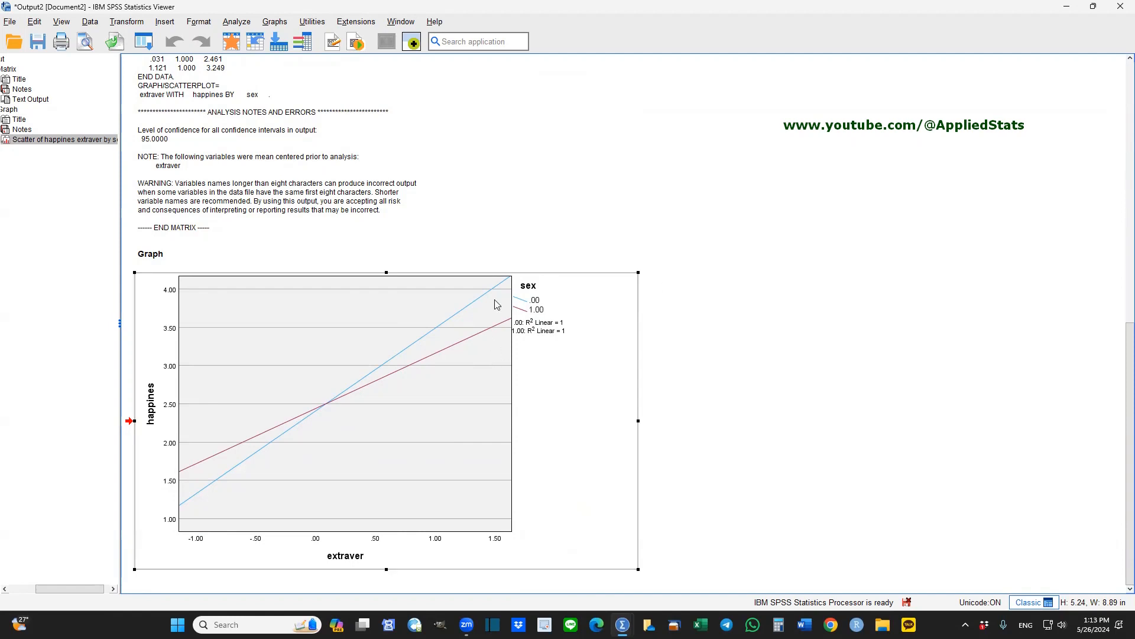
pyautogui.moveTo(518, 356)
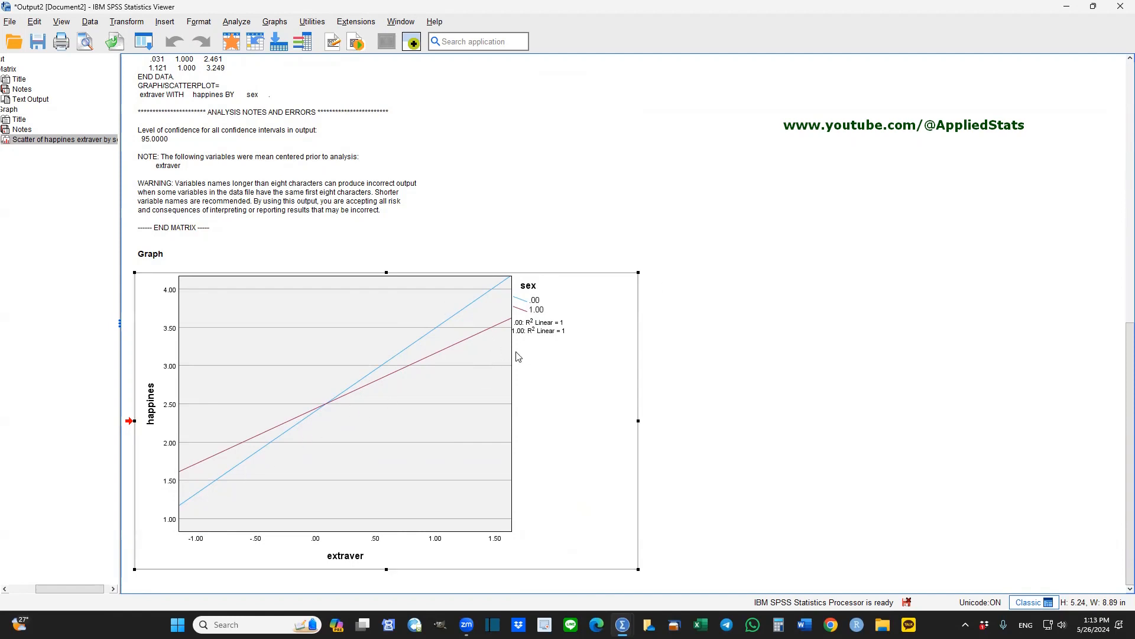
pyautogui.moveTo(885, 366)
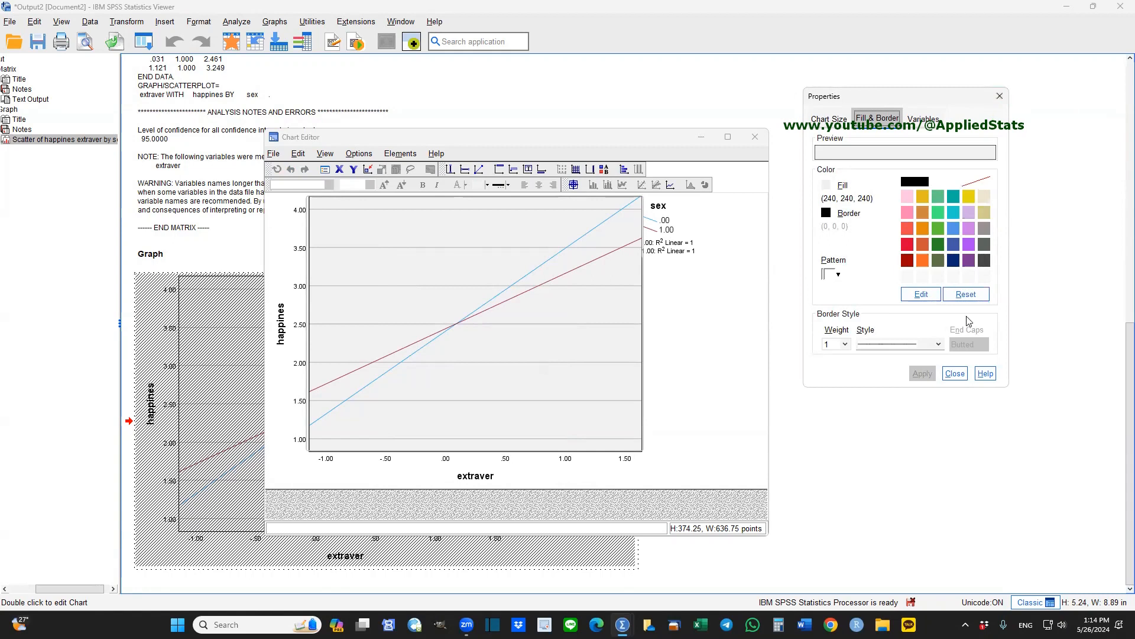
pyautogui.moveTo(435, 240)
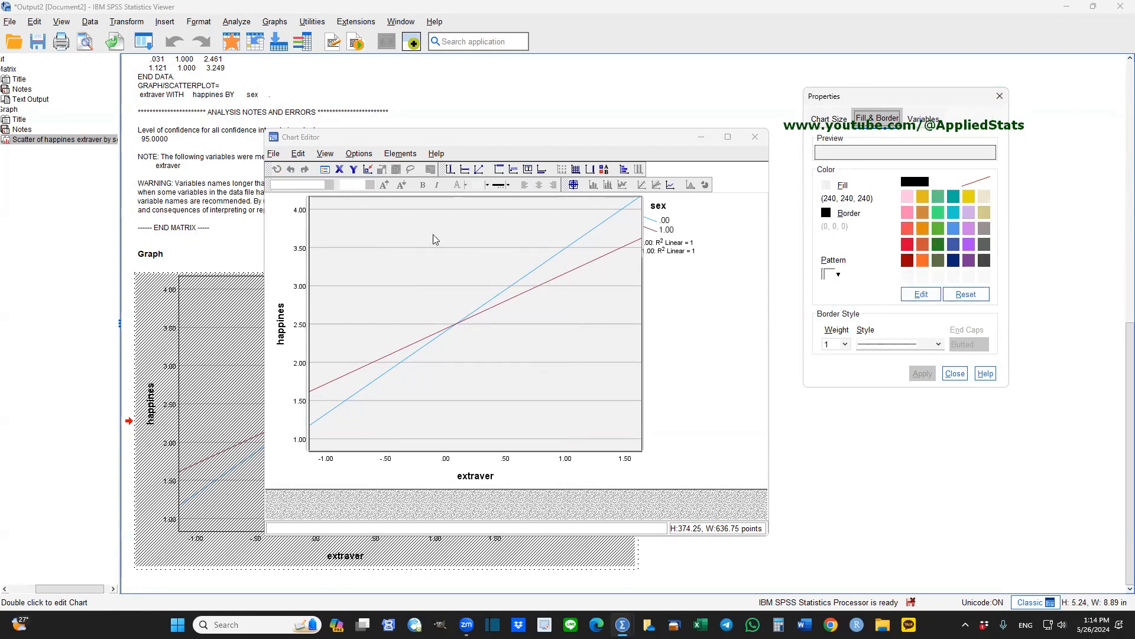
pyautogui.moveTo(450, 236)
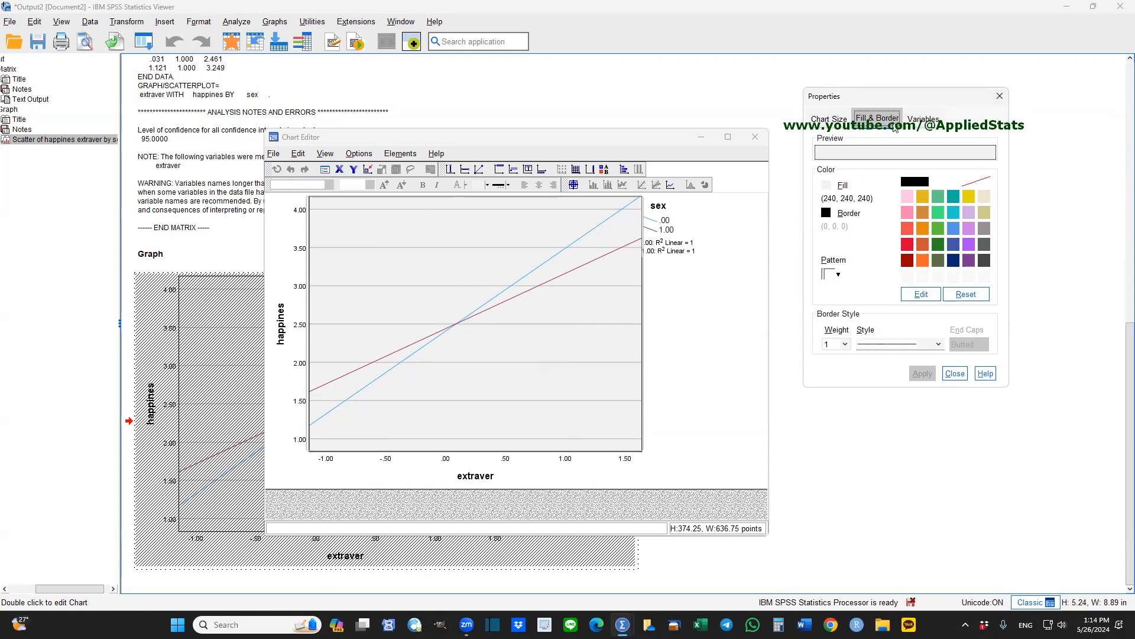
pyautogui.moveTo(467, 230)
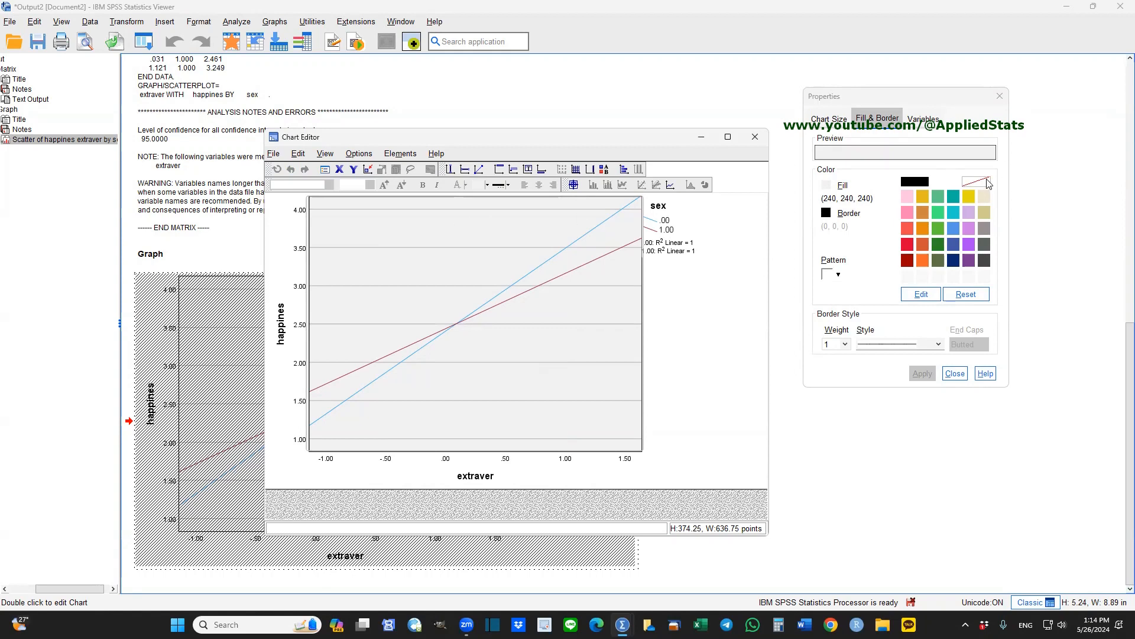
# Step: Apply a transparent fill to the chart's grey plot background
pyautogui.click(977, 181)
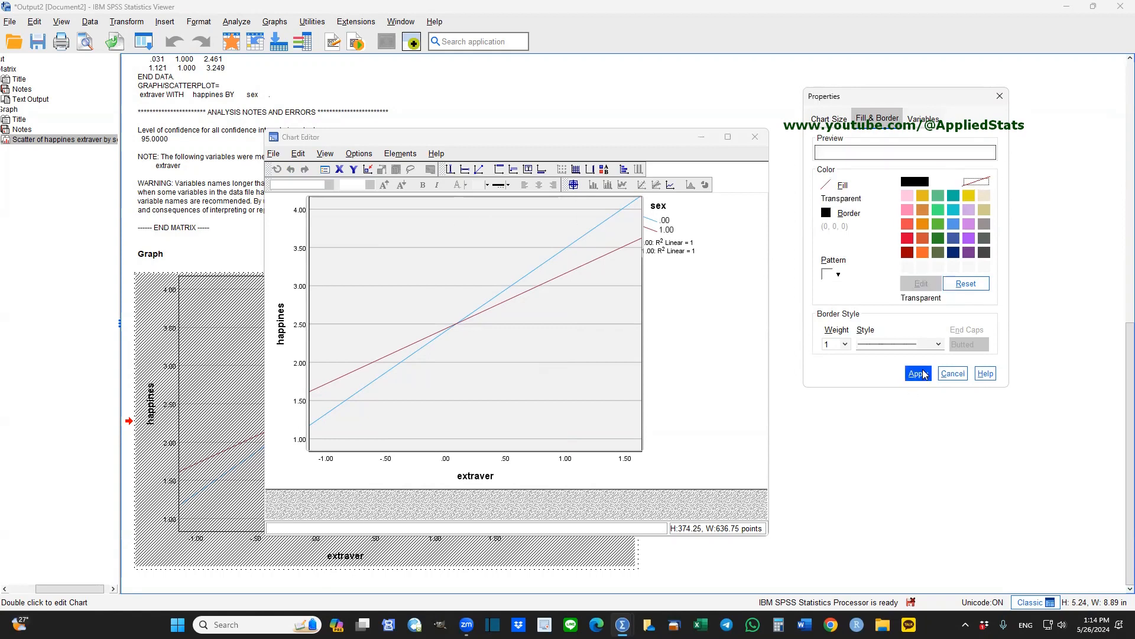
pyautogui.click(917, 372)
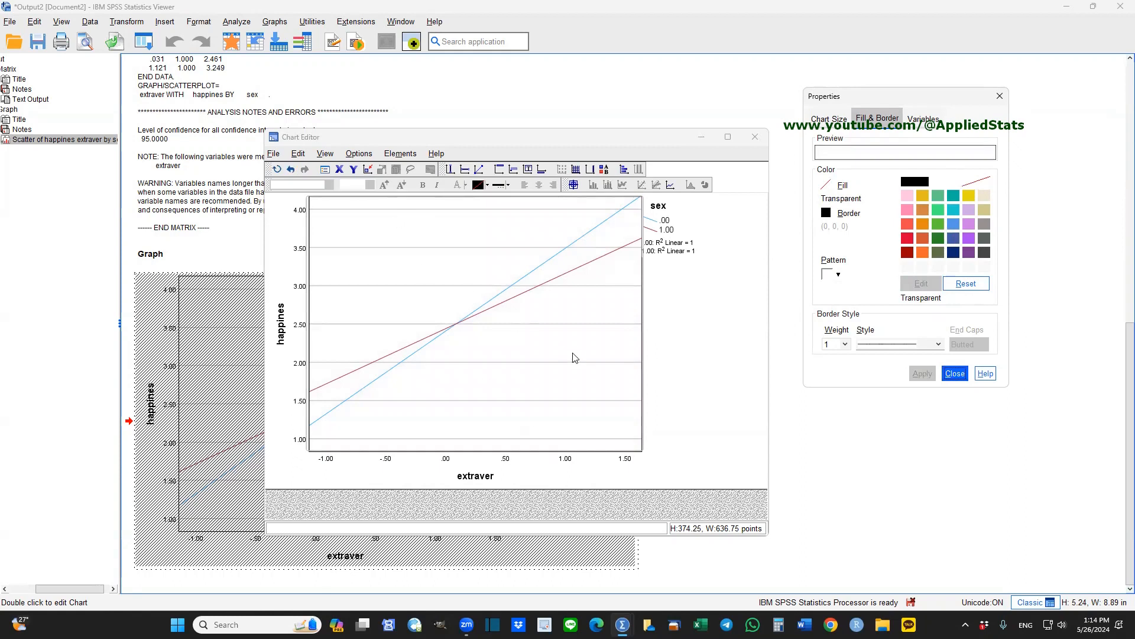
pyautogui.moveTo(621, 375)
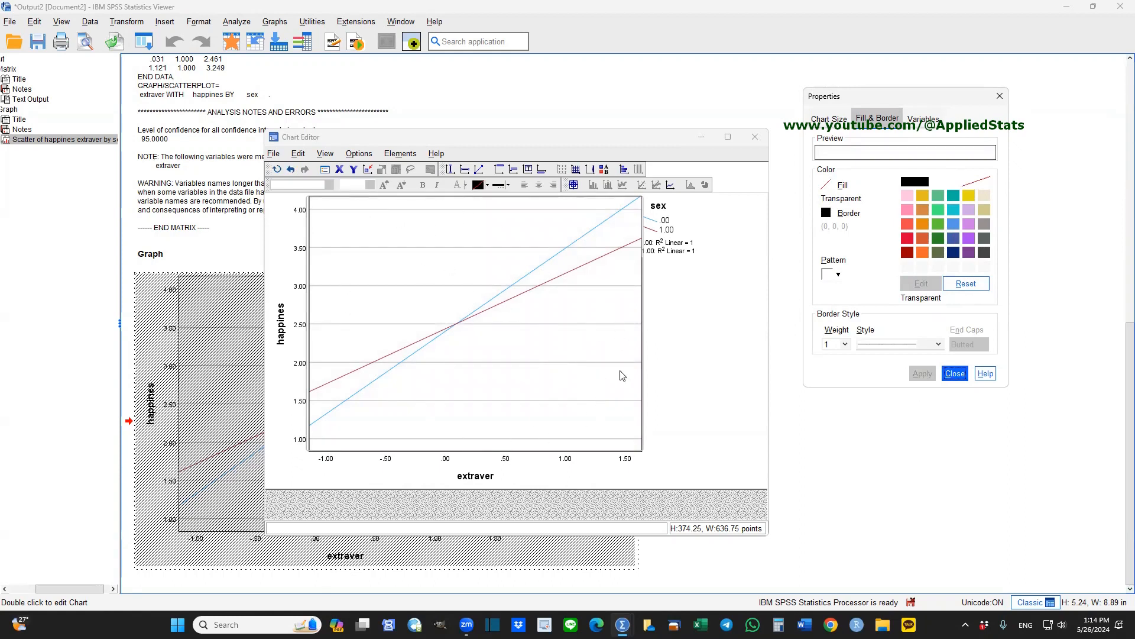
pyautogui.moveTo(447, 251)
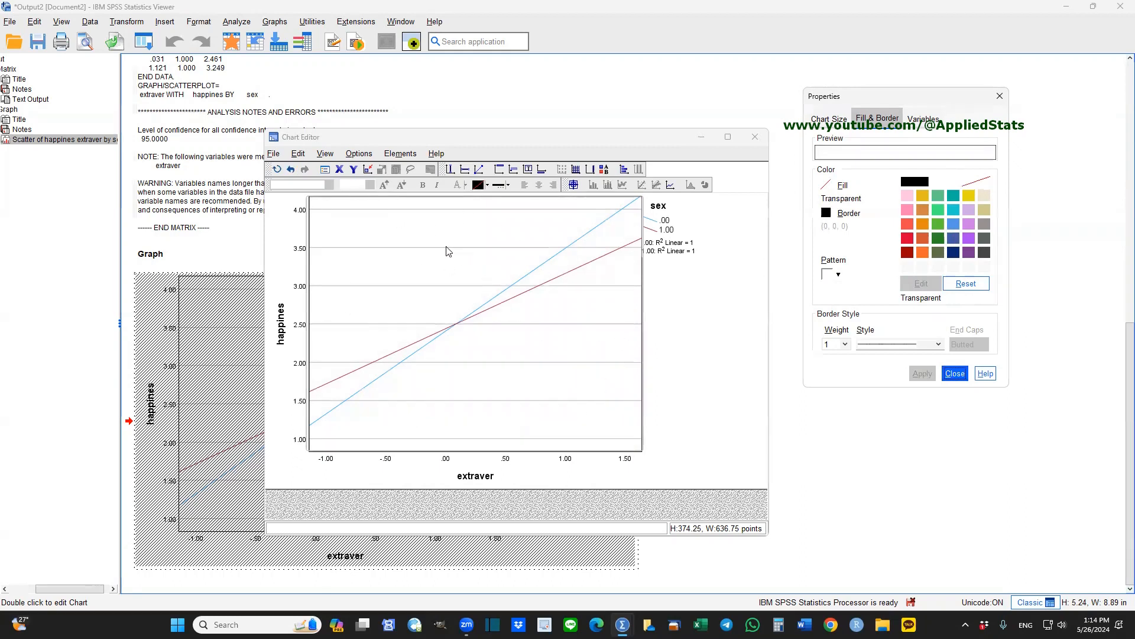
# Step: Make the horizontal grid lines transparent, then select the R² Linear legend labels
pyautogui.click(863, 118)
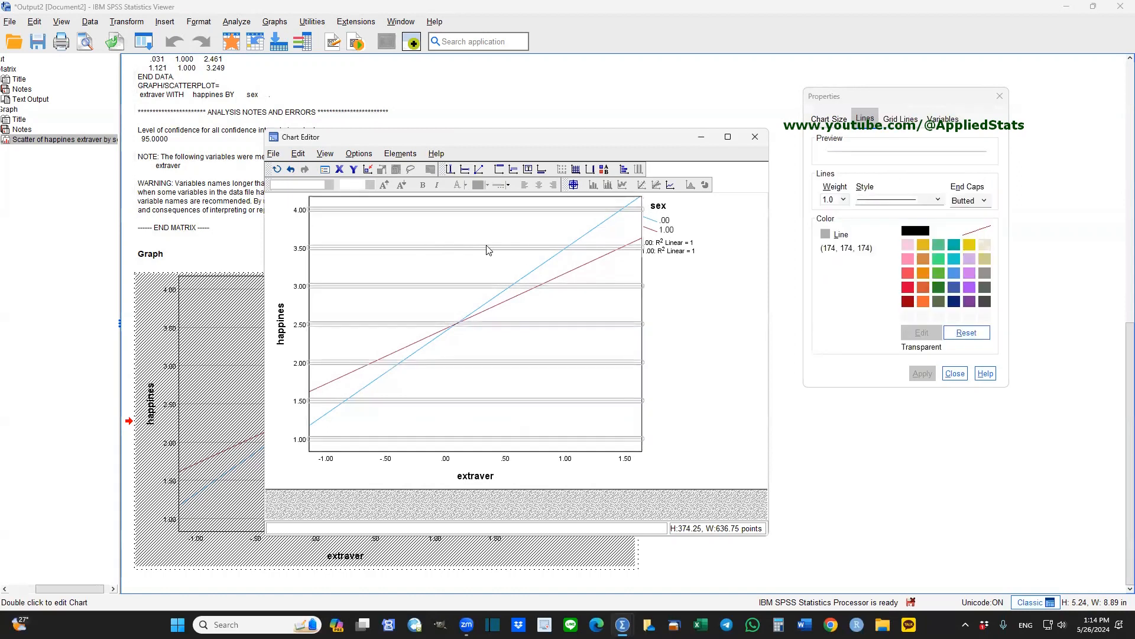
pyautogui.moveTo(833, 134)
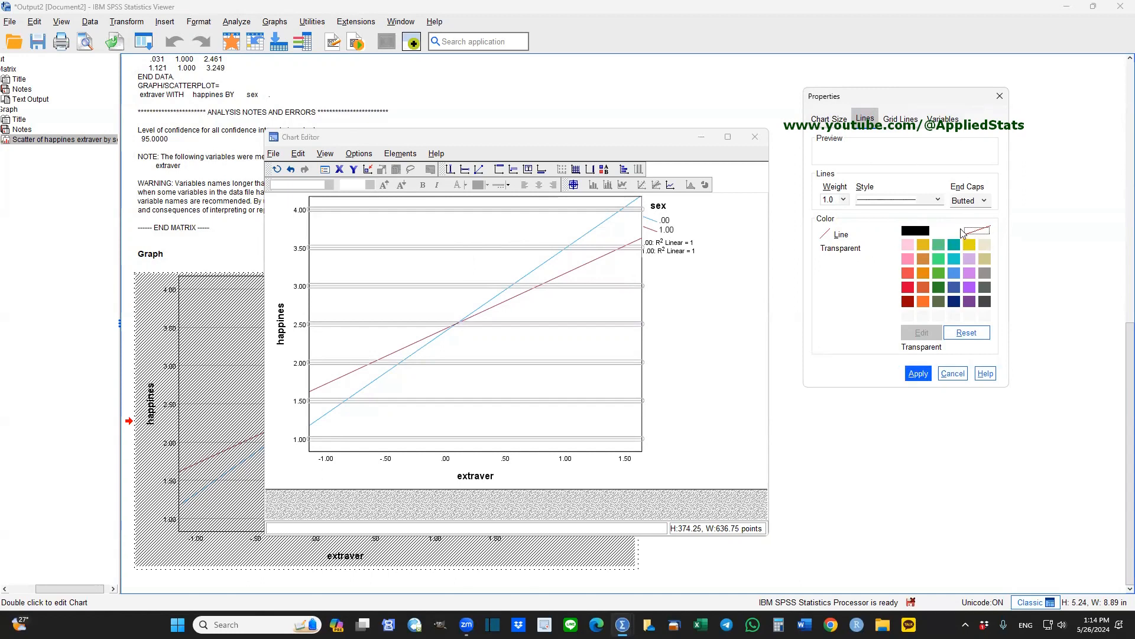
pyautogui.click(918, 372)
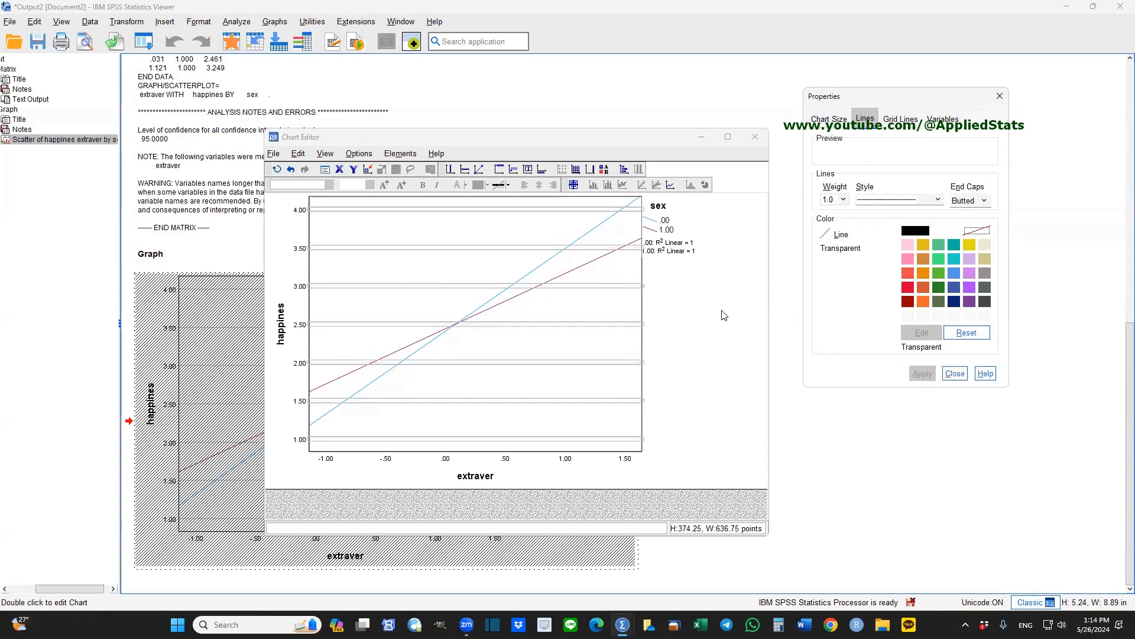
pyautogui.click(877, 119)
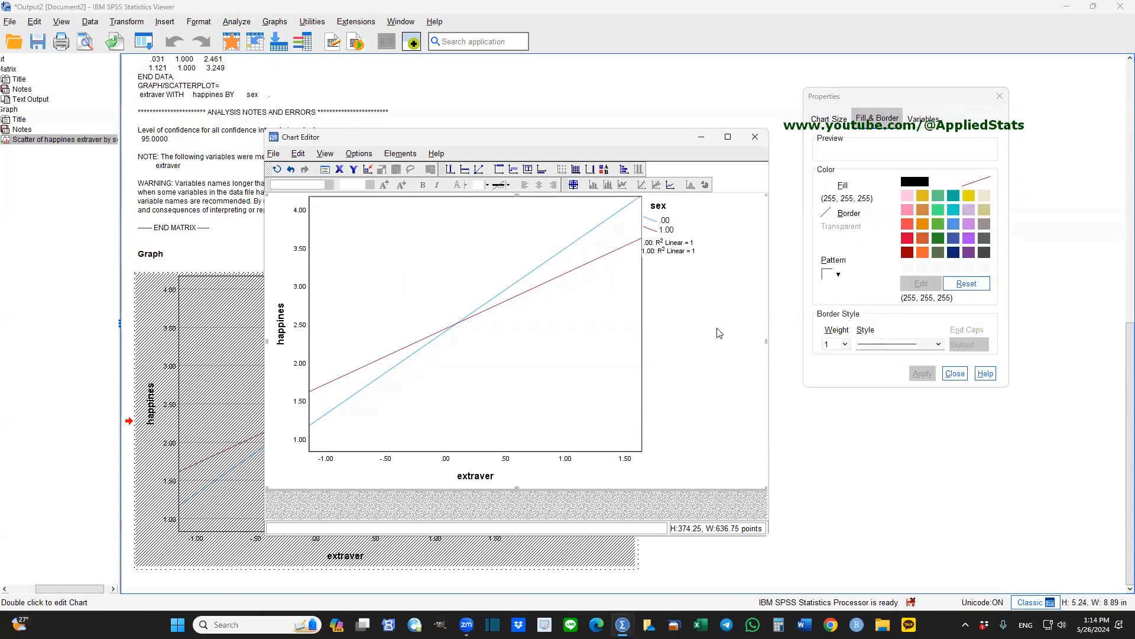
pyautogui.click(673, 246)
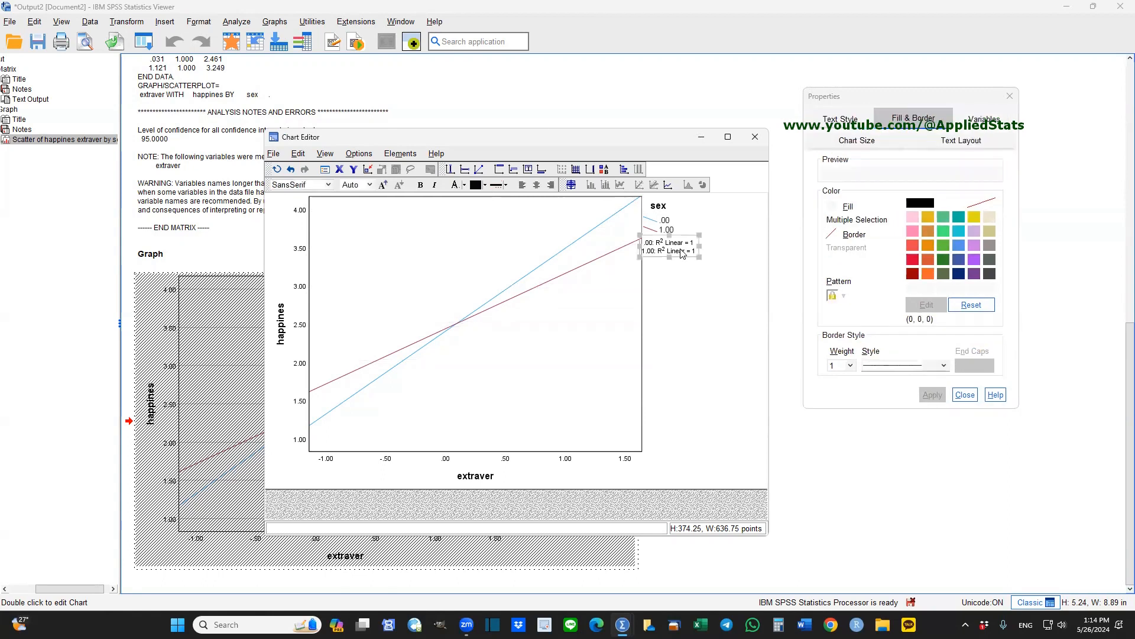
# Step: Delete the two R² Linear = 1 labels from the legend
pyautogui.click(829, 119)
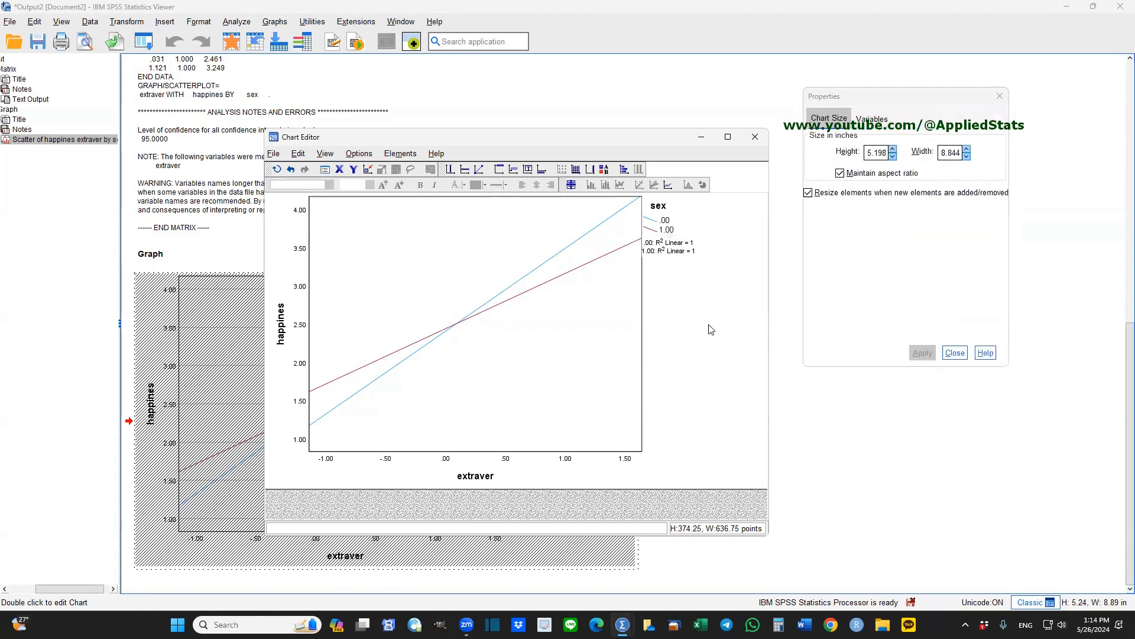
pyautogui.click(670, 246)
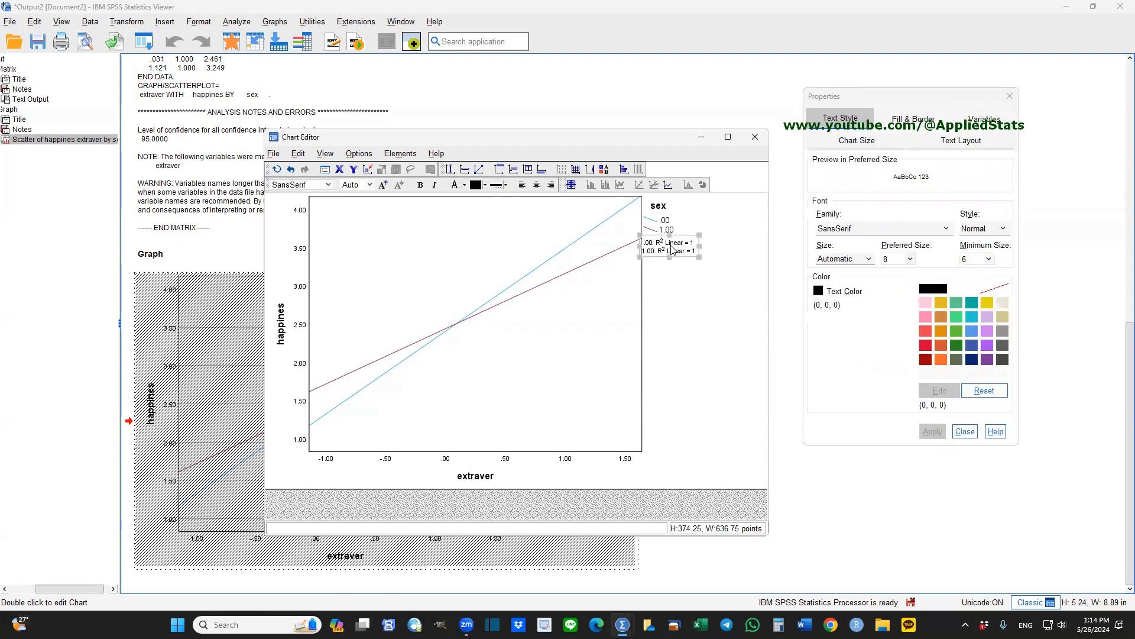
pyautogui.click(828, 118)
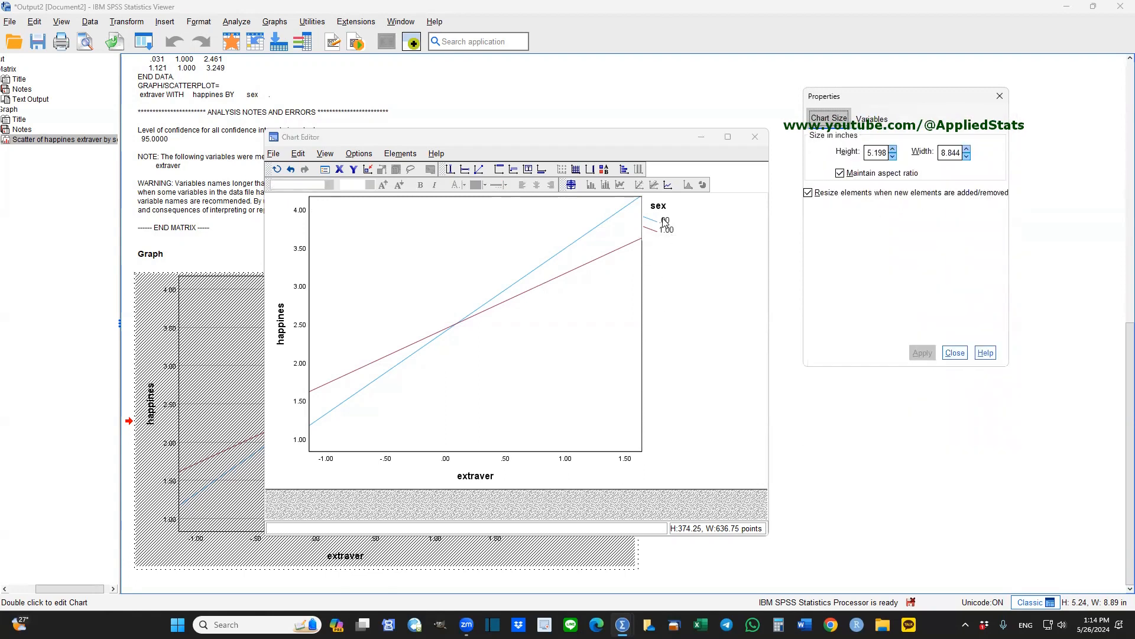
pyautogui.moveTo(686, 239)
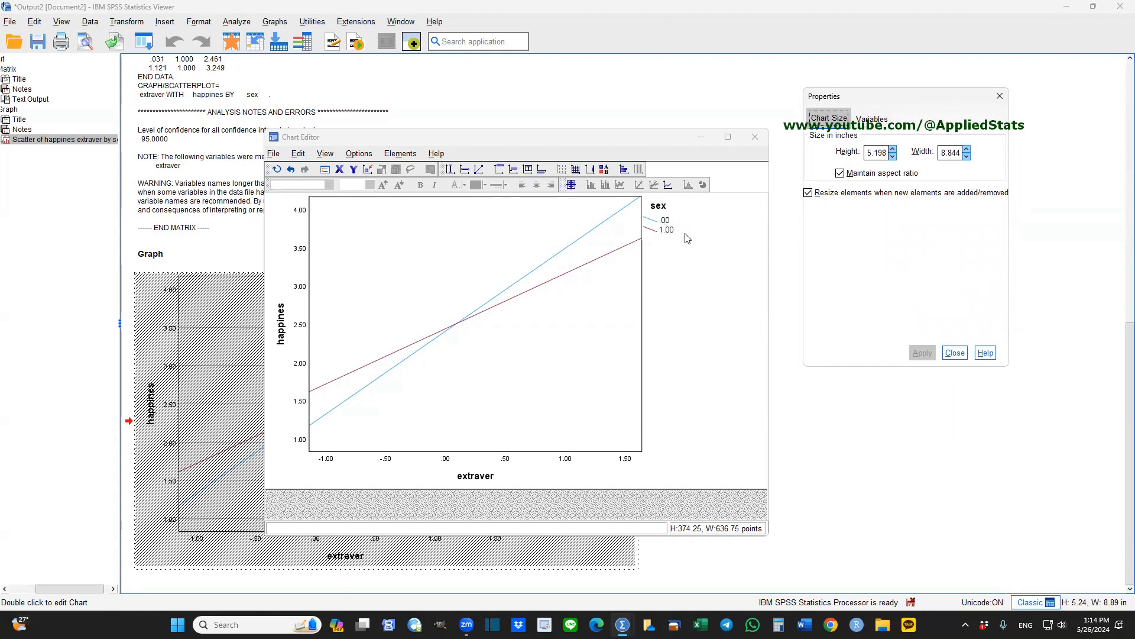
pyautogui.moveTo(681, 240)
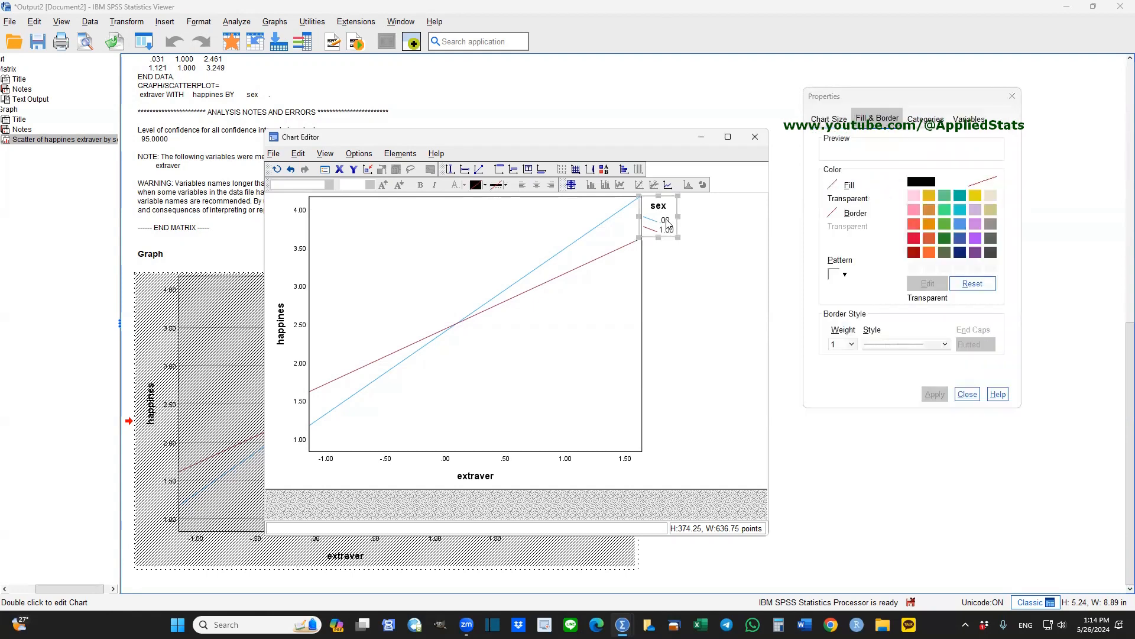
# Step: Rename the legend entries 0 and 1.00 to Female and Male
pyautogui.click(873, 118)
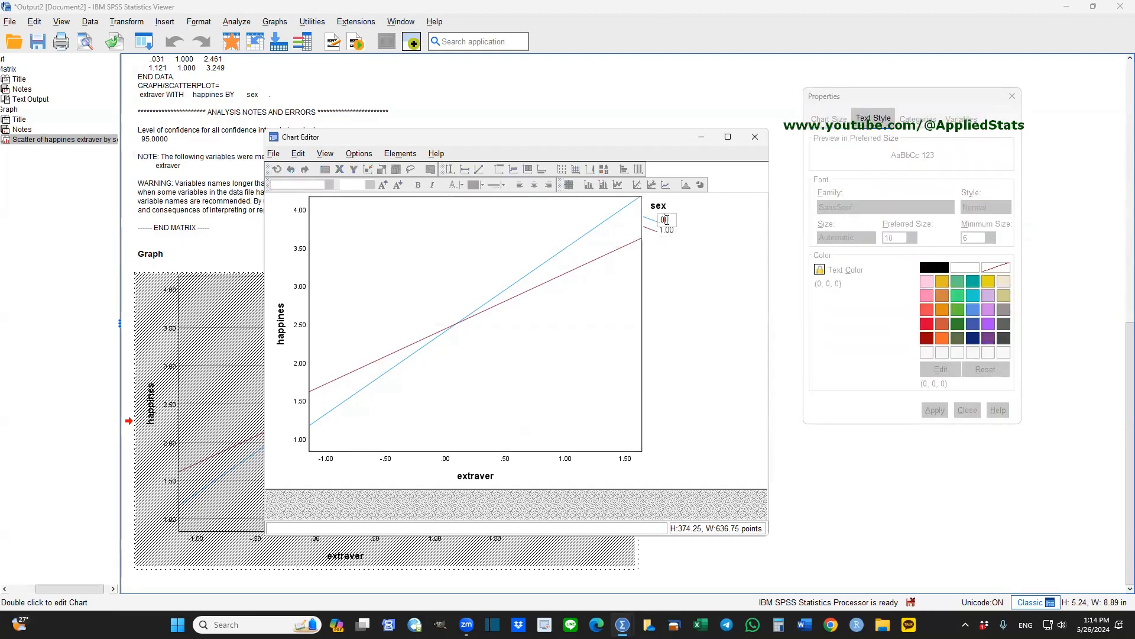
pyautogui.doubleClick(663, 220)
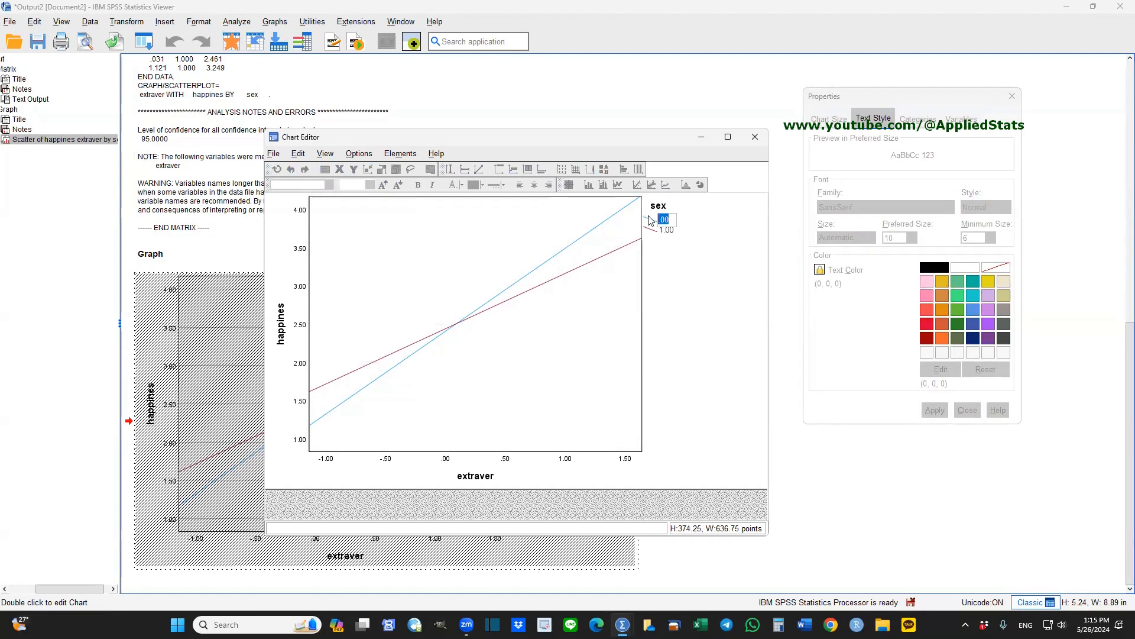
pyautogui.write('Female')
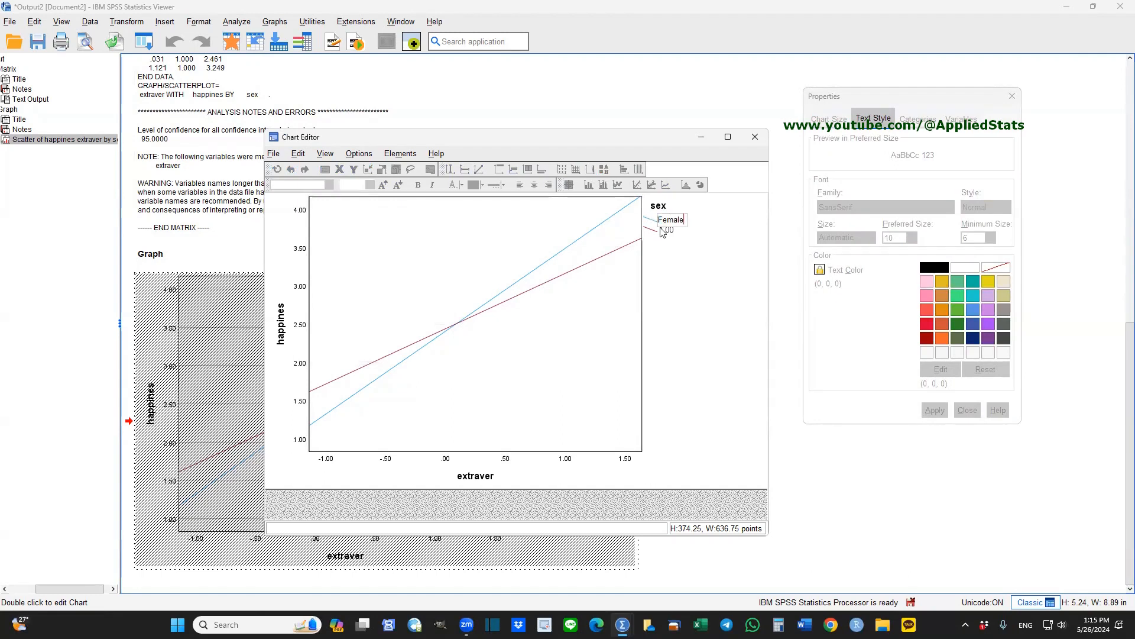
pyautogui.click(878, 118)
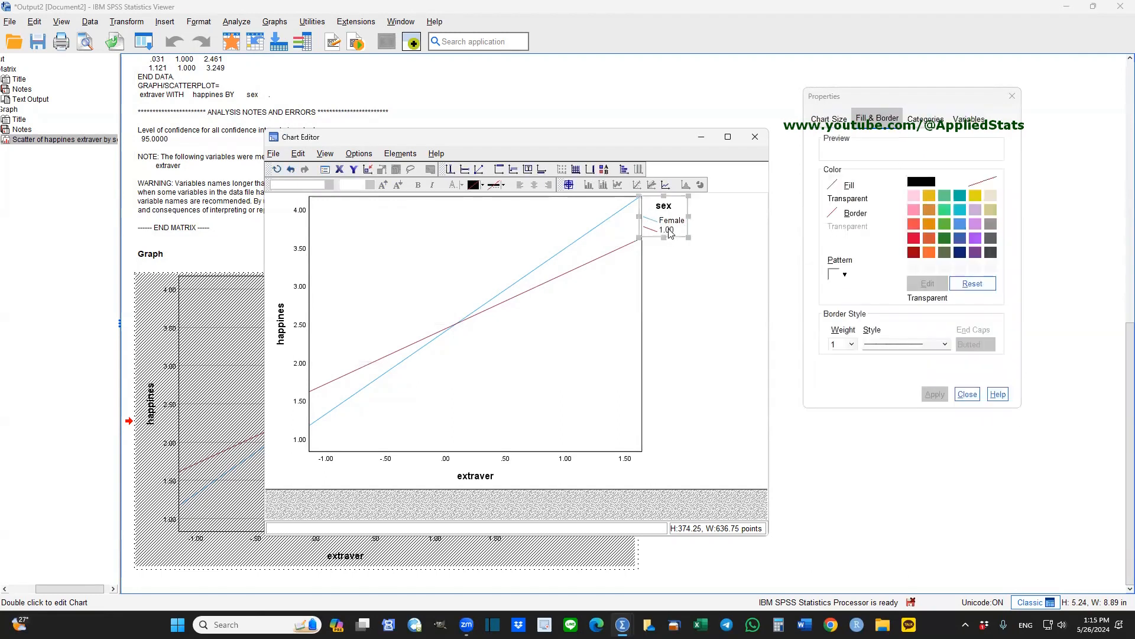
pyautogui.click(873, 118)
pyautogui.write('Male')
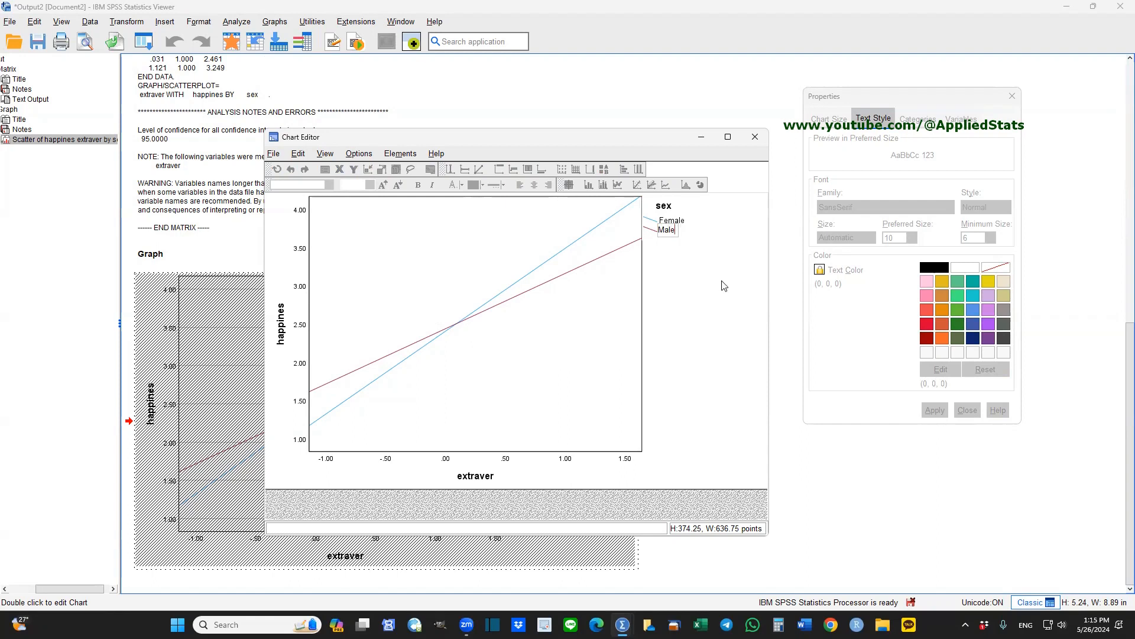
pyautogui.click(876, 118)
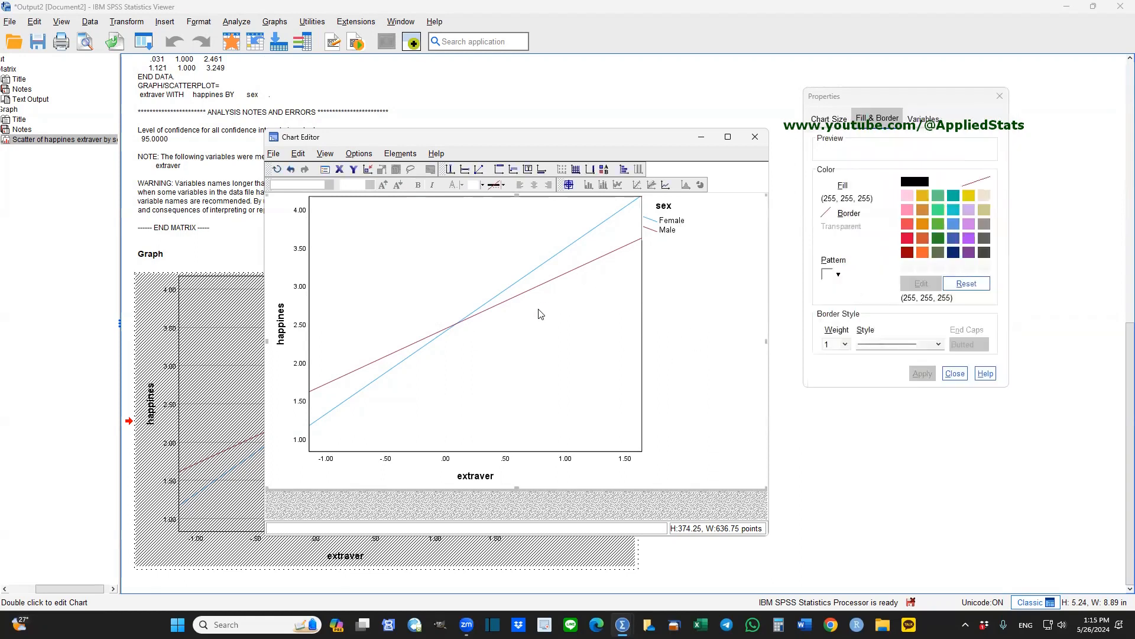
pyautogui.moveTo(511, 291)
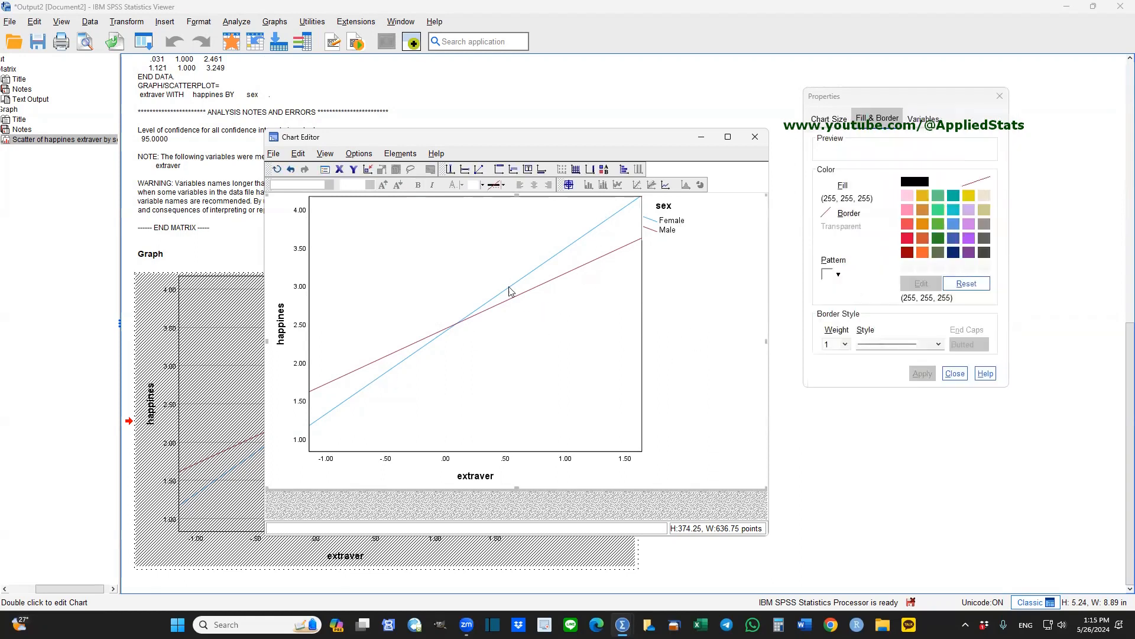
# Step: Give the Female fit line a dashed style, leaving the Male line solid
pyautogui.click(941, 118)
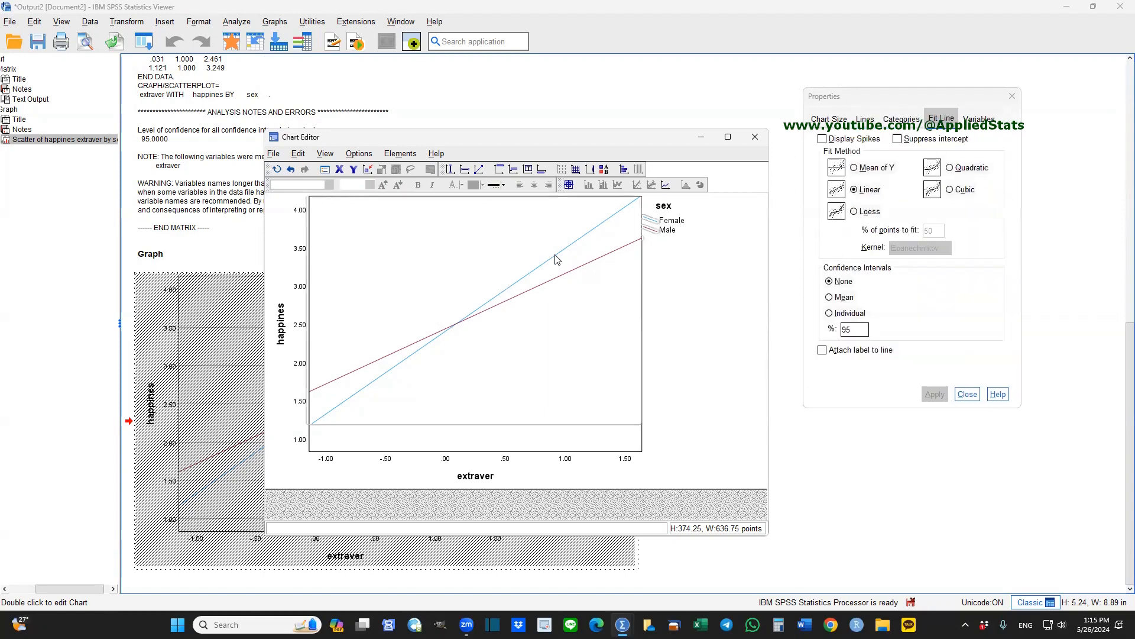
pyautogui.moveTo(572, 250)
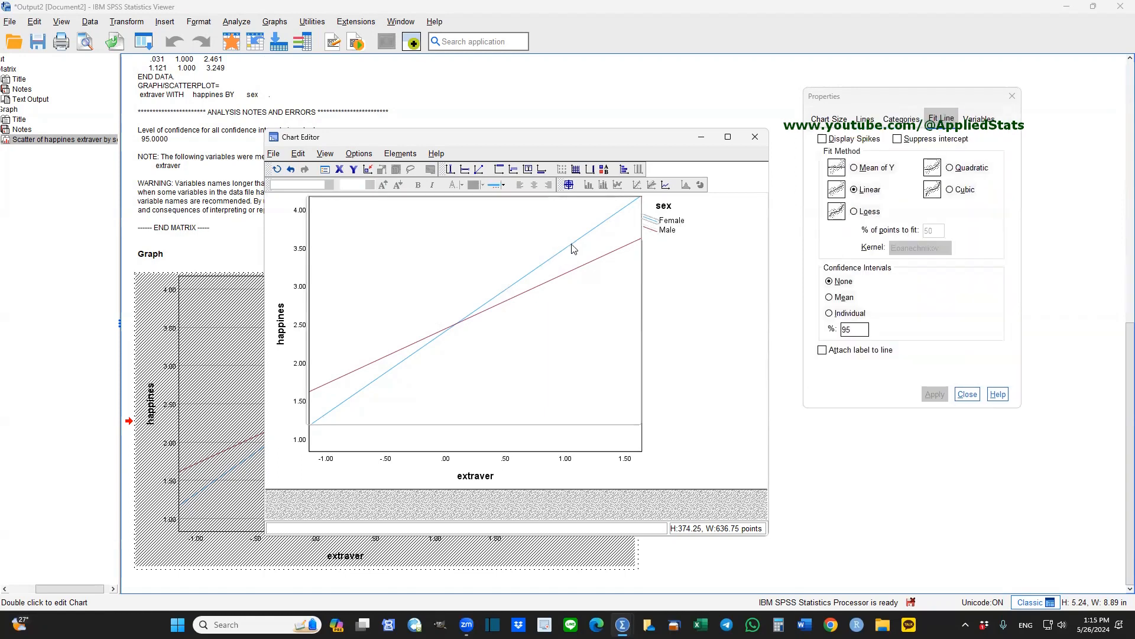
pyautogui.moveTo(634, 227)
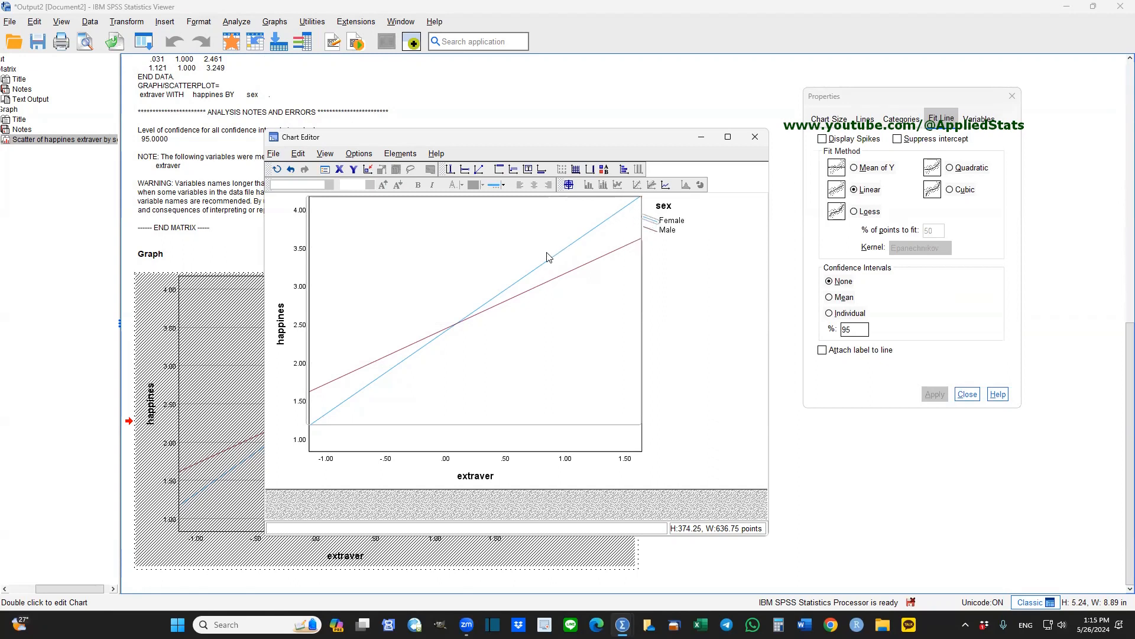
pyautogui.moveTo(974, 136)
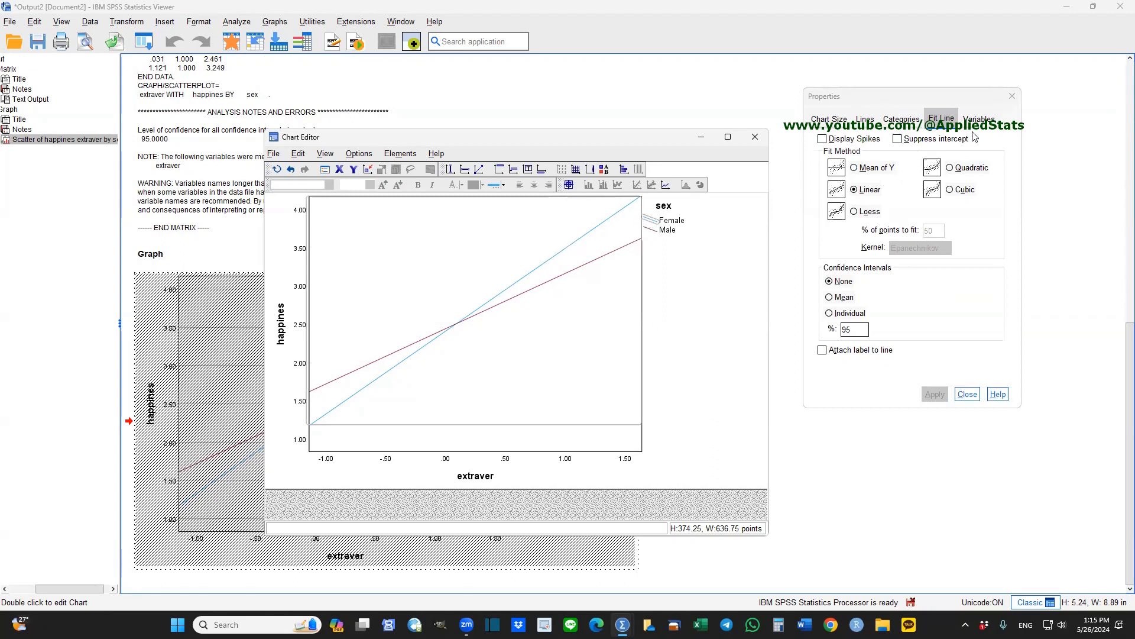
pyautogui.click(865, 118)
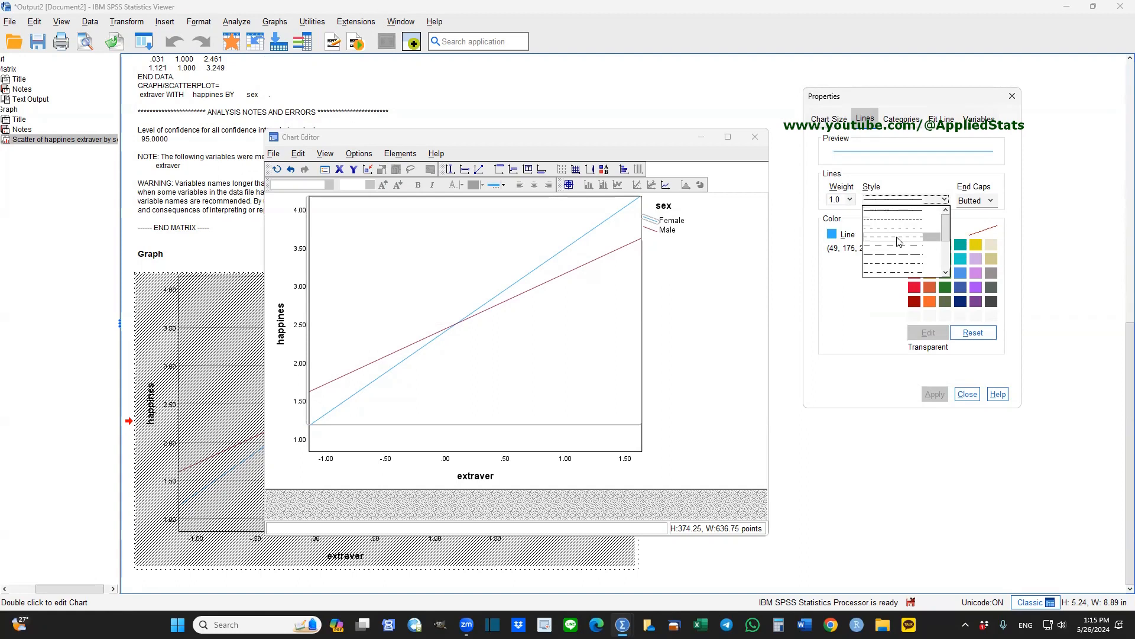
pyautogui.click(894, 211)
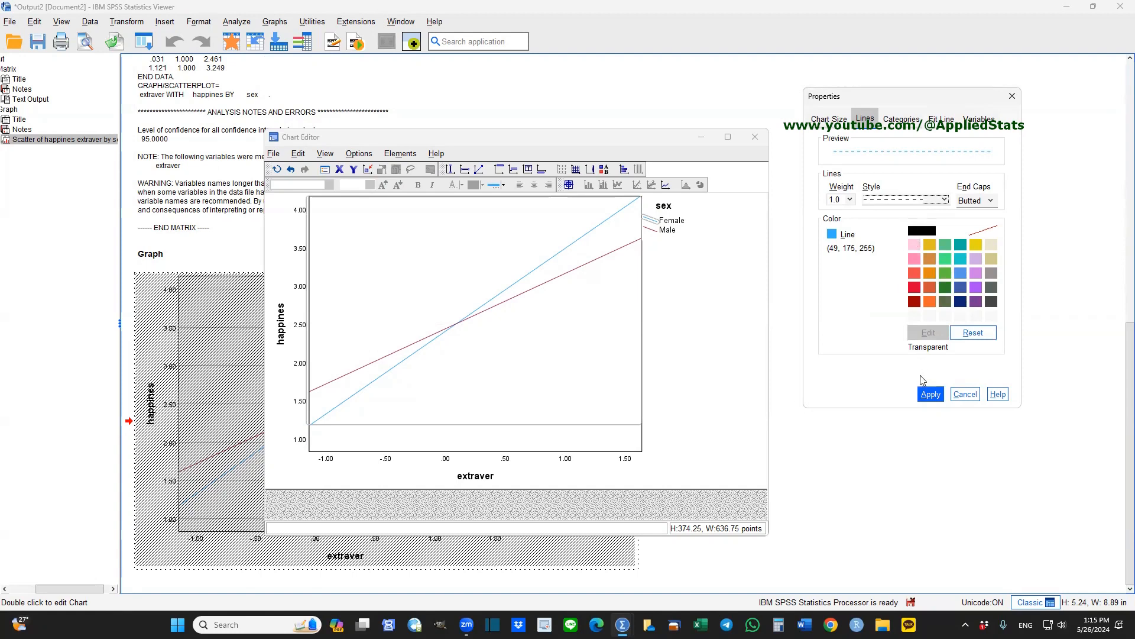
pyautogui.click(929, 394)
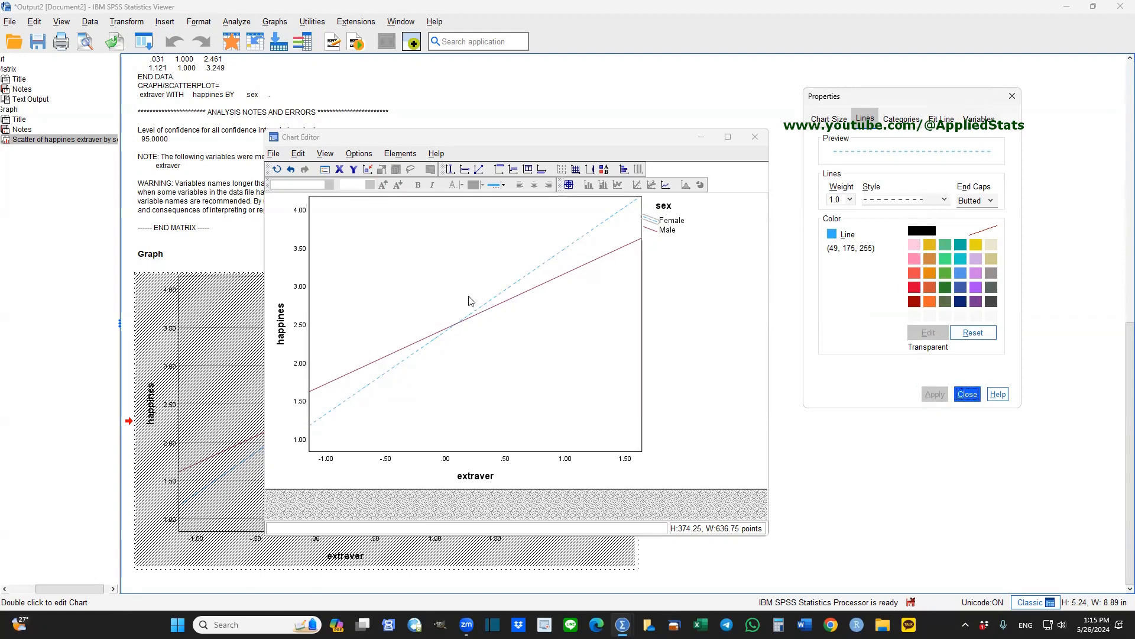
pyautogui.moveTo(646, 256)
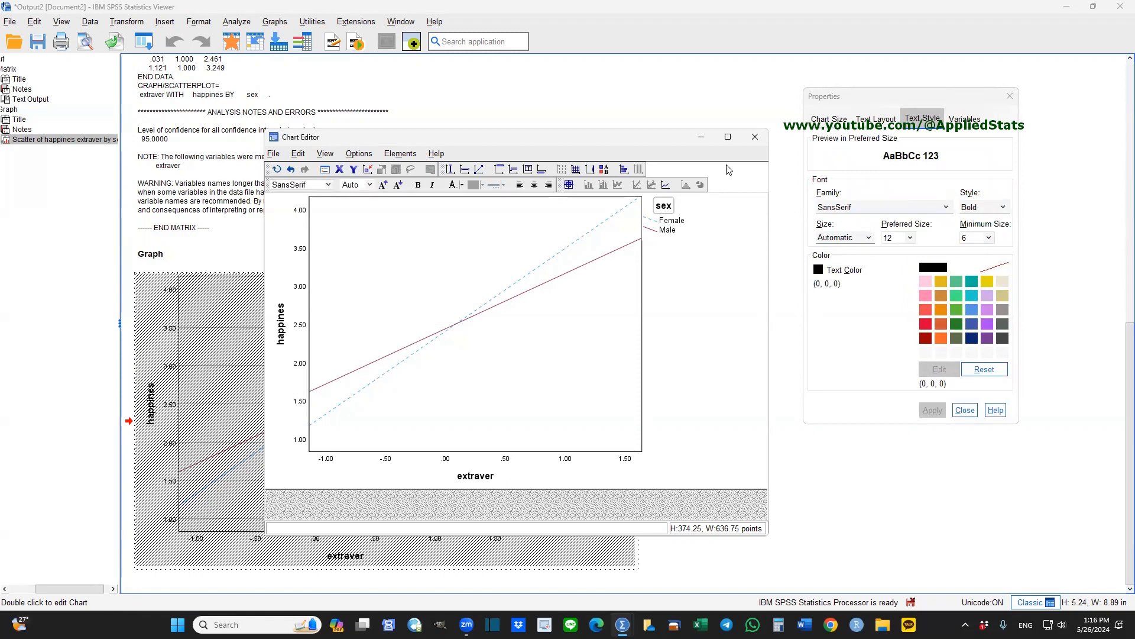
pyautogui.moveTo(676, 300)
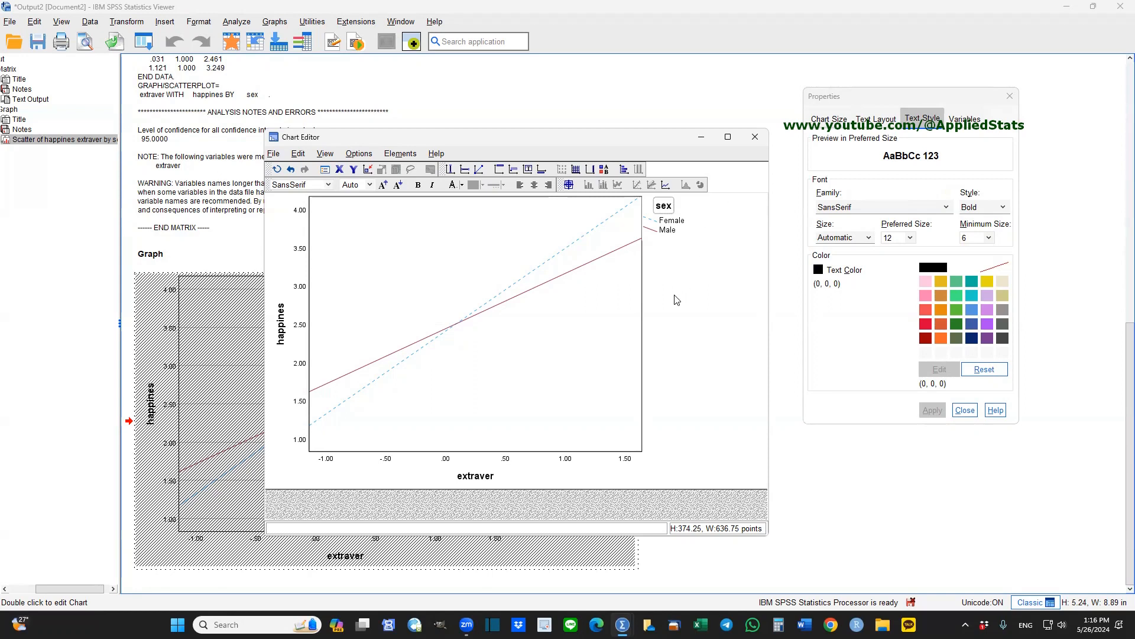
# Step: Review the Text Style font choices for the legend's sex title
pyautogui.click(1002, 207)
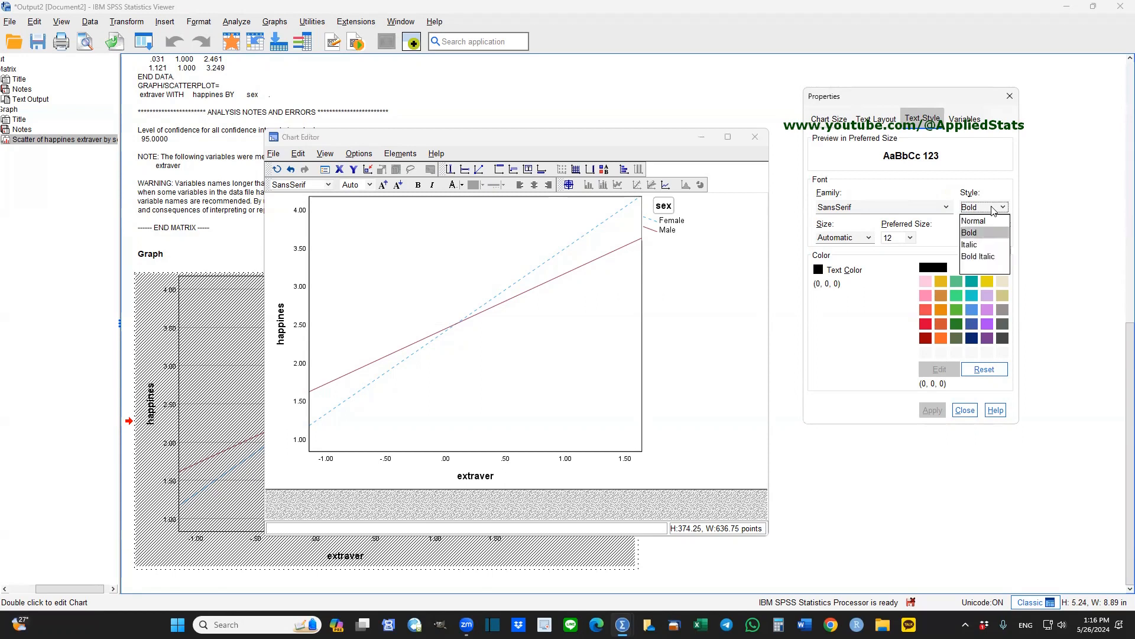
pyautogui.moveTo(982, 244)
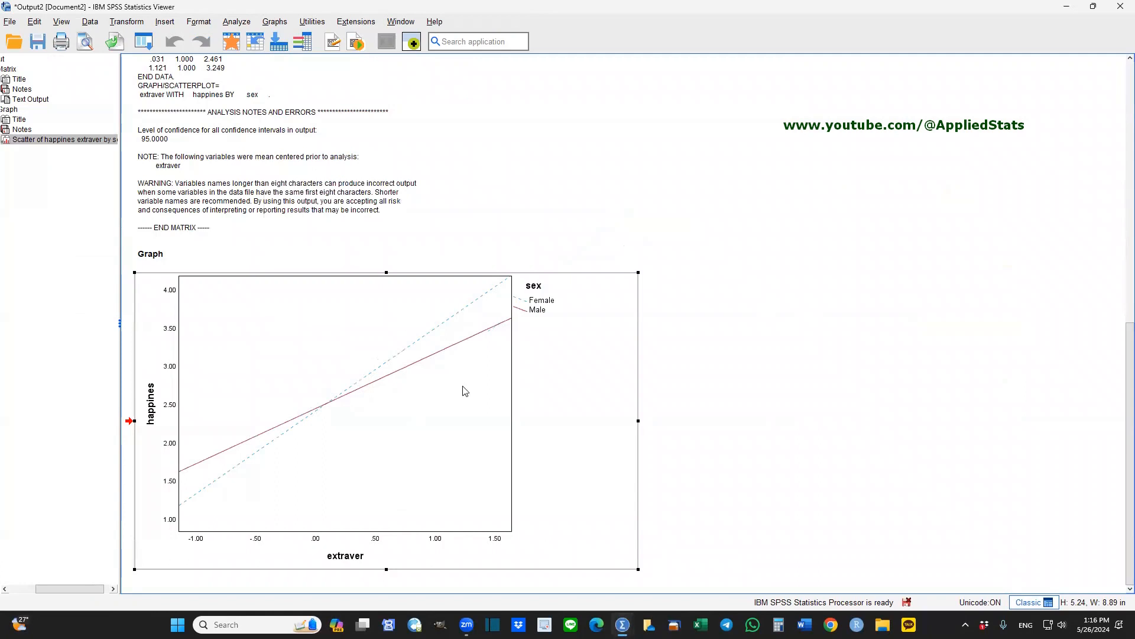
# Step: Export the graph only (no document) as SVG with image size kept at 200%
pyautogui.rightClick(322, 341)
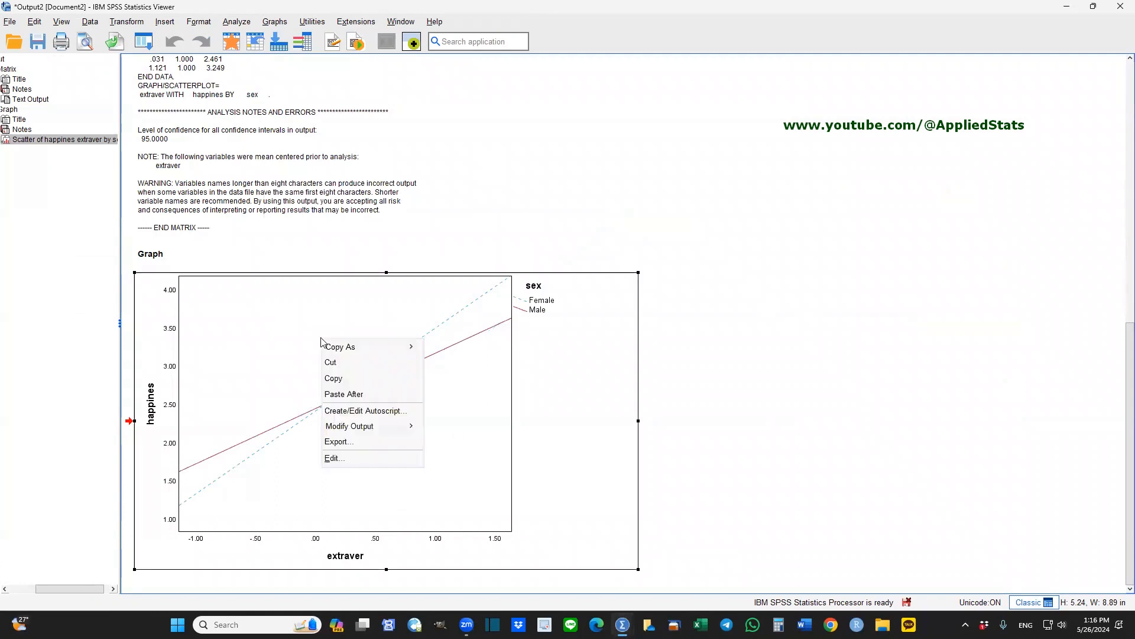
pyautogui.moveTo(355, 425)
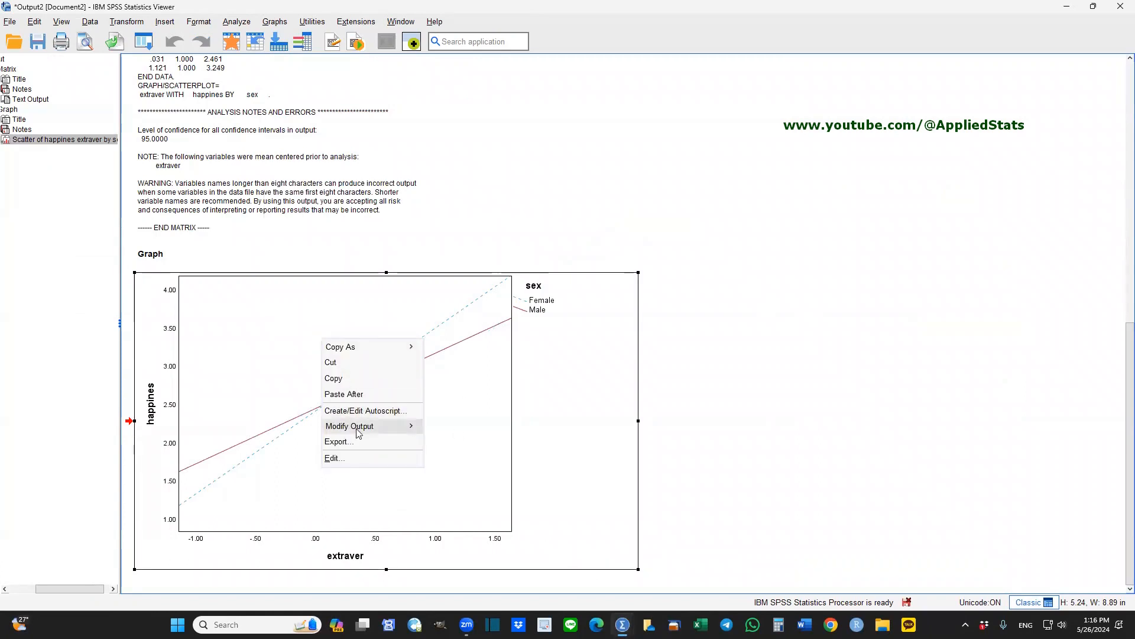
pyautogui.click(337, 441)
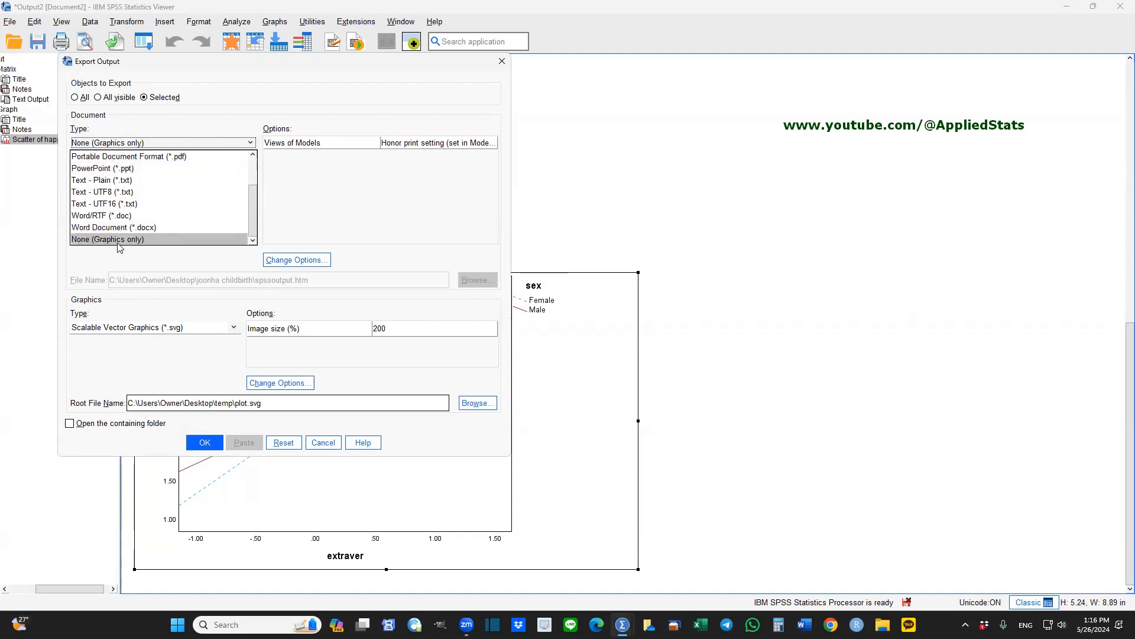
pyautogui.moveTo(136, 241)
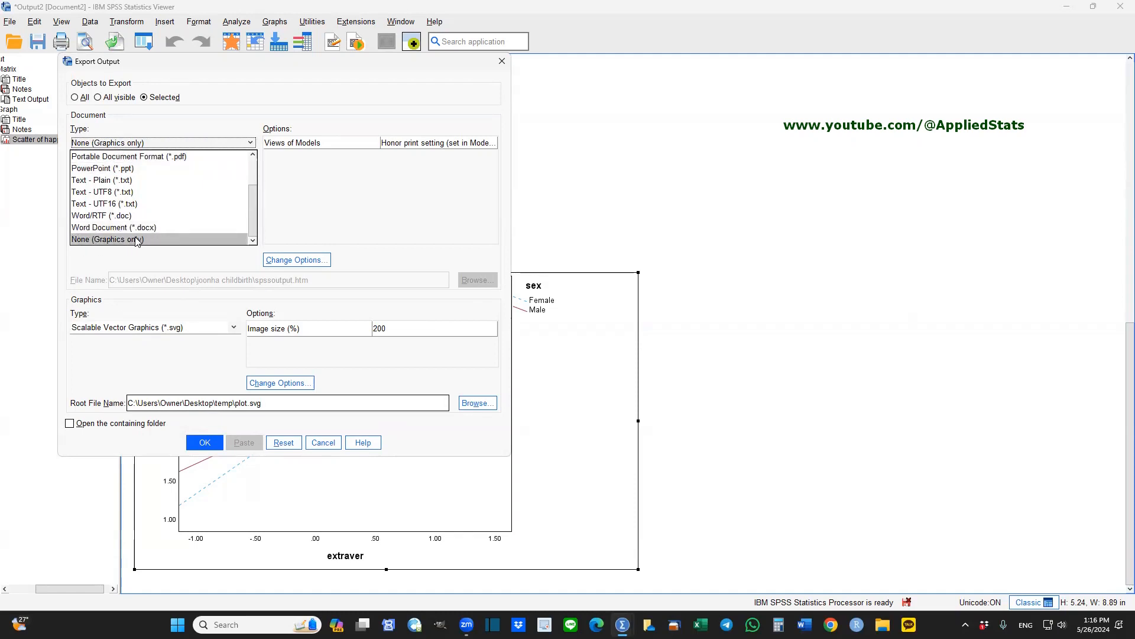
pyautogui.click(107, 239)
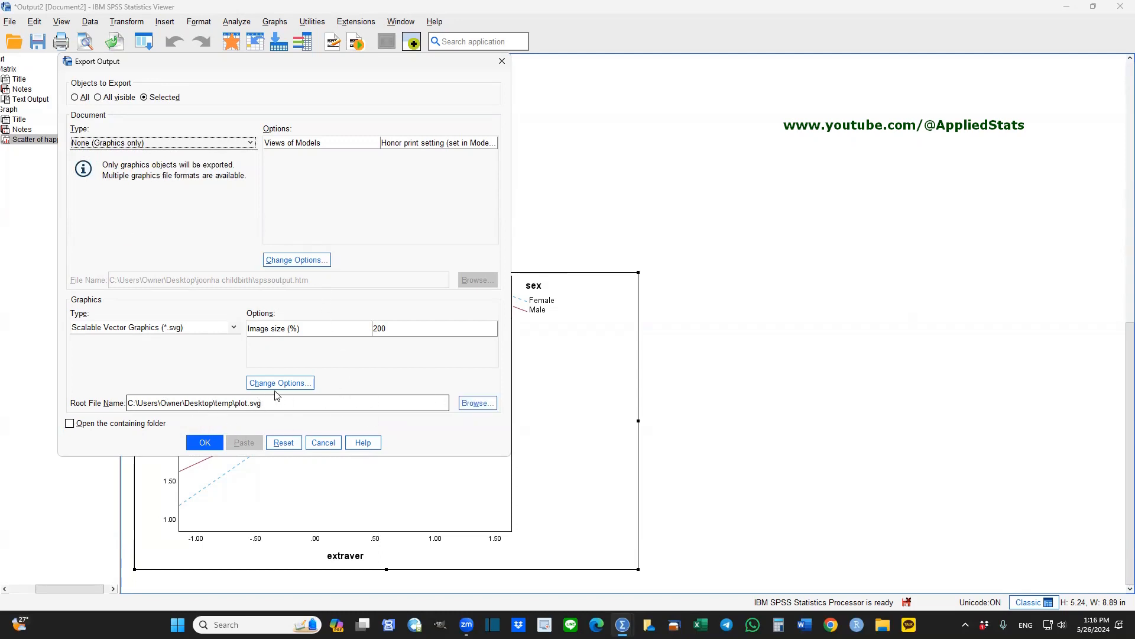
pyautogui.click(279, 382)
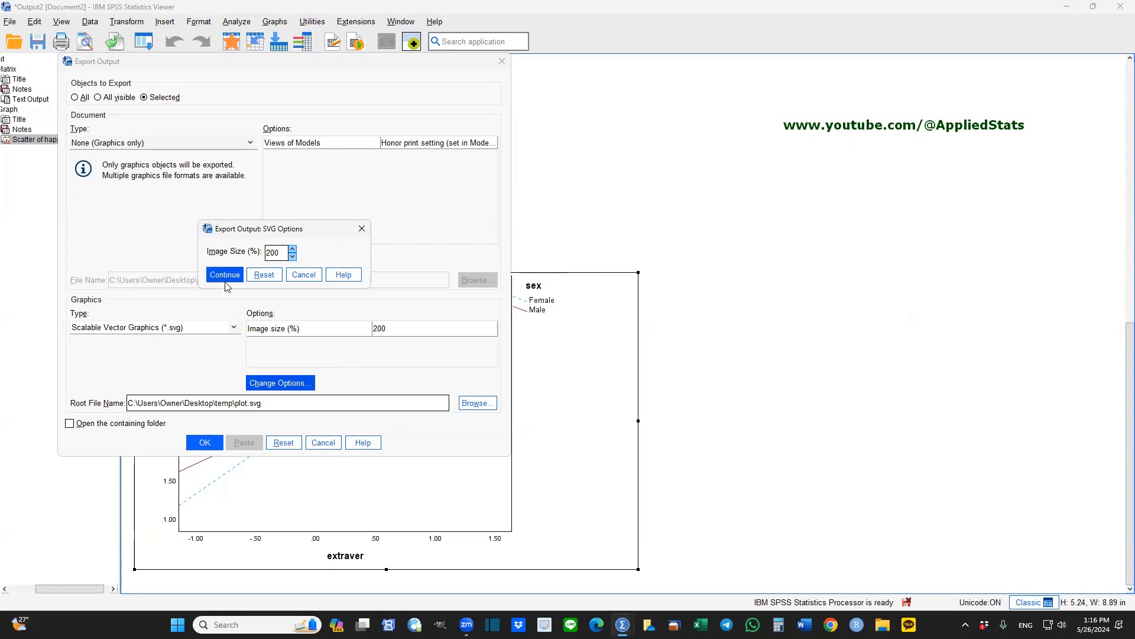
pyautogui.click(224, 275)
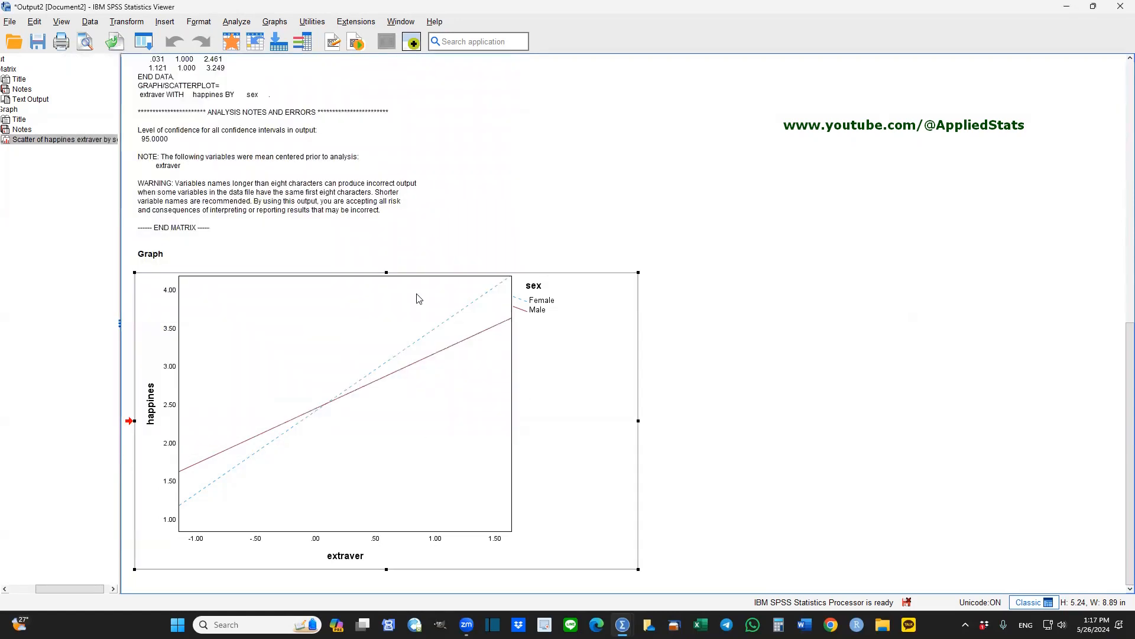
pyautogui.moveTo(434, 412)
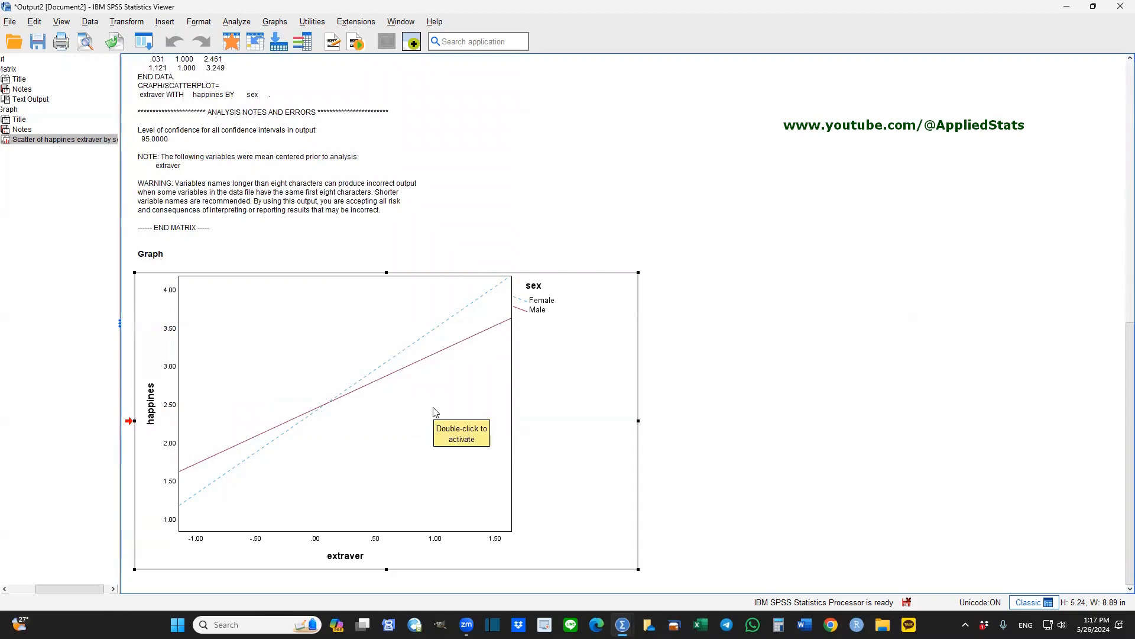